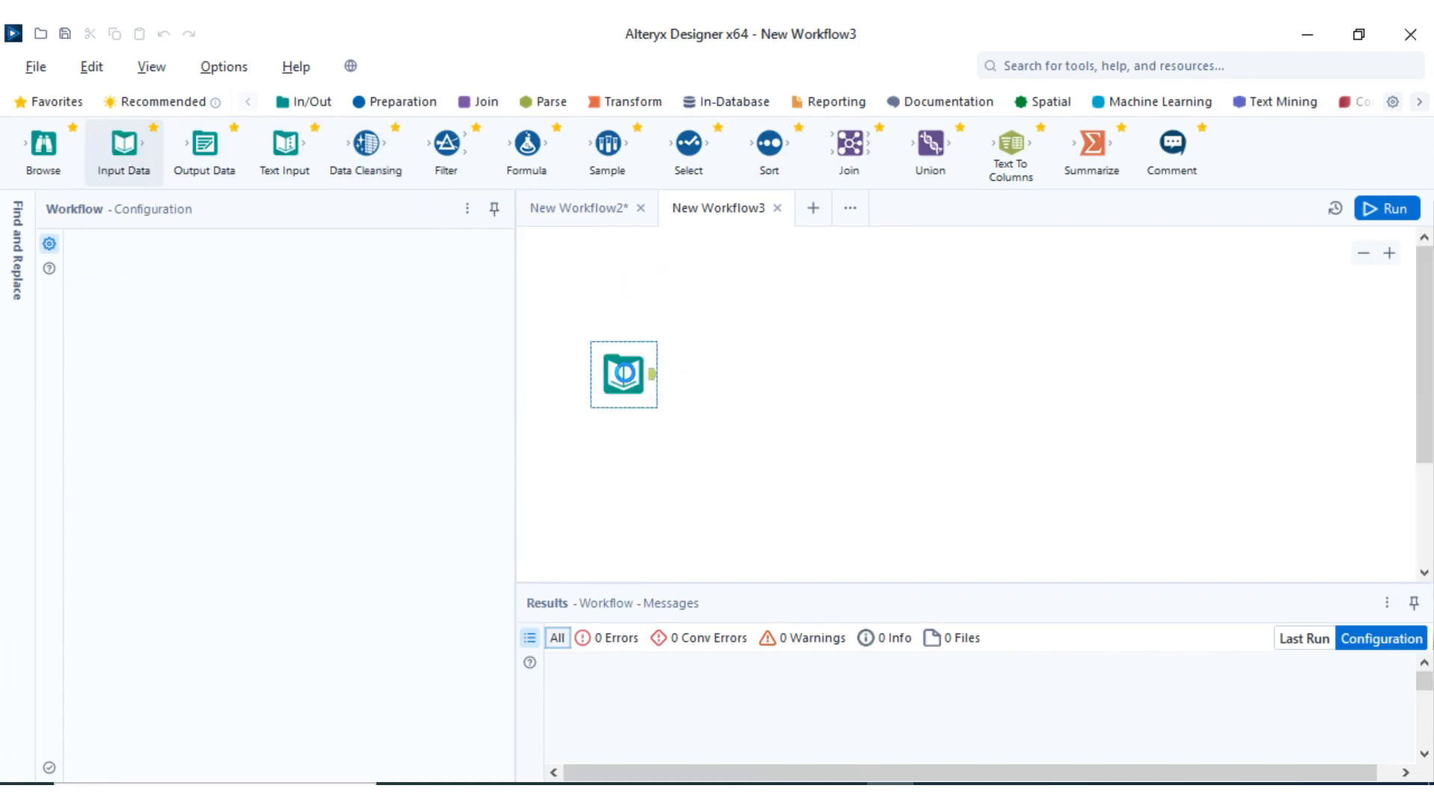
Read Sheet1 of MDG-Country3.xlsx into the Input Data tool and run to view its 35 records
left_click(624, 374)
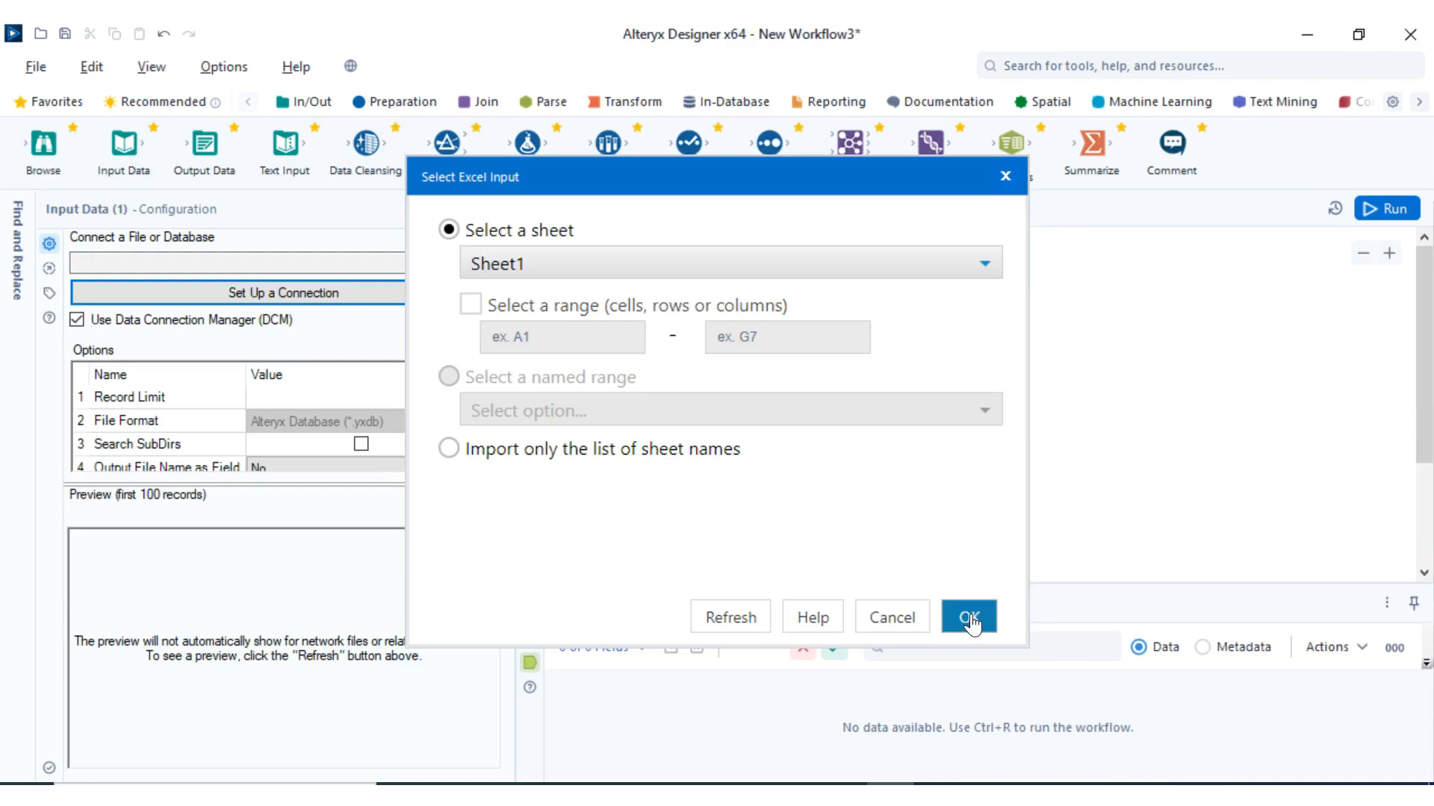
left_click(967, 617)
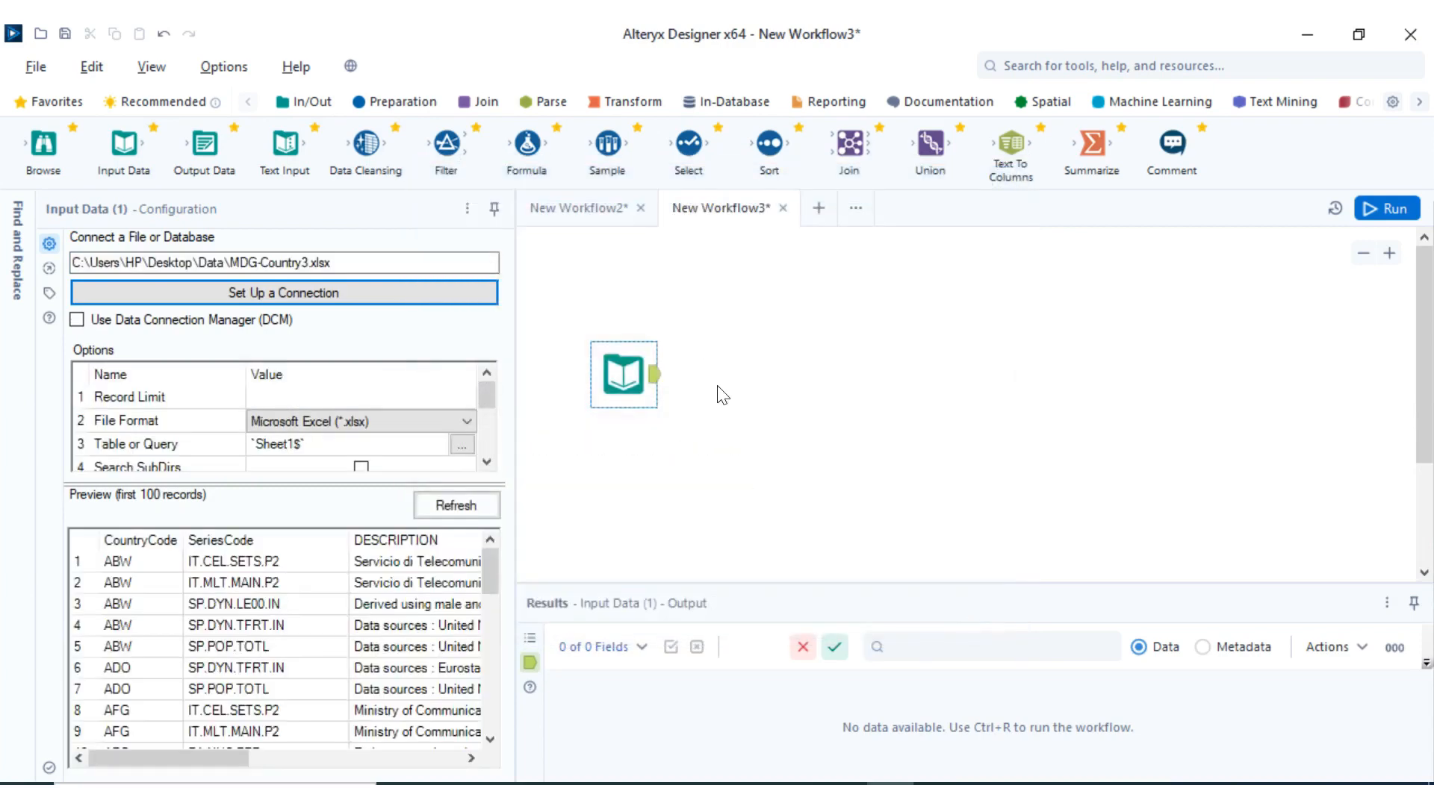
mouse_move(651, 348)
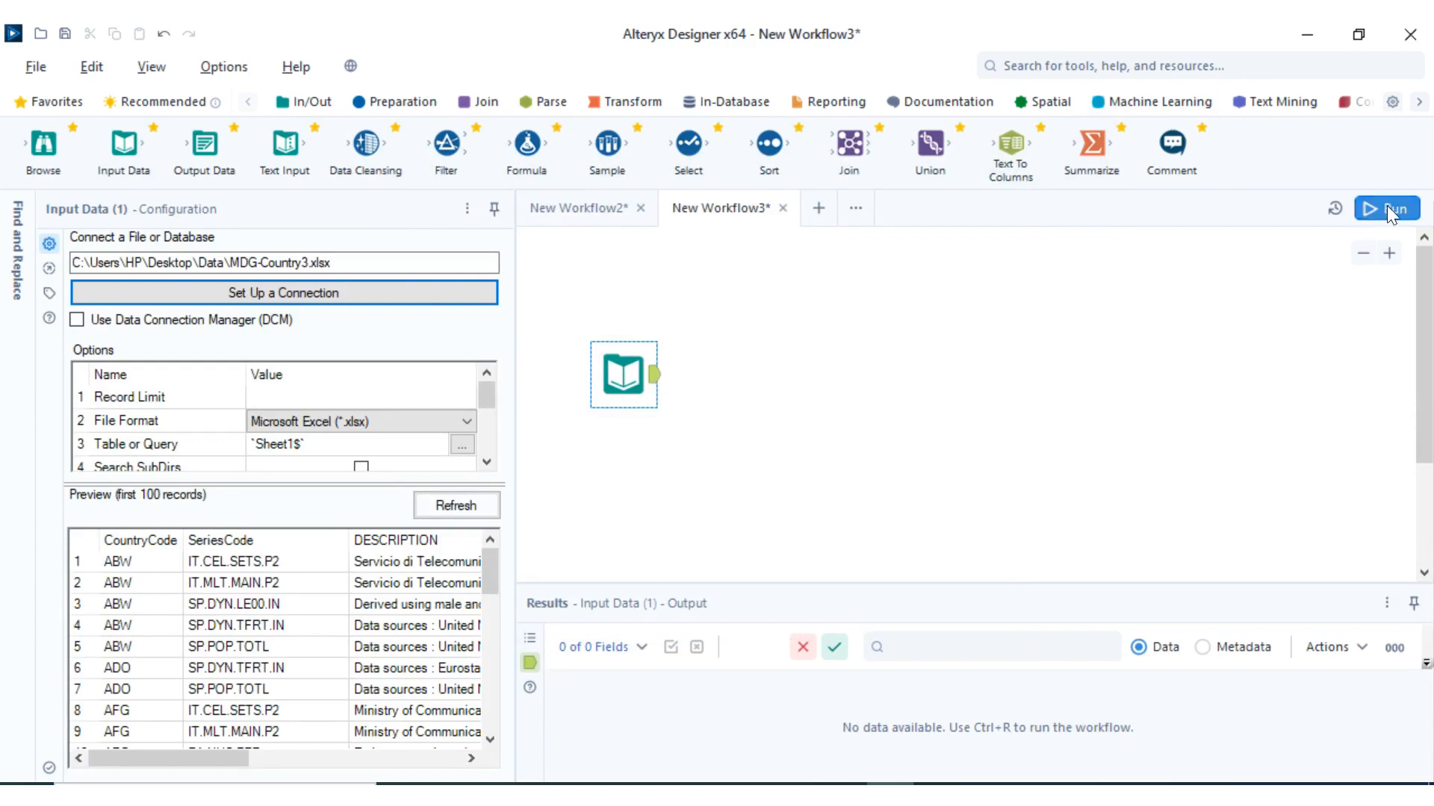
left_click(1386, 209)
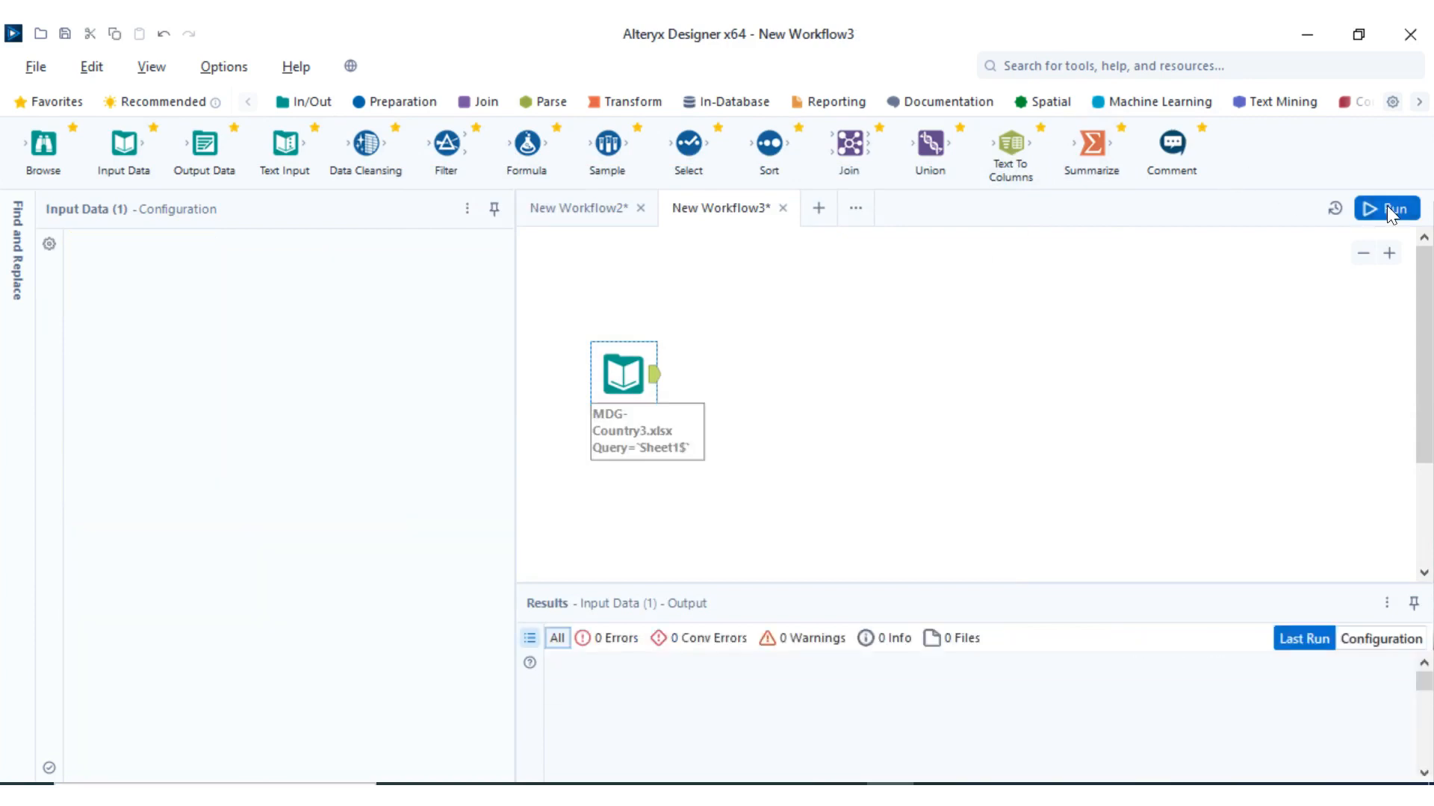
left_click(1386, 209)
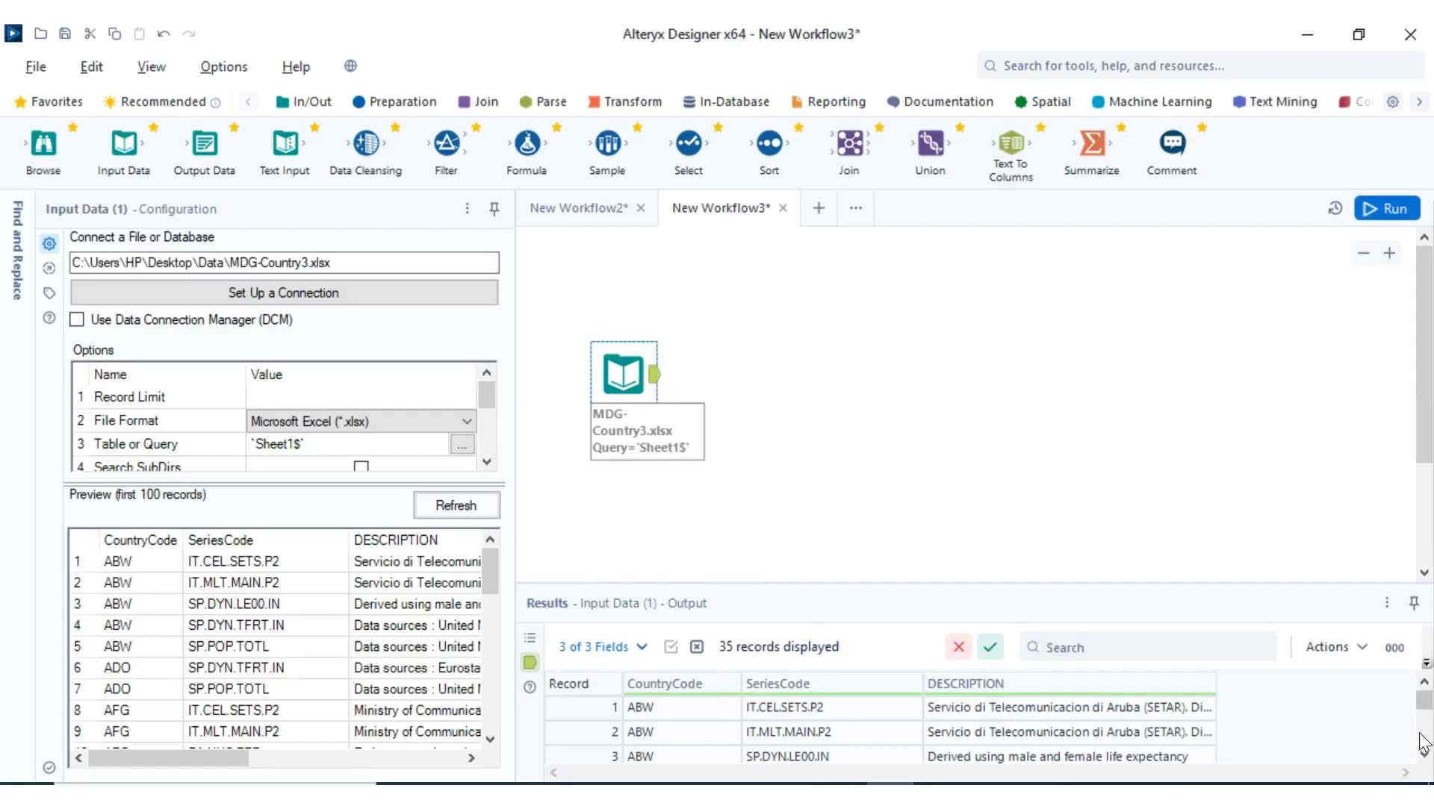
scroll("down", 3)
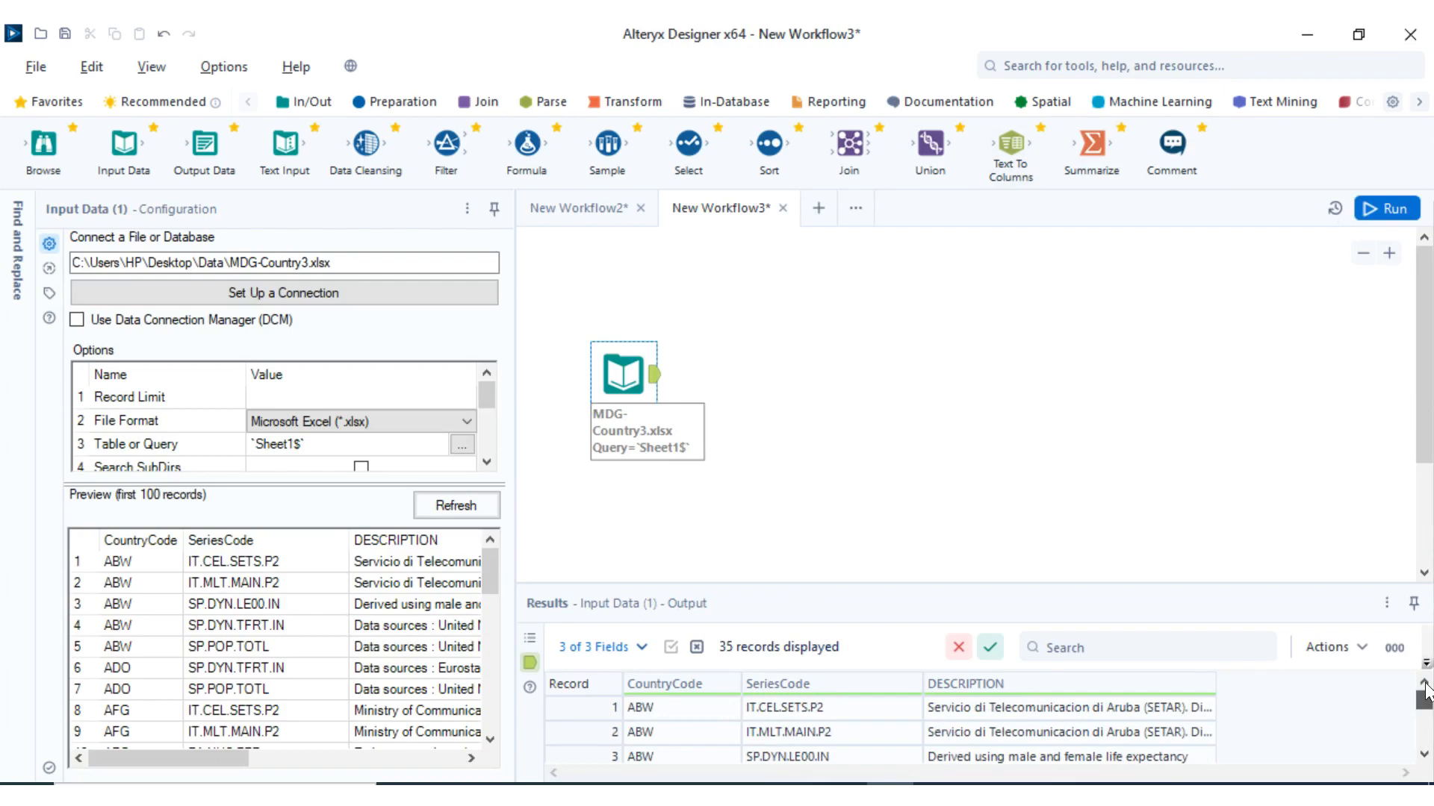
mouse_move(902, 557)
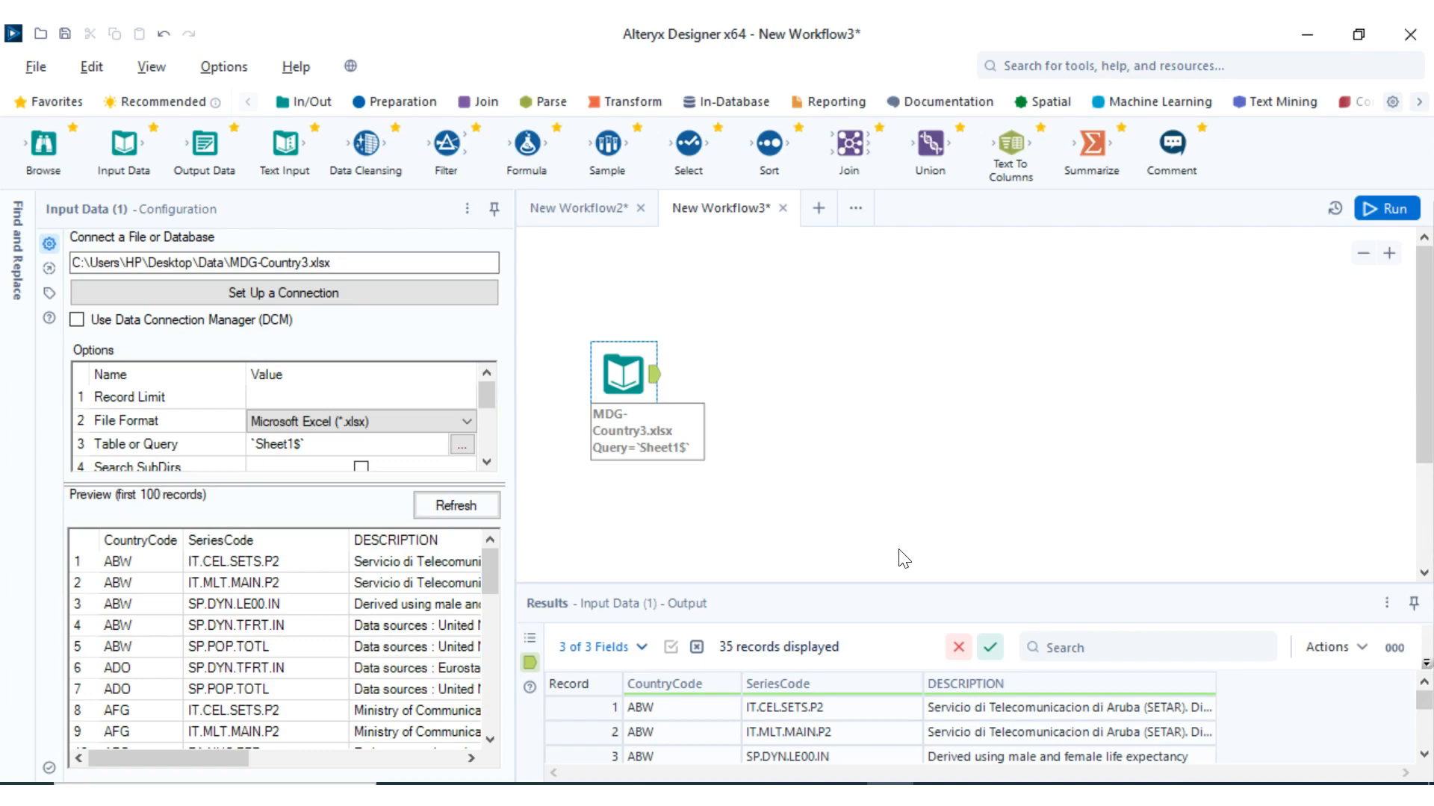
mouse_move(518, 151)
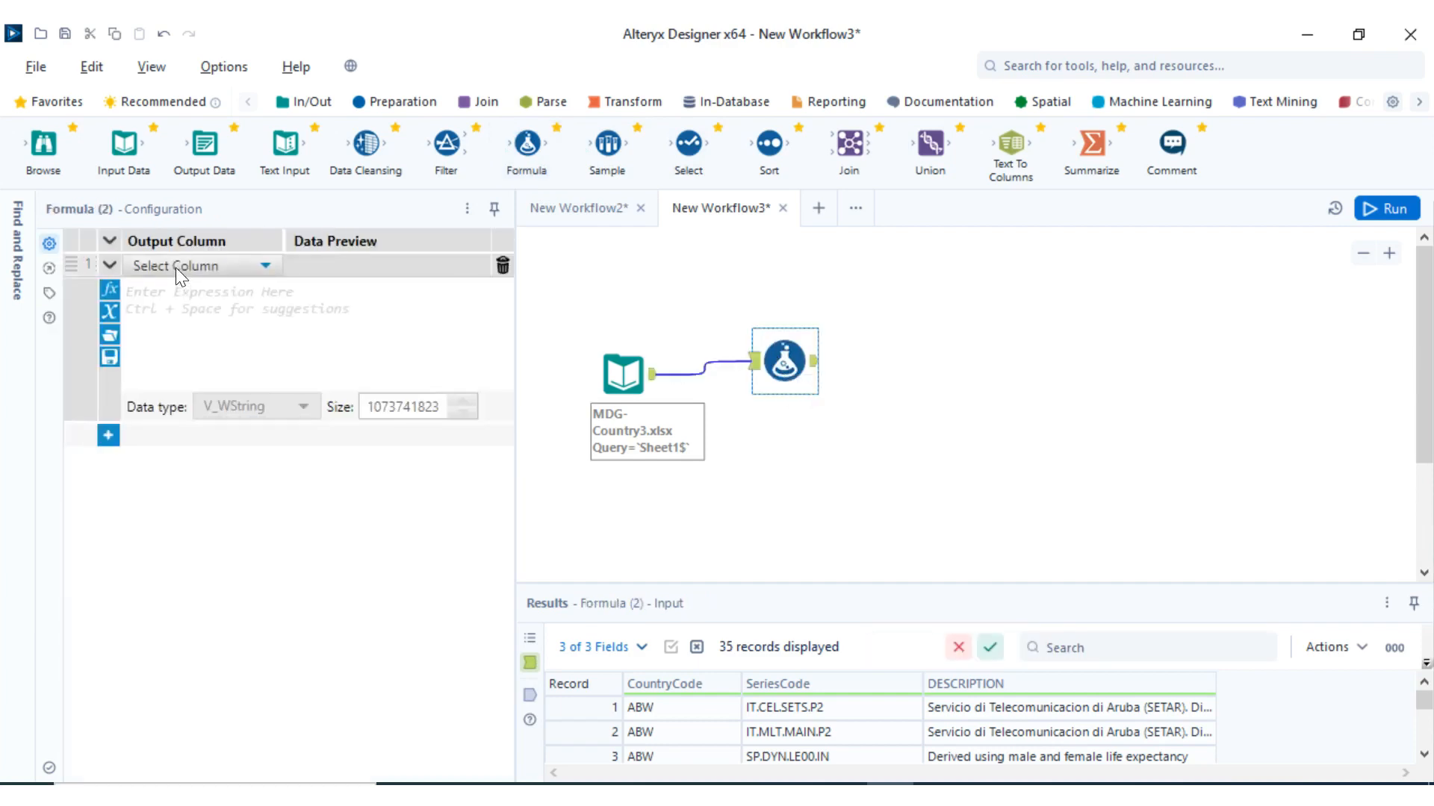
Add a new output column named FileName in the Formula tool
left_click(266, 266)
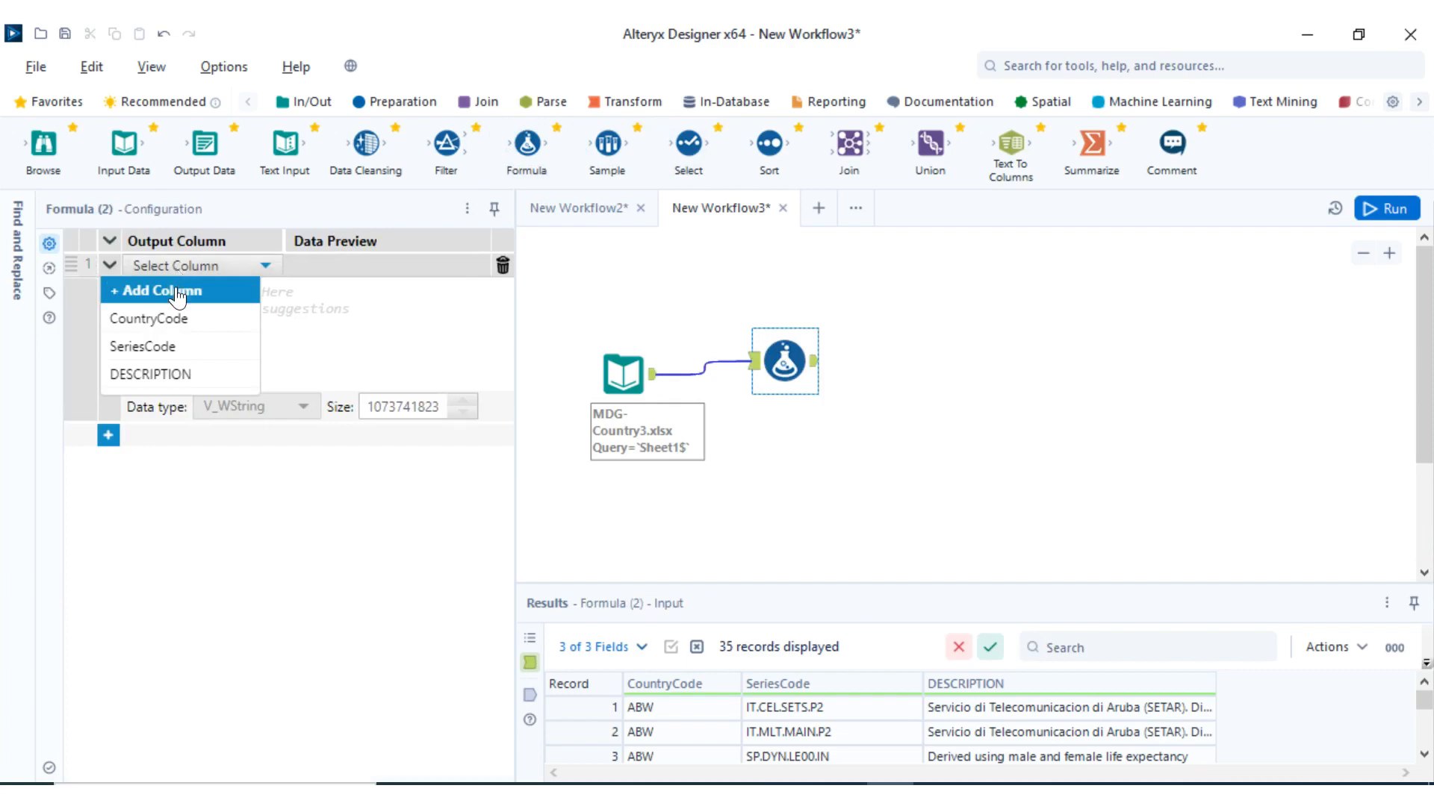
left_click(160, 290)
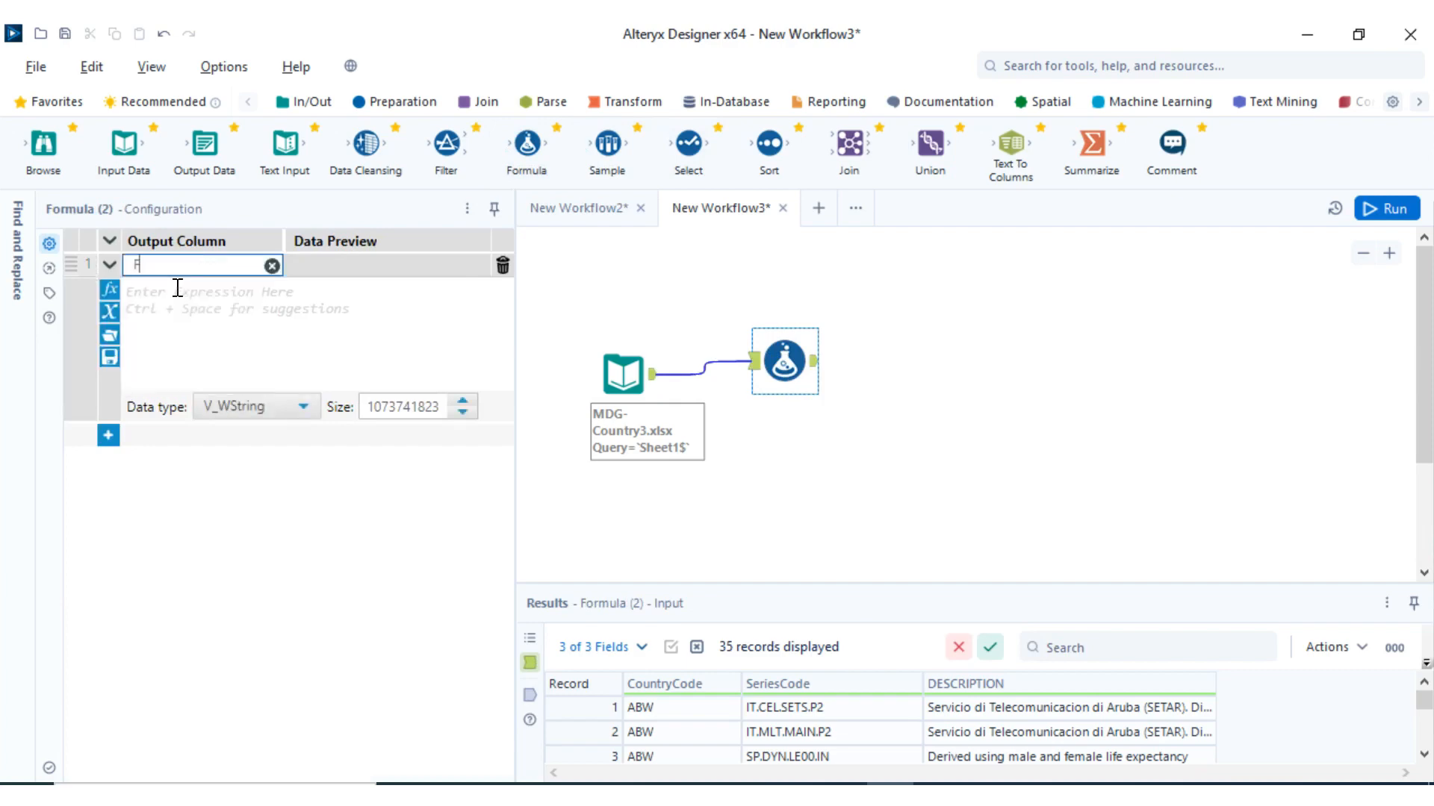
type("ileName")
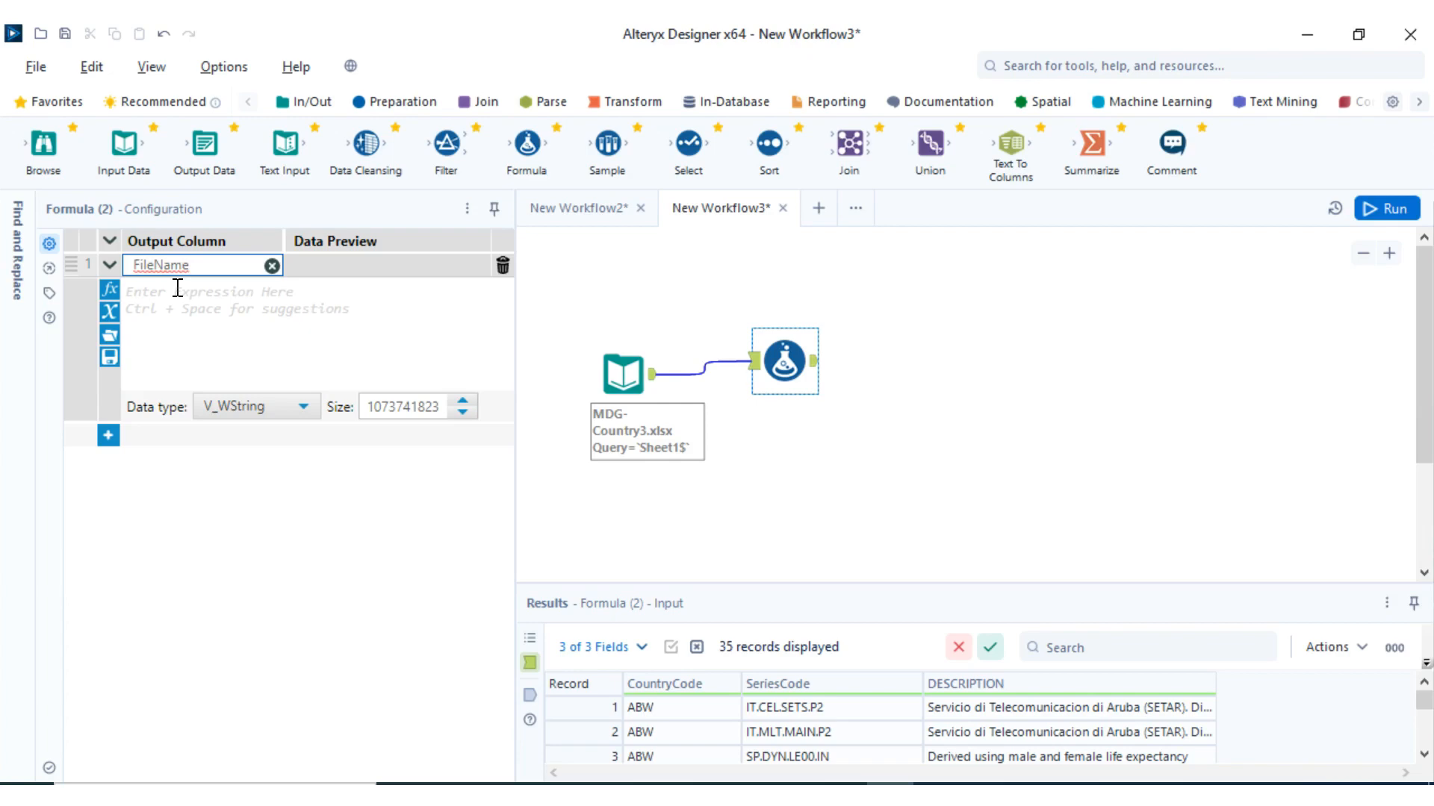
mouse_move(176, 315)
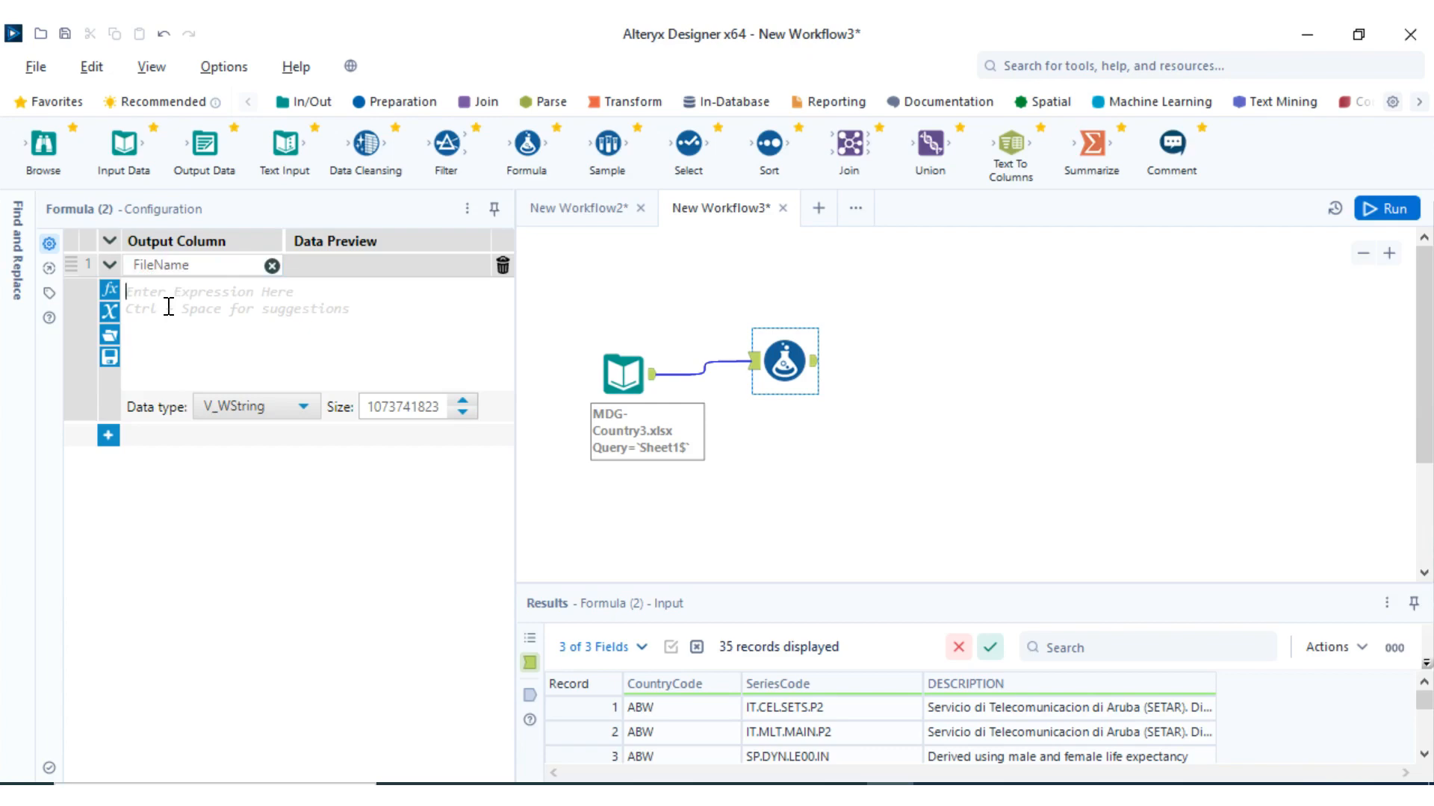
Begin the FileName expression with "File_Output" +
type("\"")
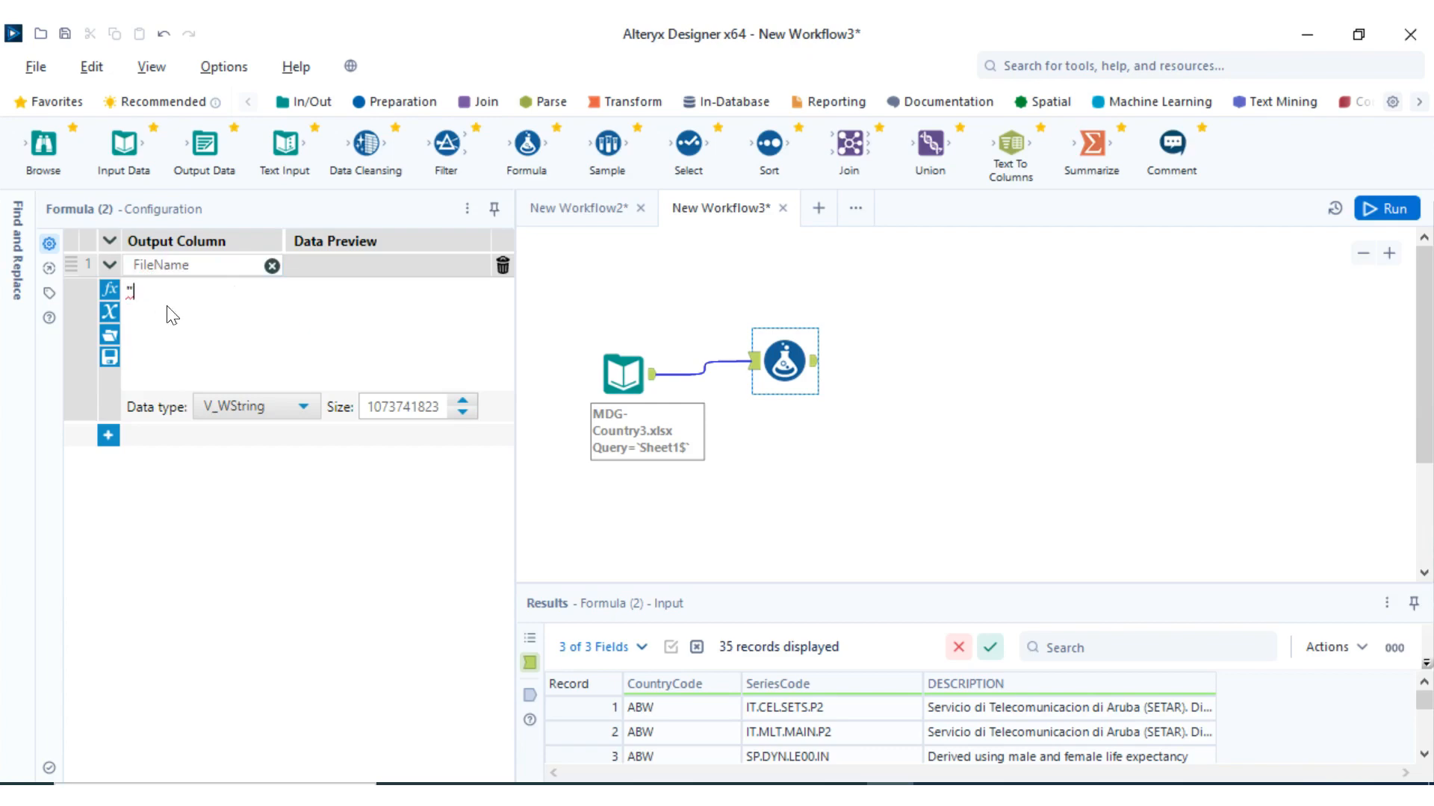
type("File")
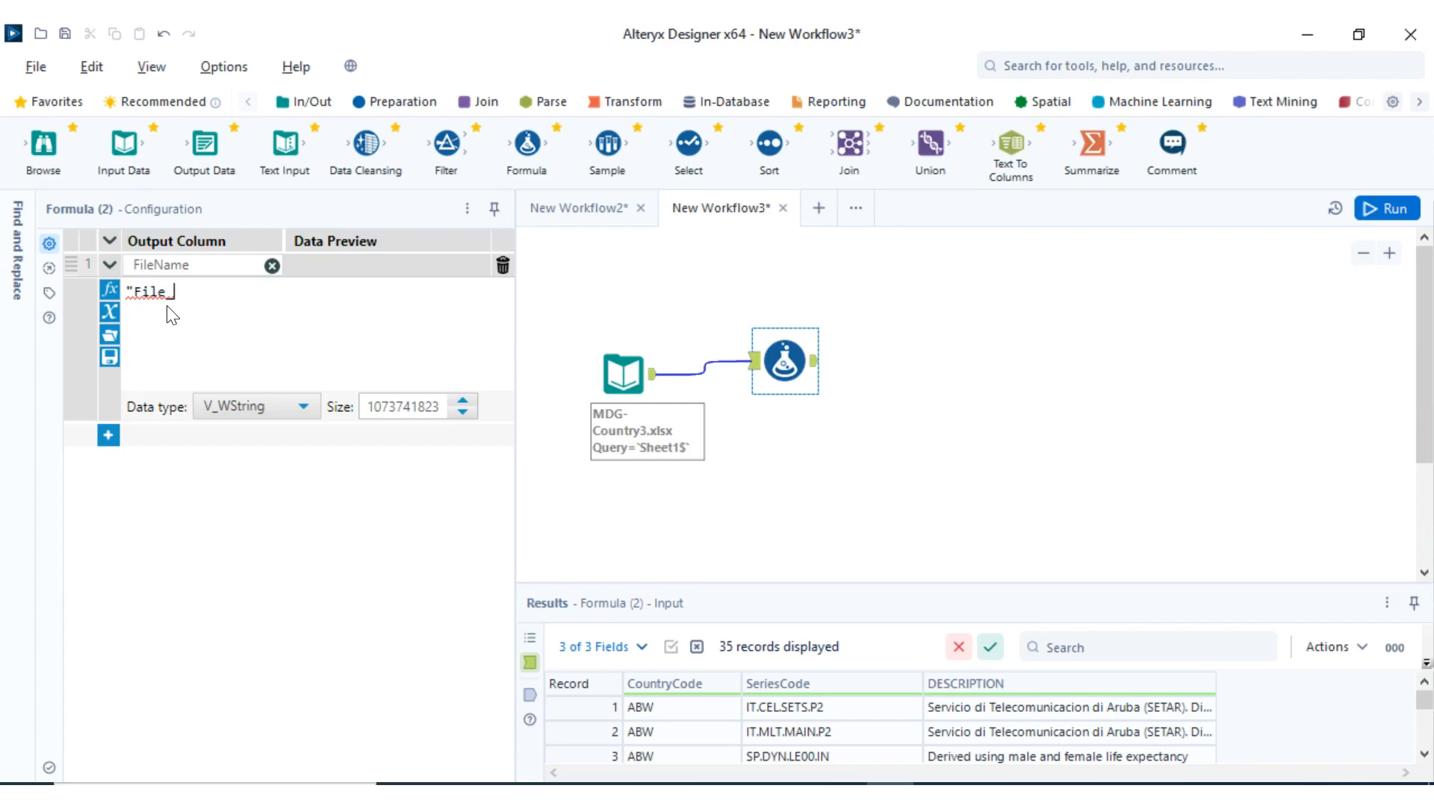
type("_Ou")
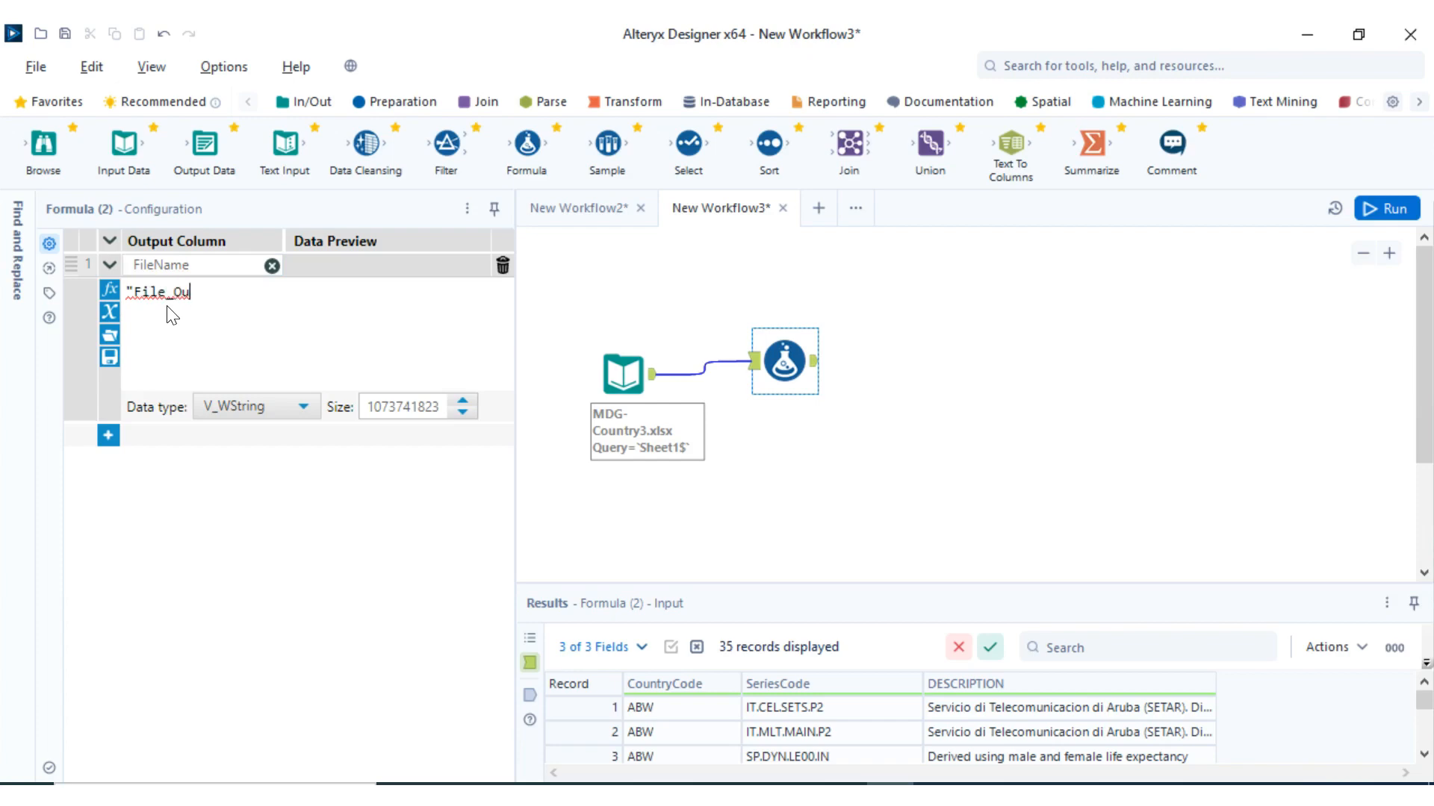
type("tput")
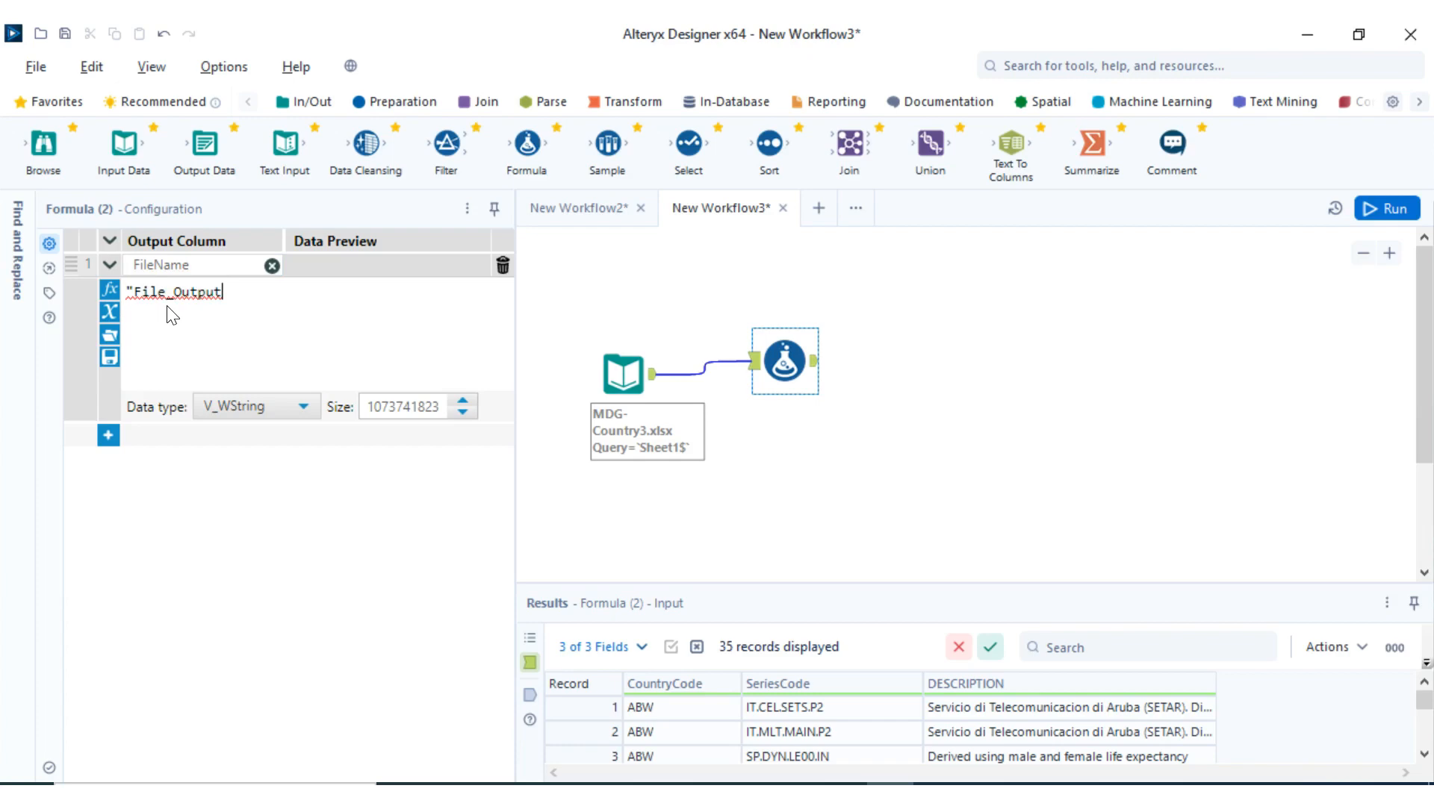
type("\"")
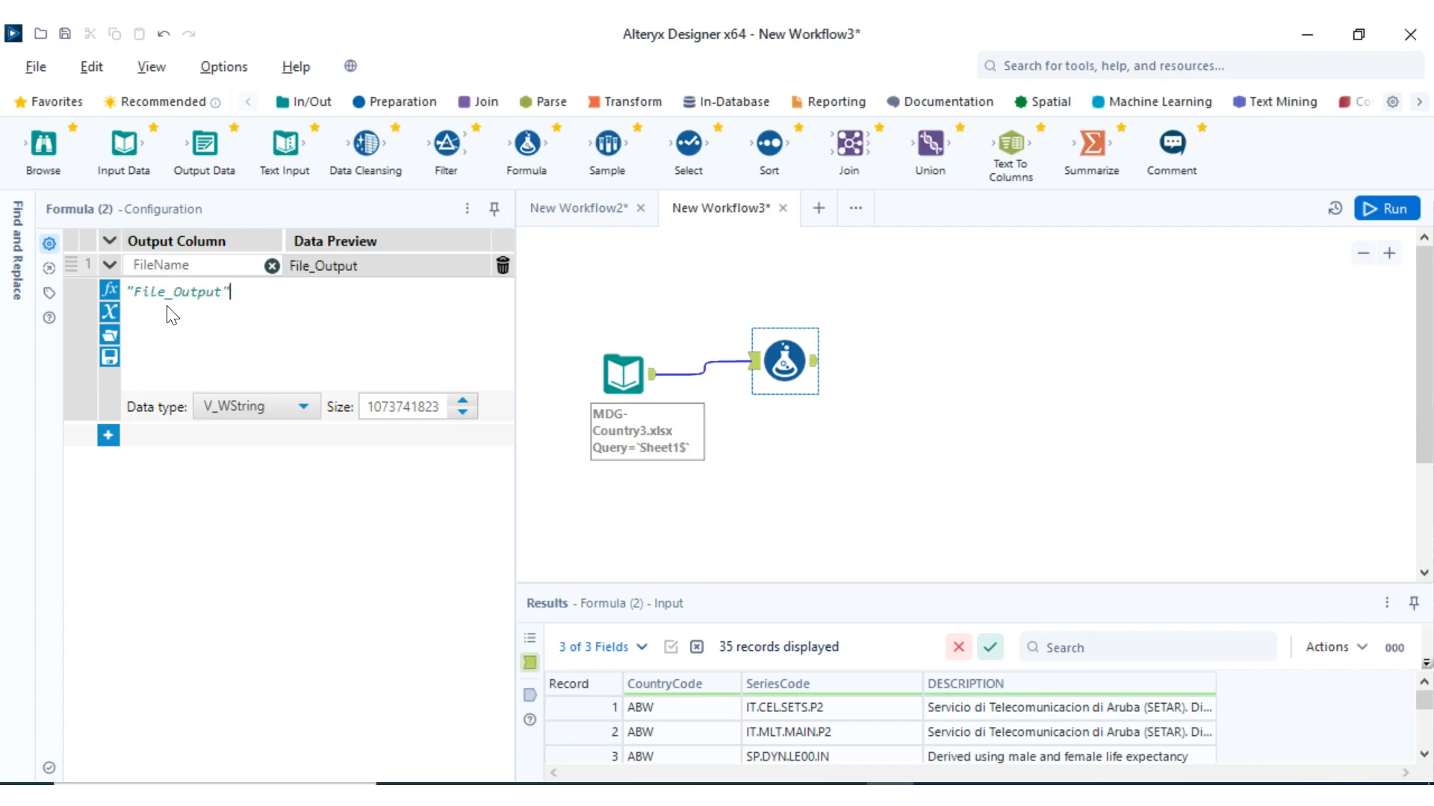
type("+")
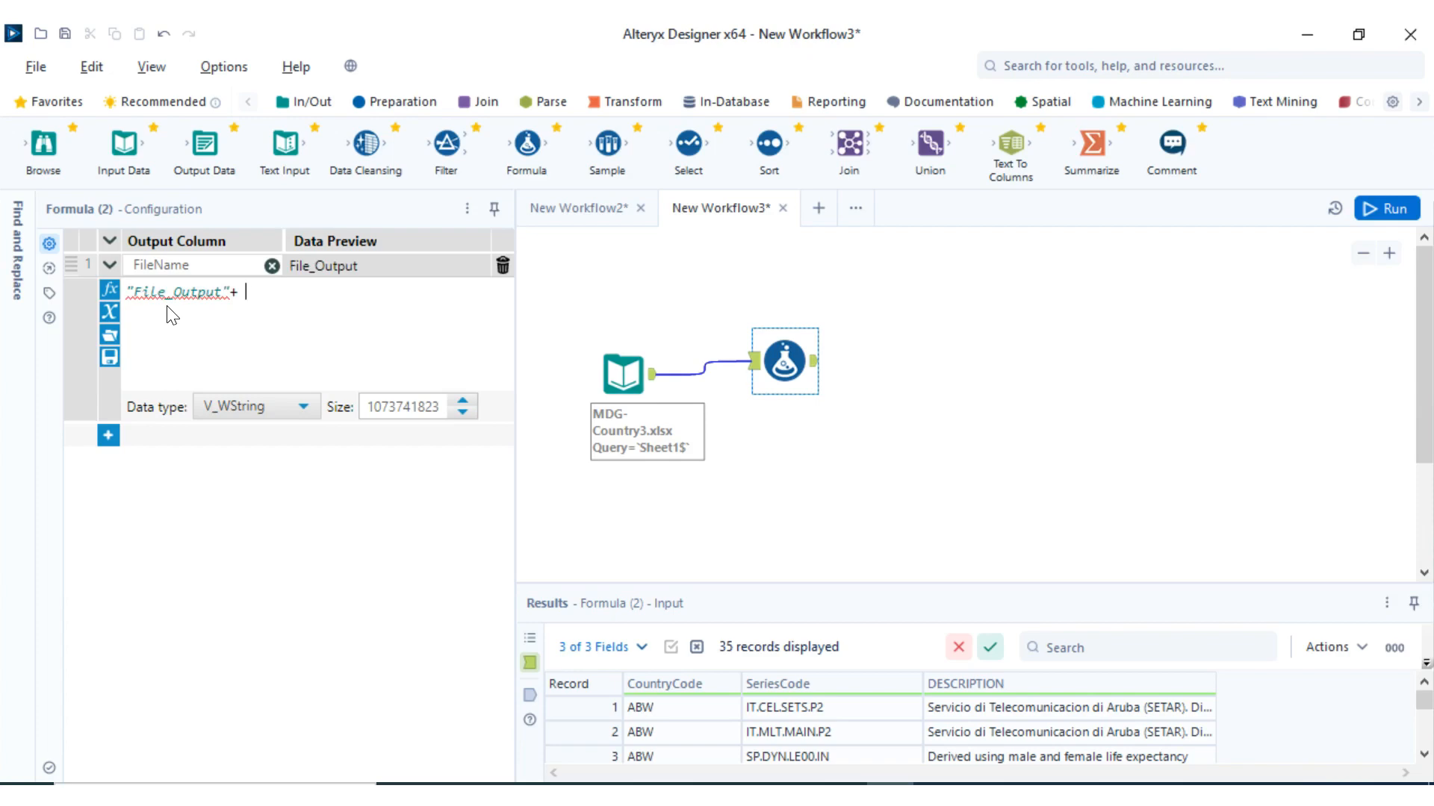
Append DateTimeFormat(DateTimeNow(), "%Y-%m-%d.%H-%M-%S") to the FileName expression
type("DateTimeNow(")
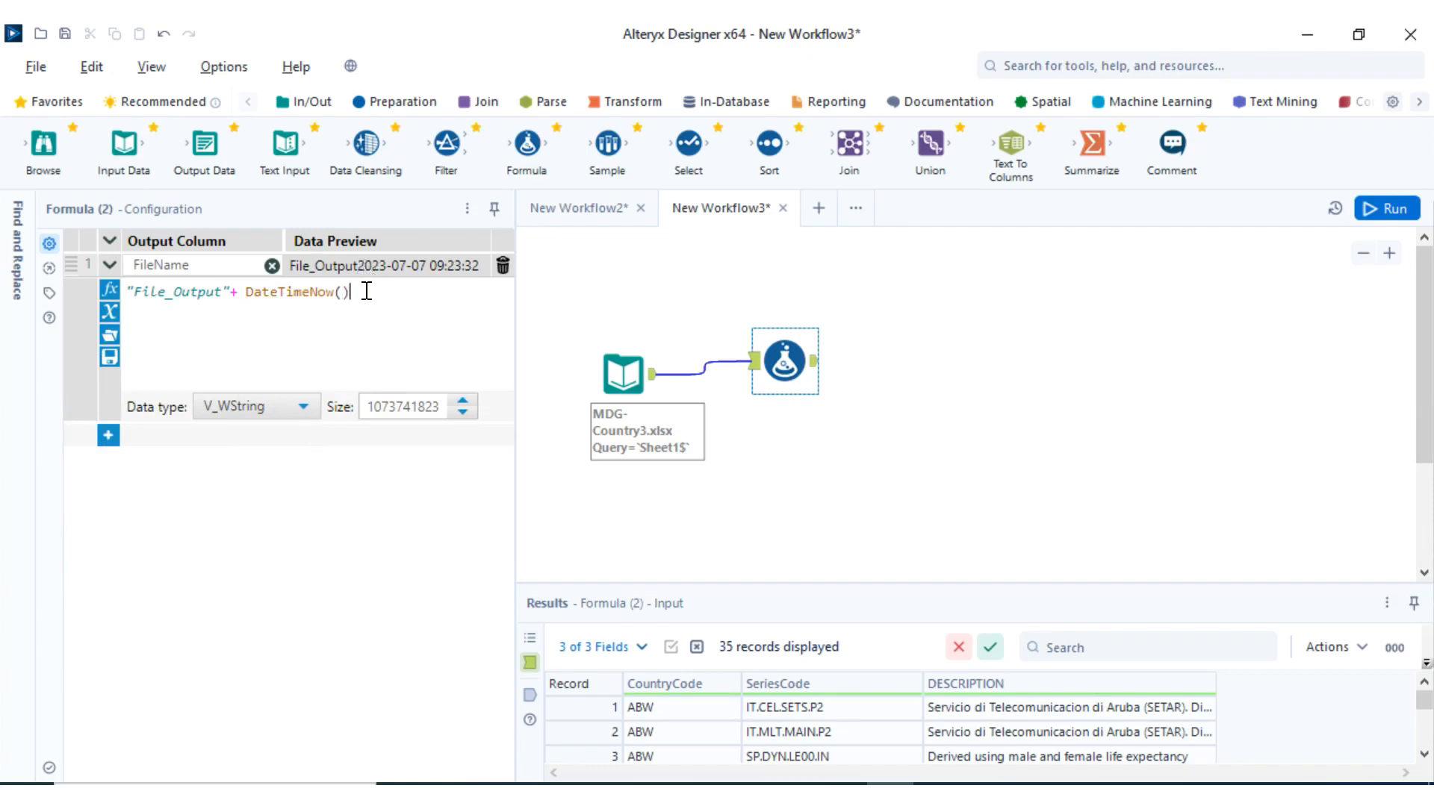
type(", \"%")
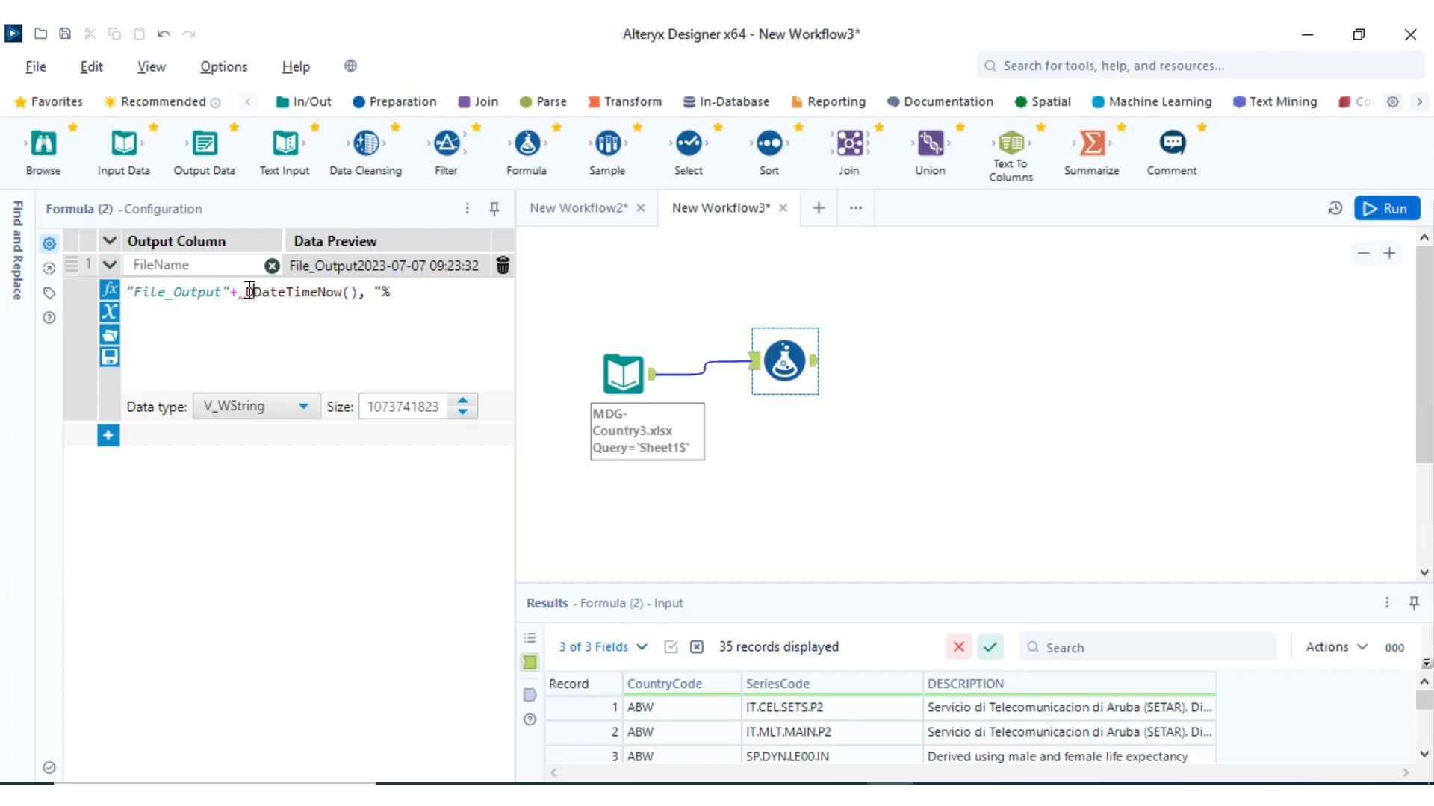
type("DateTime")
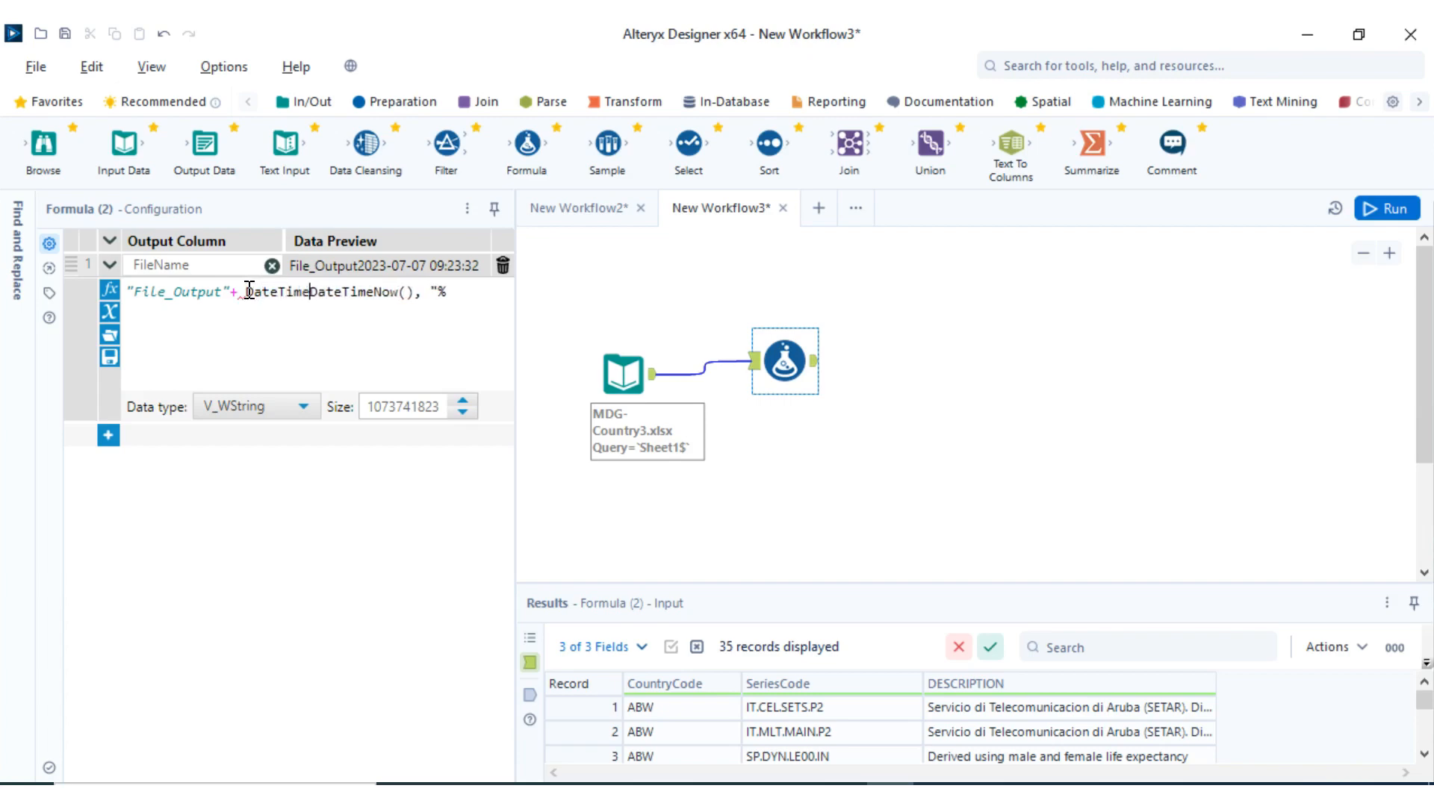
type("Format(")
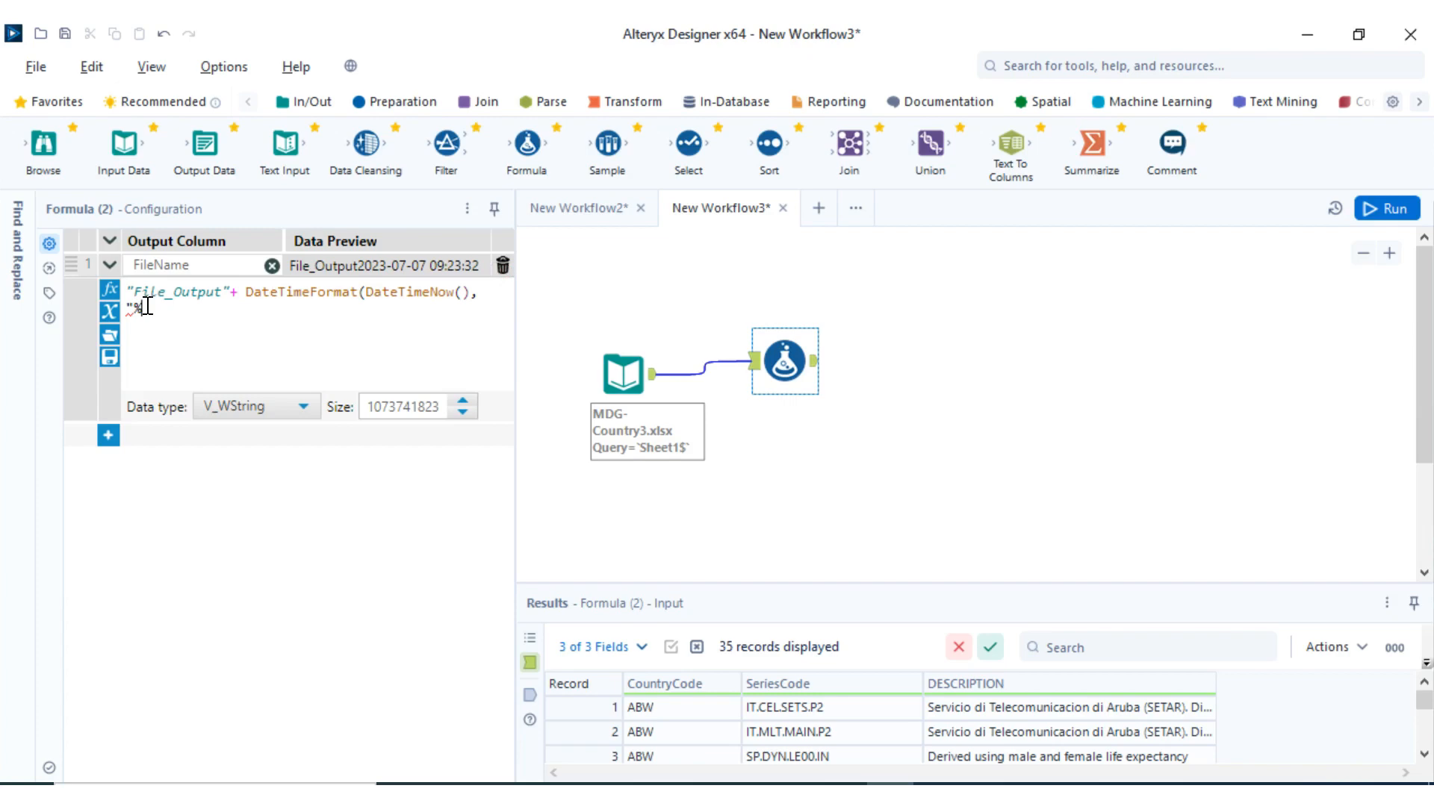
type("-%m-%d.%H-%M-%S\")")
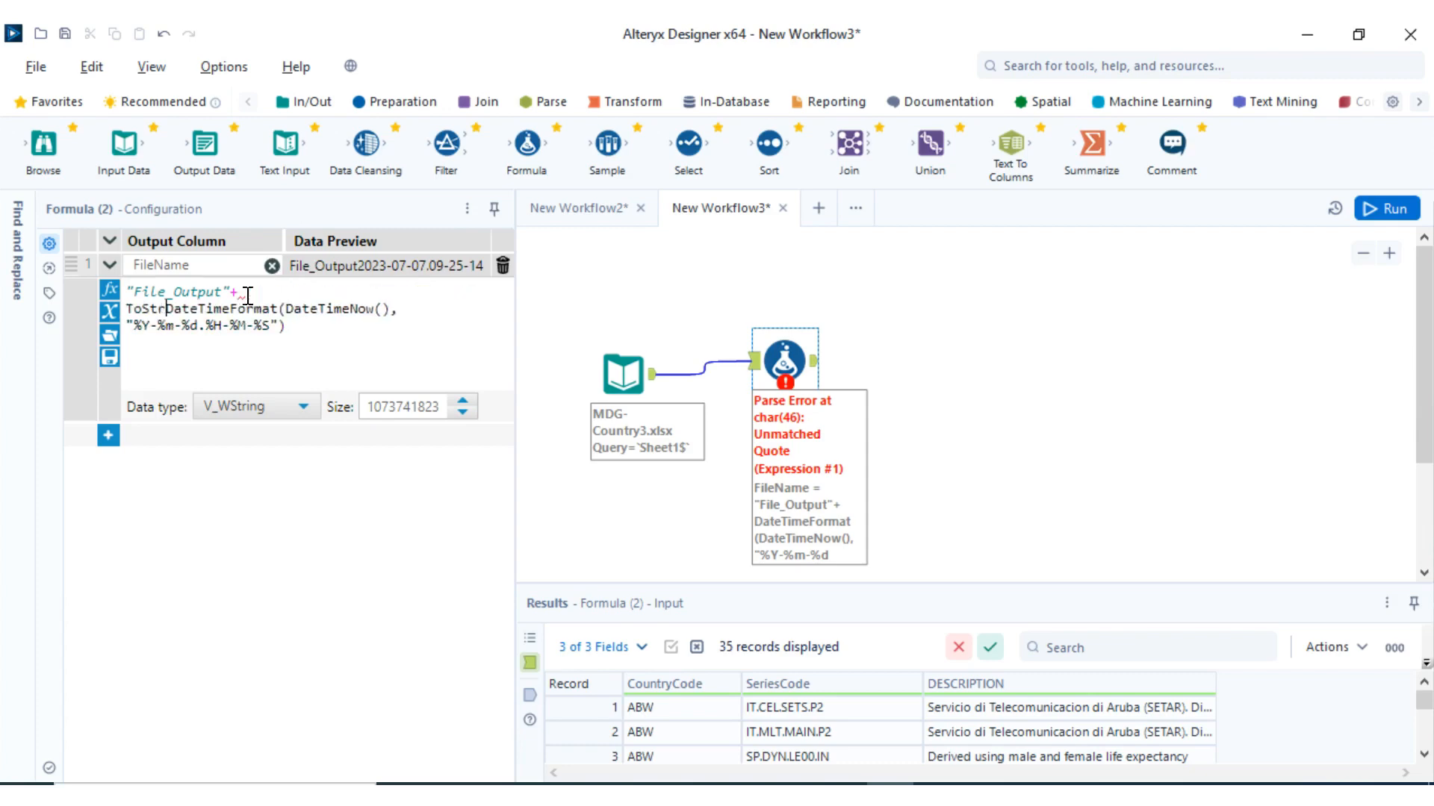
Wrap the timestamp in ToString and append +".xlsx|||Sheet1" so the expression parses cleanly
type("ing(")
left_click(192, 291)
type("_")
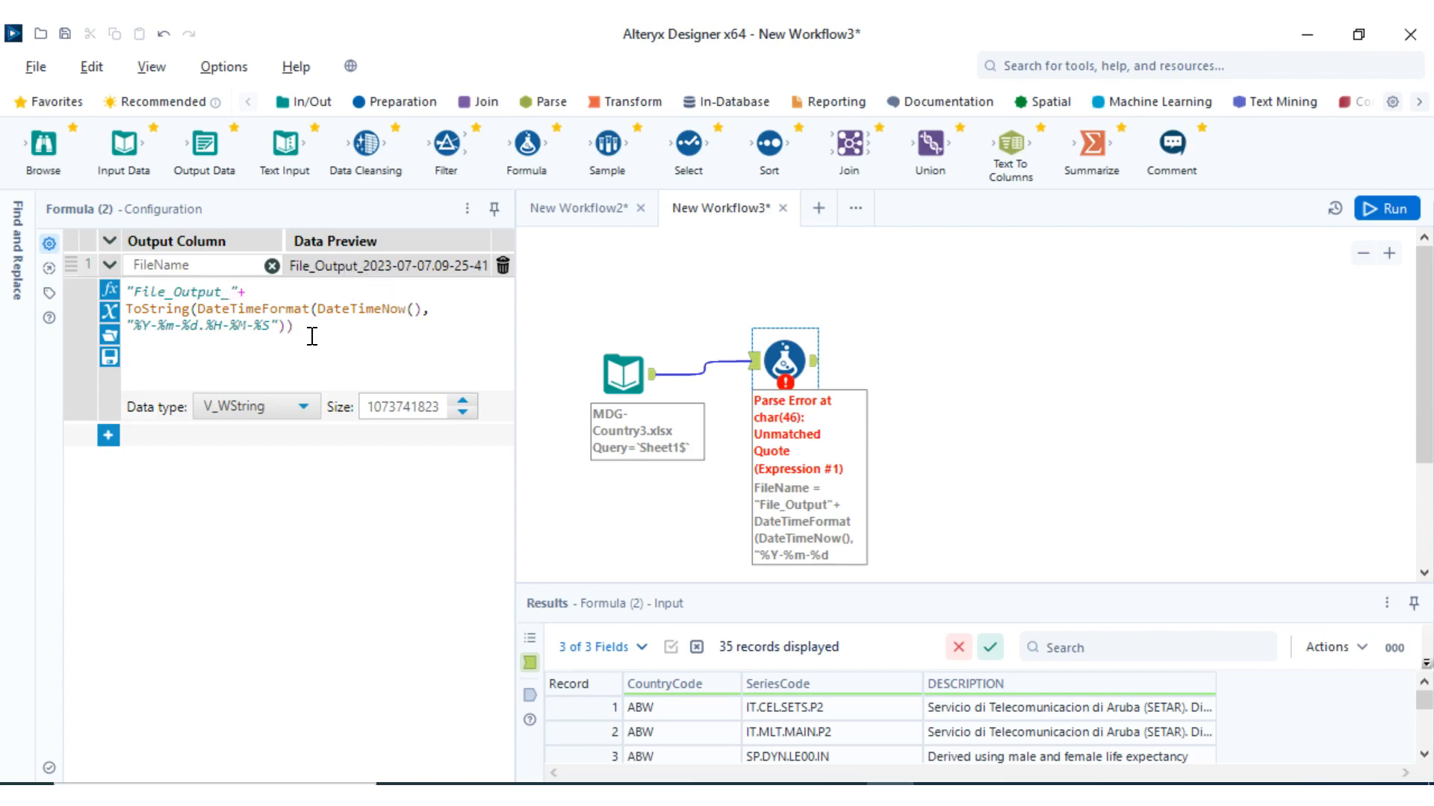
mouse_move(185, 282)
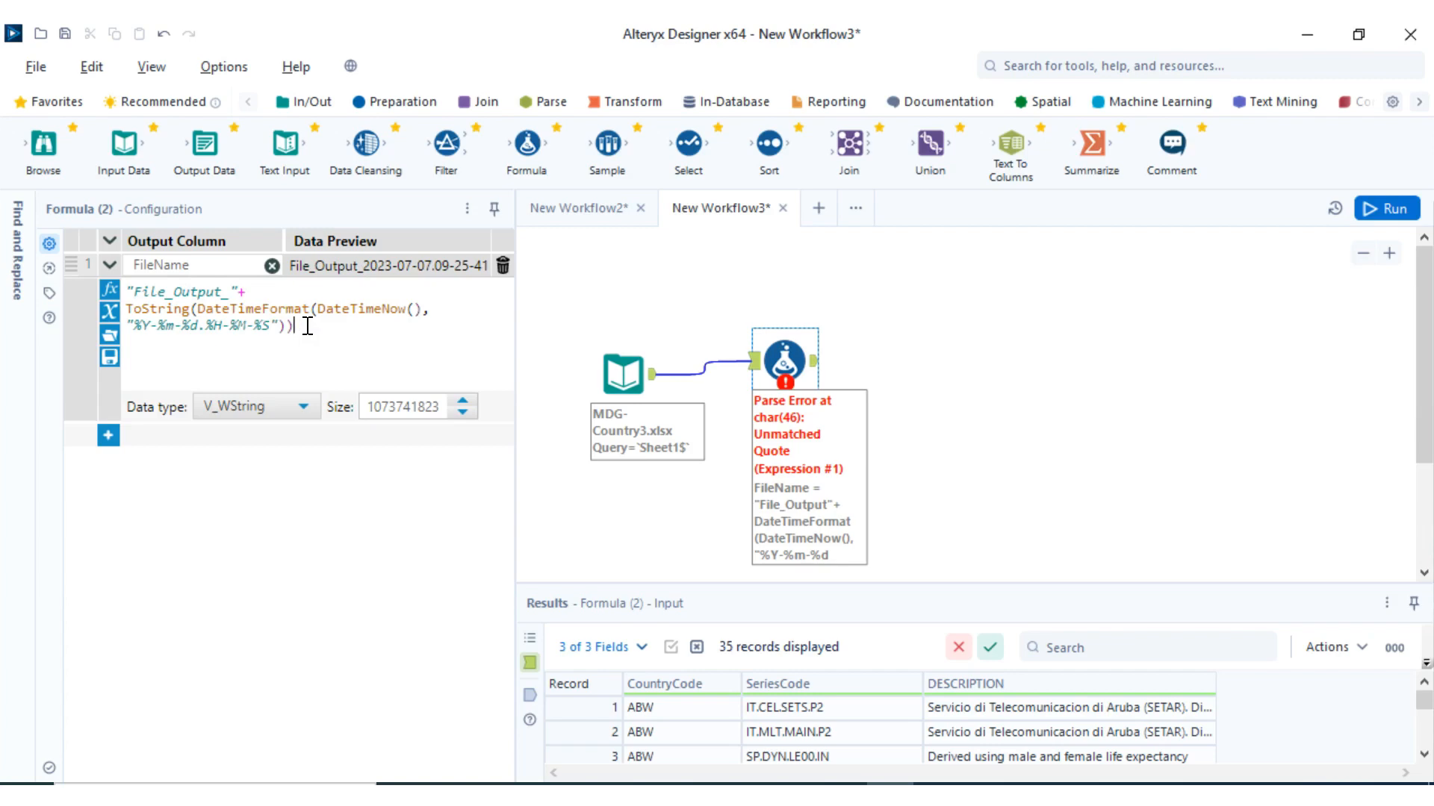
key("Backspace")
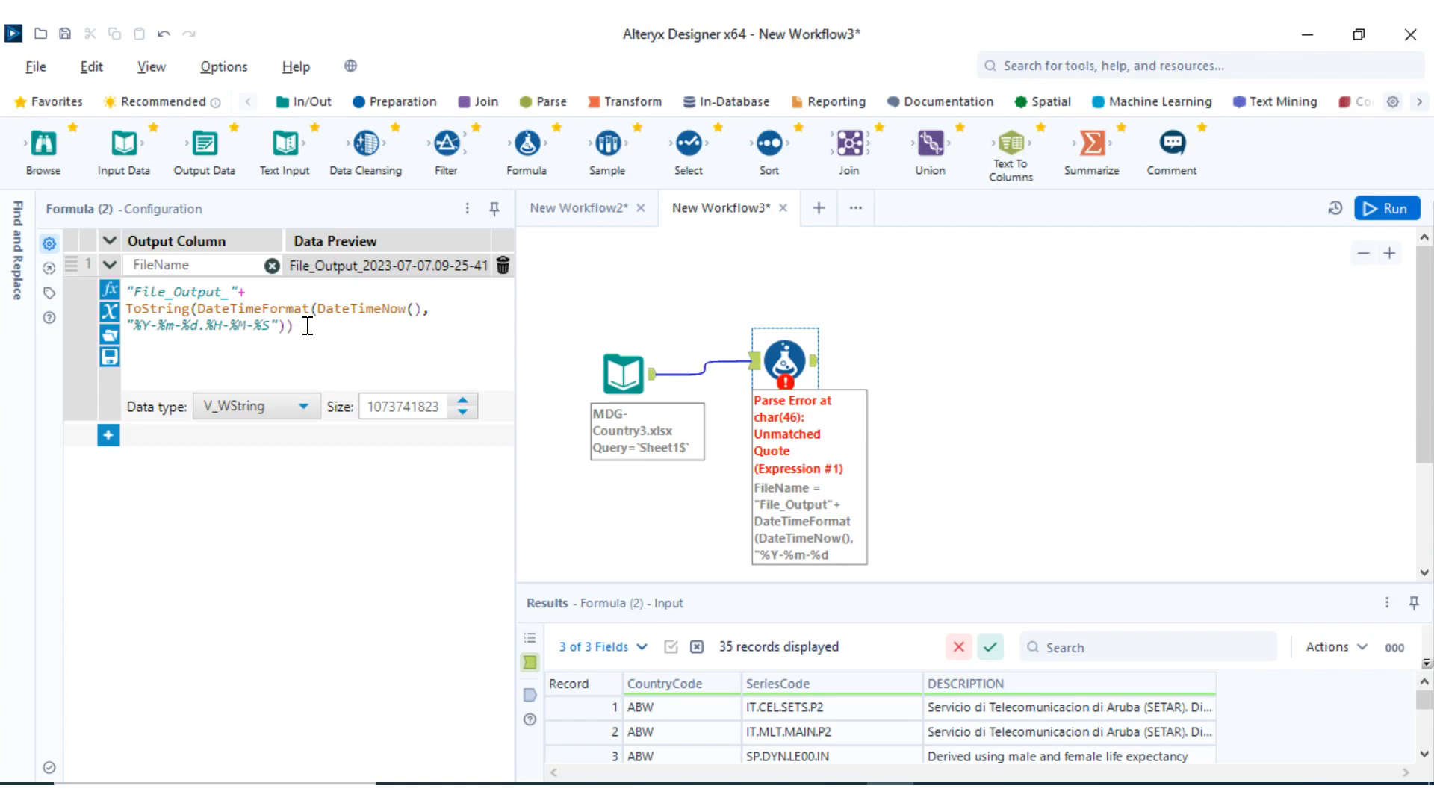
type("+\"")
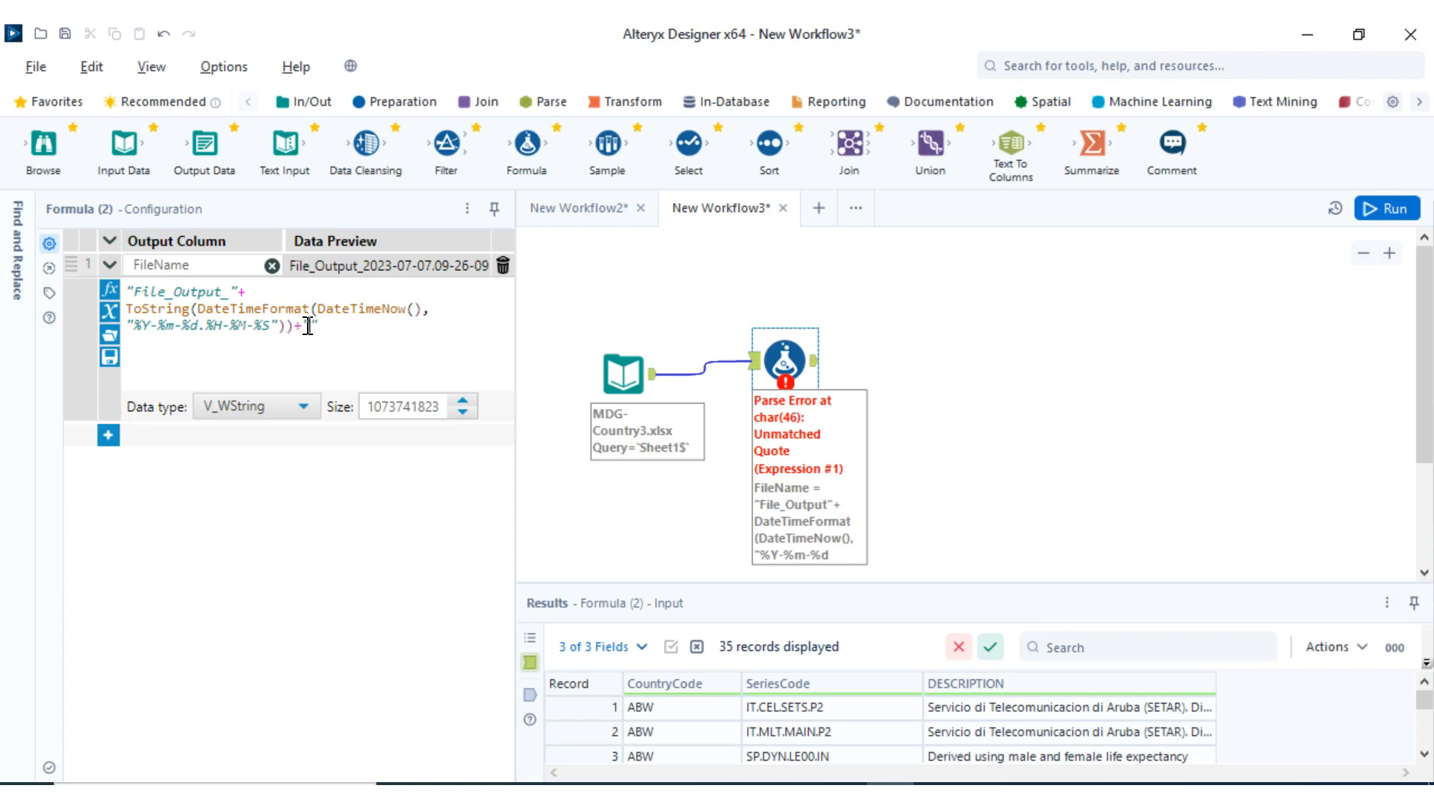
type("+\".xlsx|||Sheet1\"")
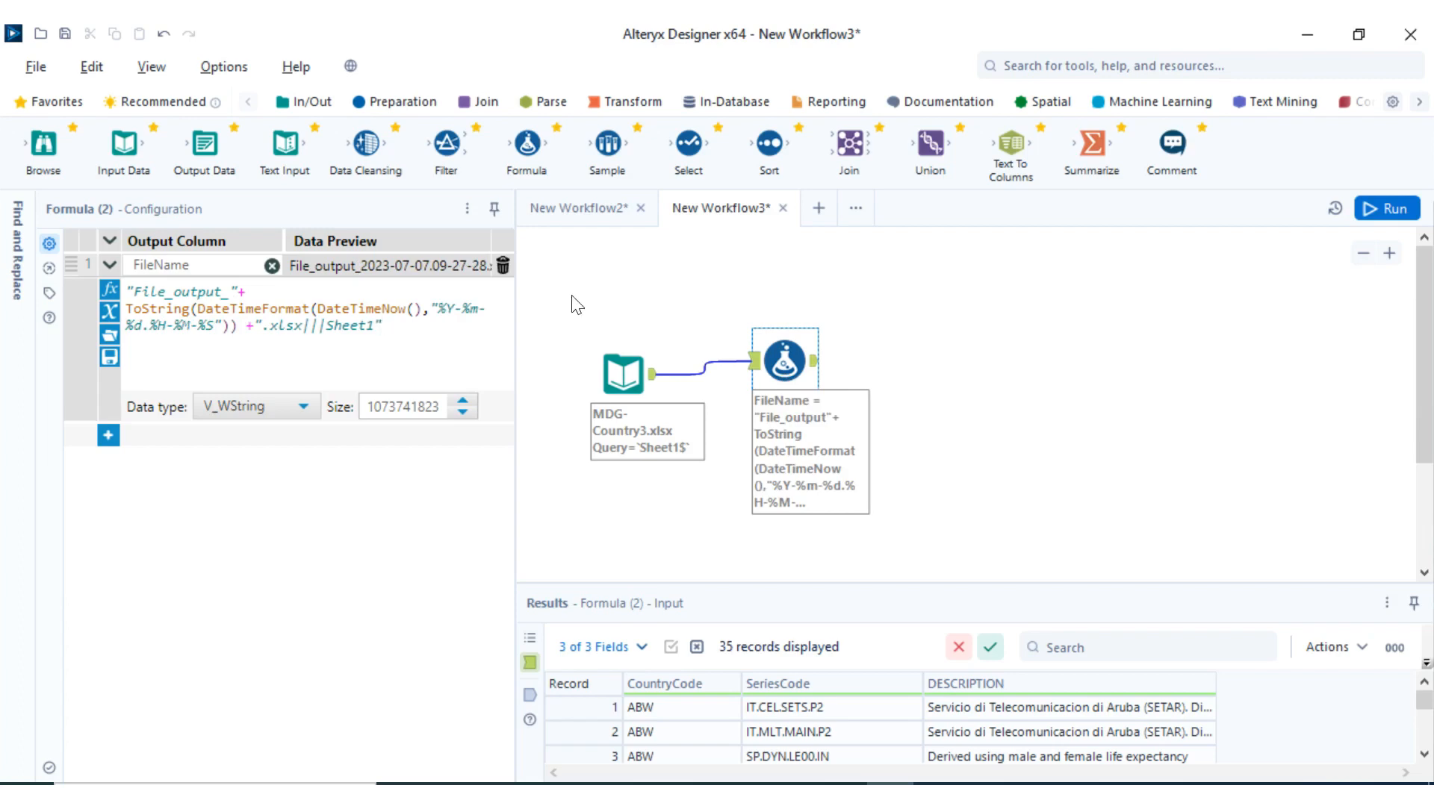
mouse_move(382, 266)
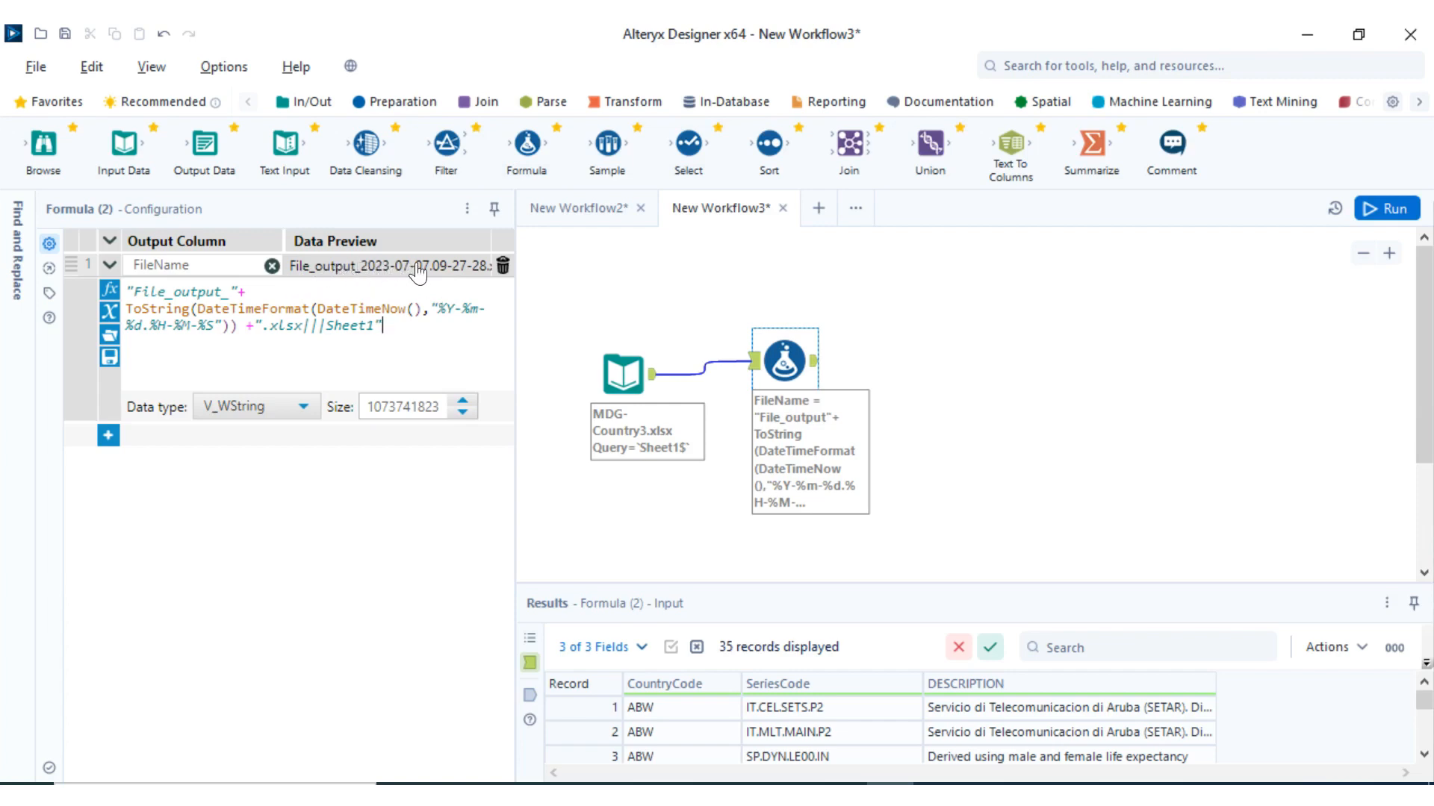
mouse_move(784, 384)
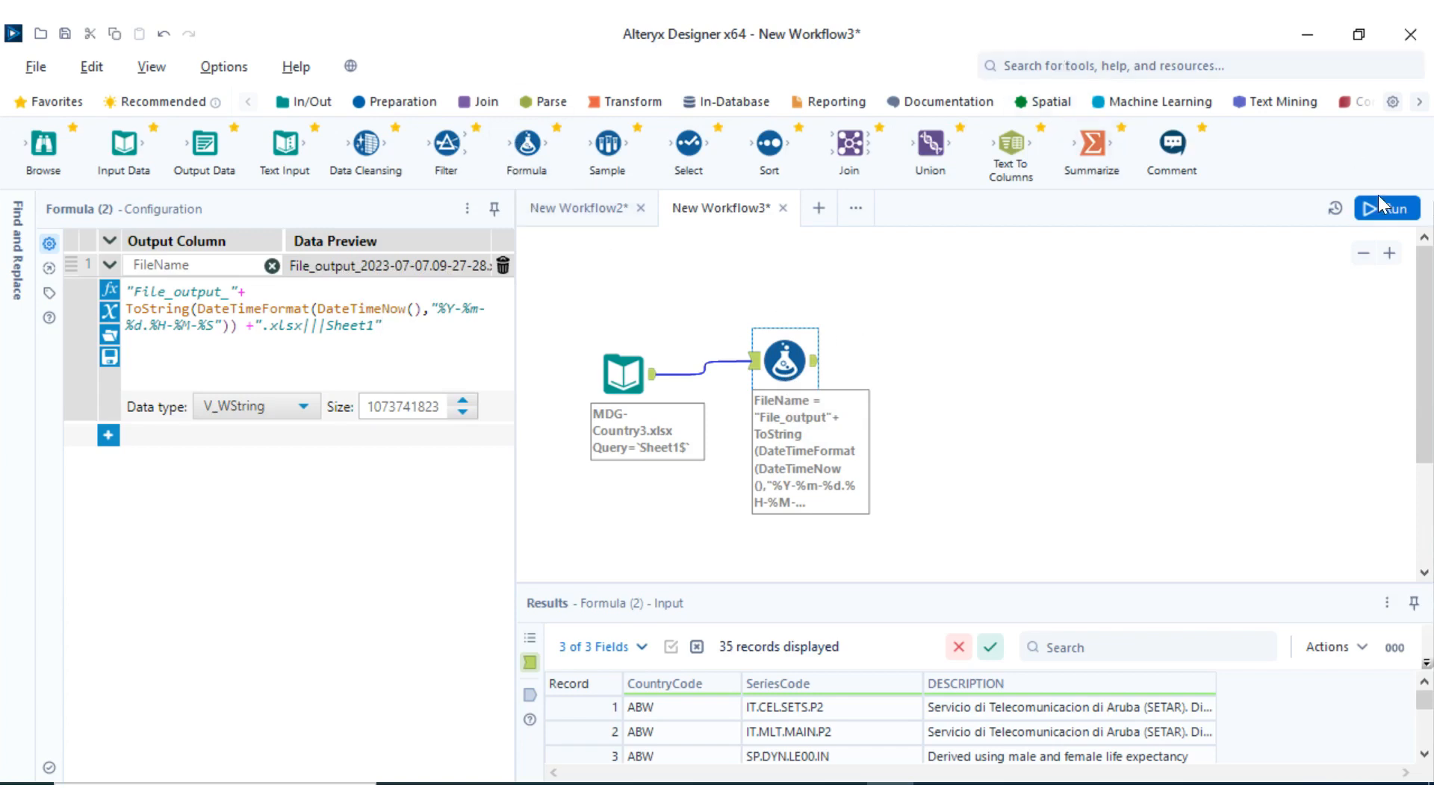
Run the workflow and inspect the new FileName column ending in .xlsx|||Sheet1 for all 35 records
left_click(1385, 210)
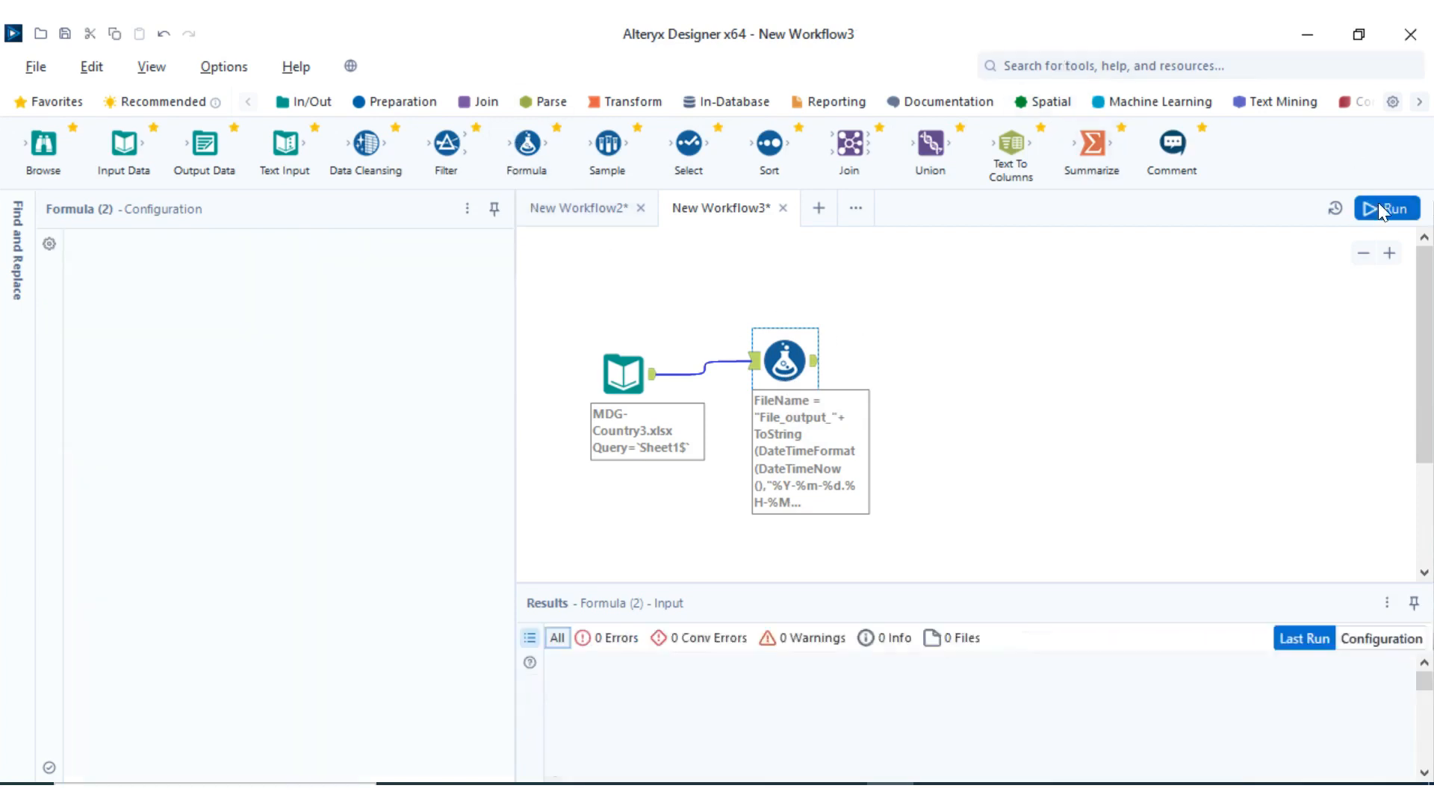
left_click(1386, 209)
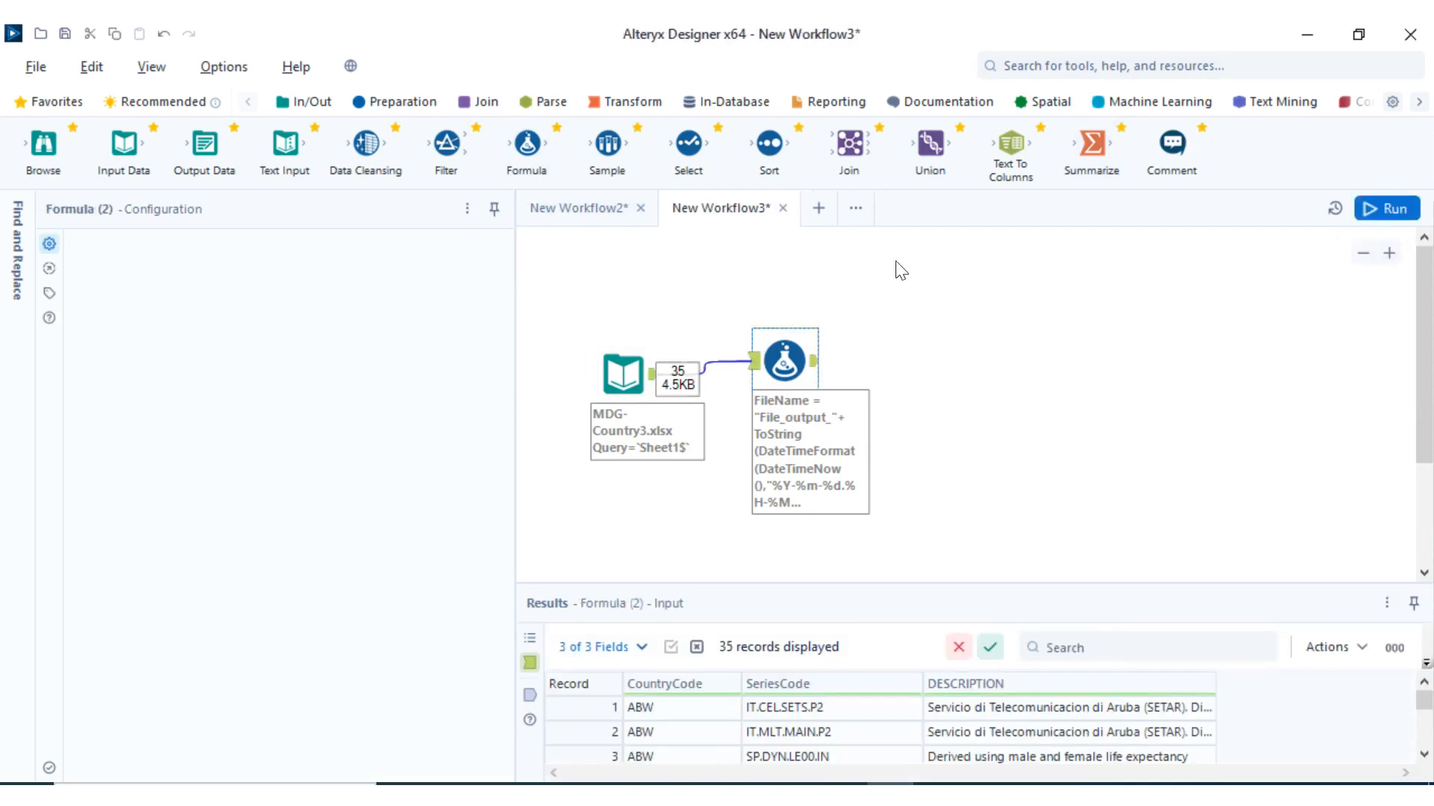
left_click(784, 358)
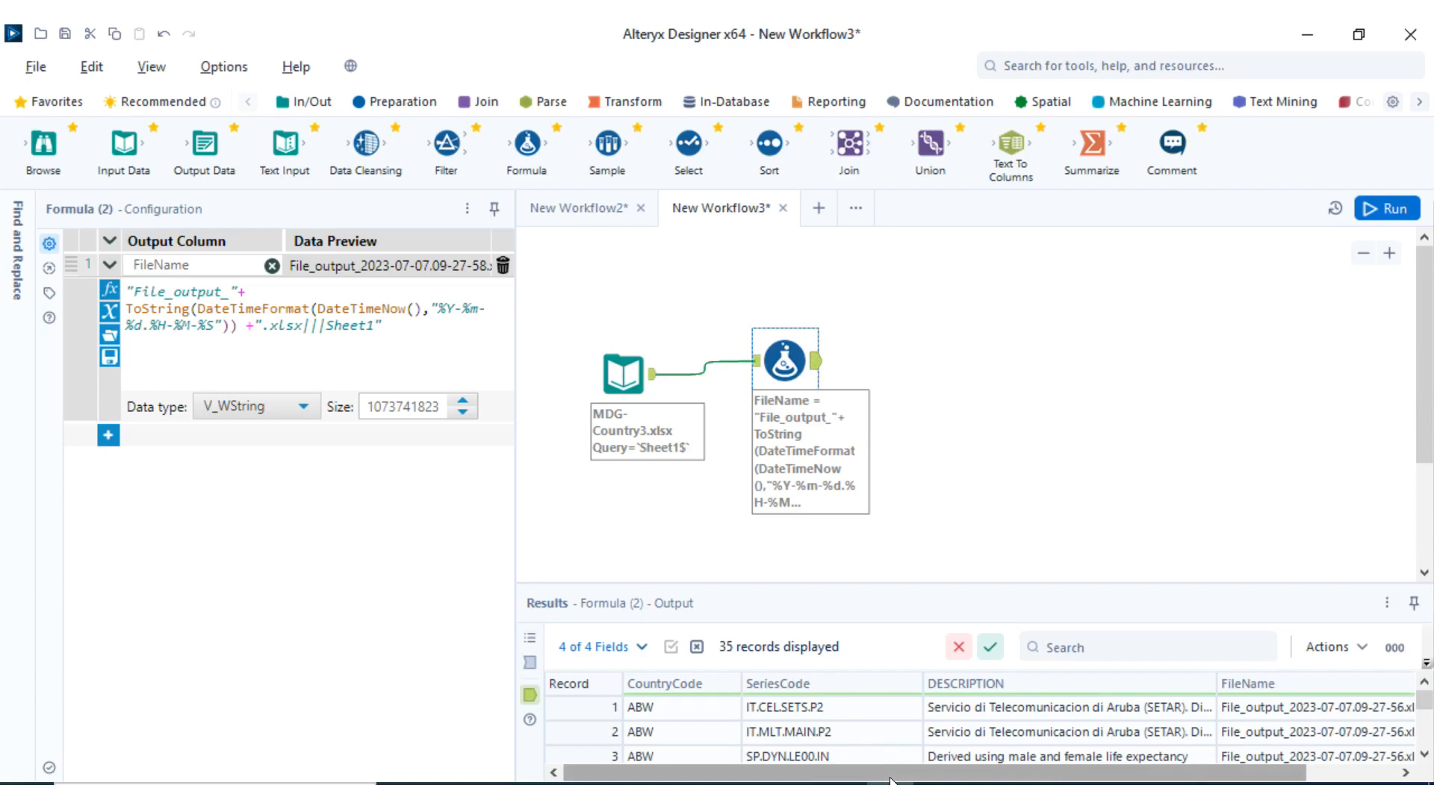
scroll("right", 3)
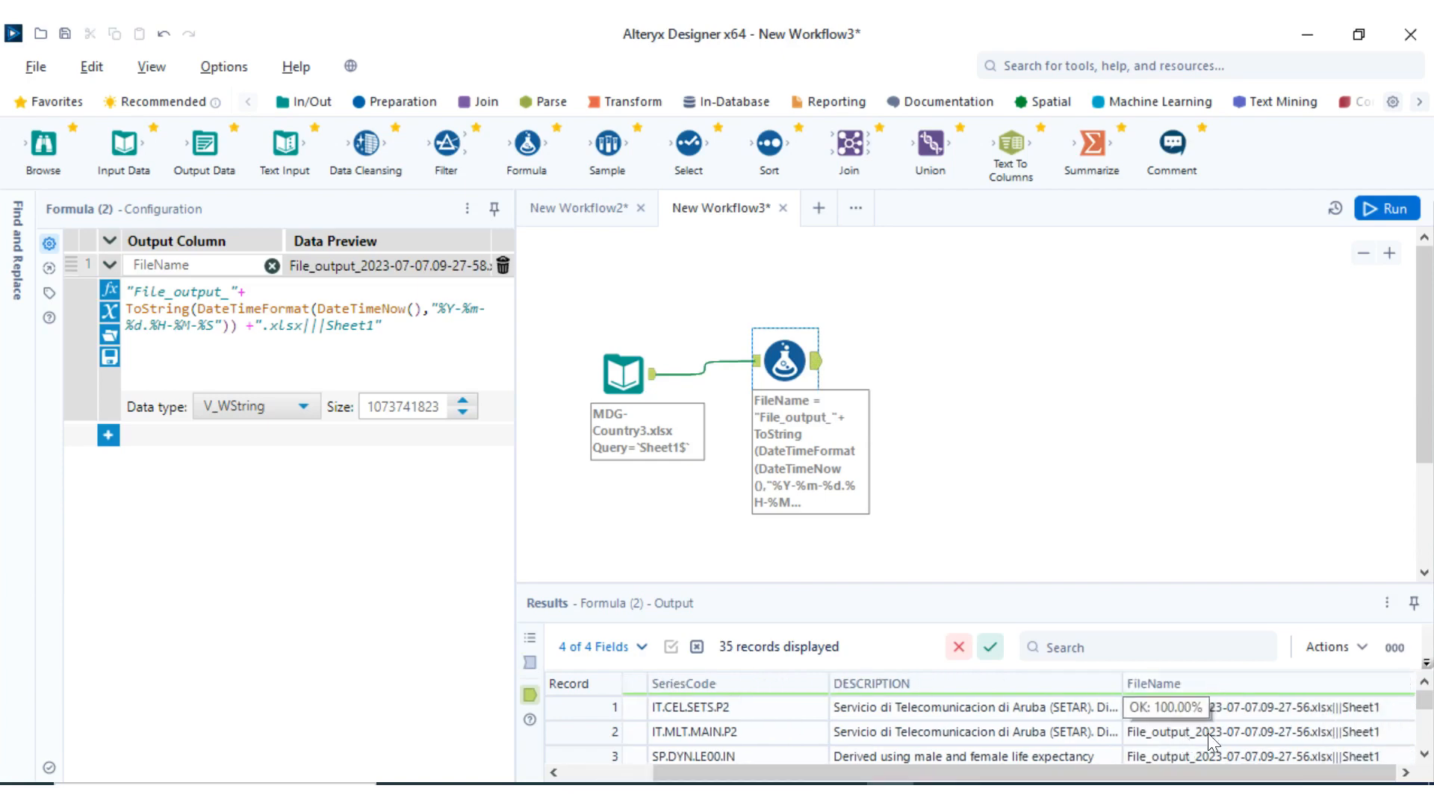
mouse_move(1261, 726)
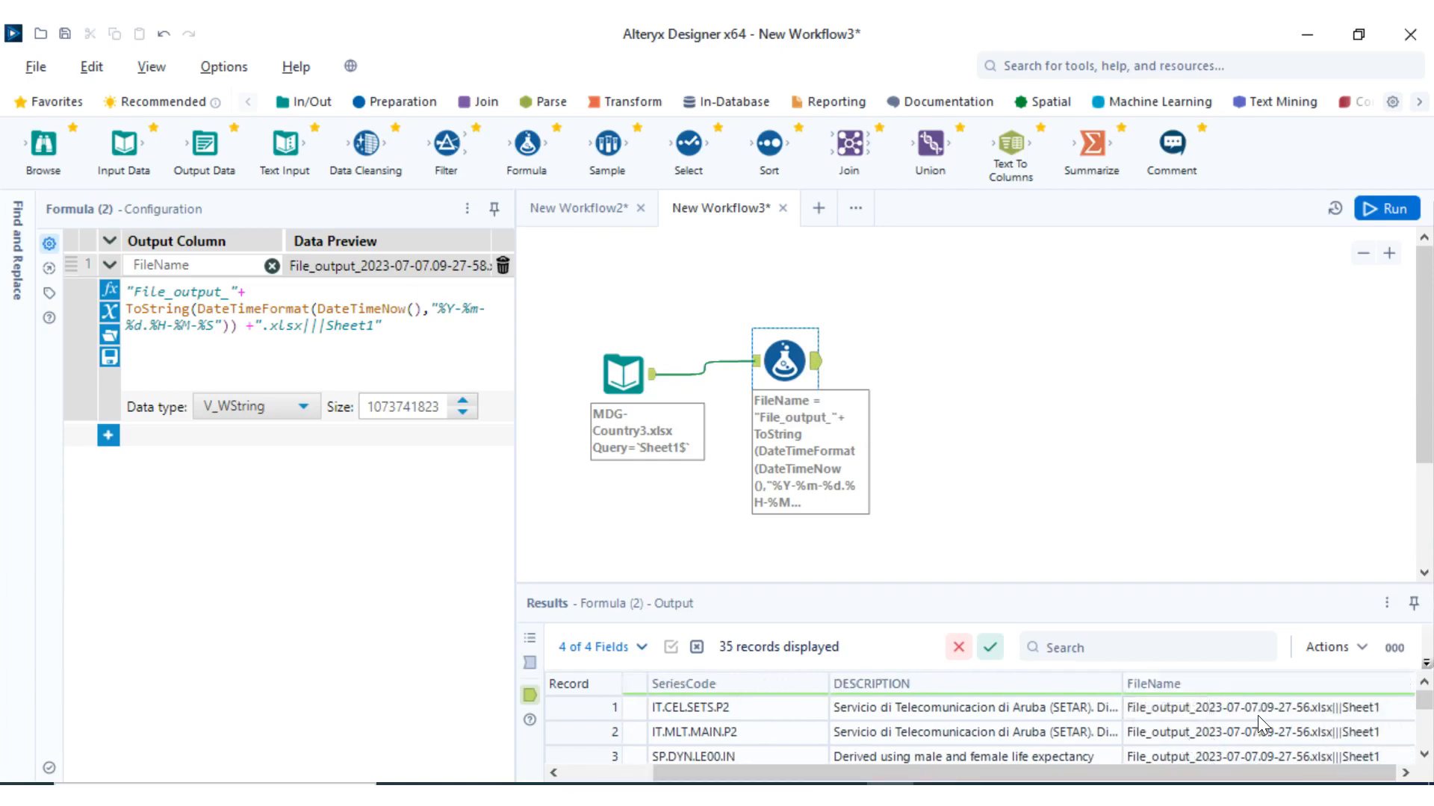
mouse_move(1171, 660)
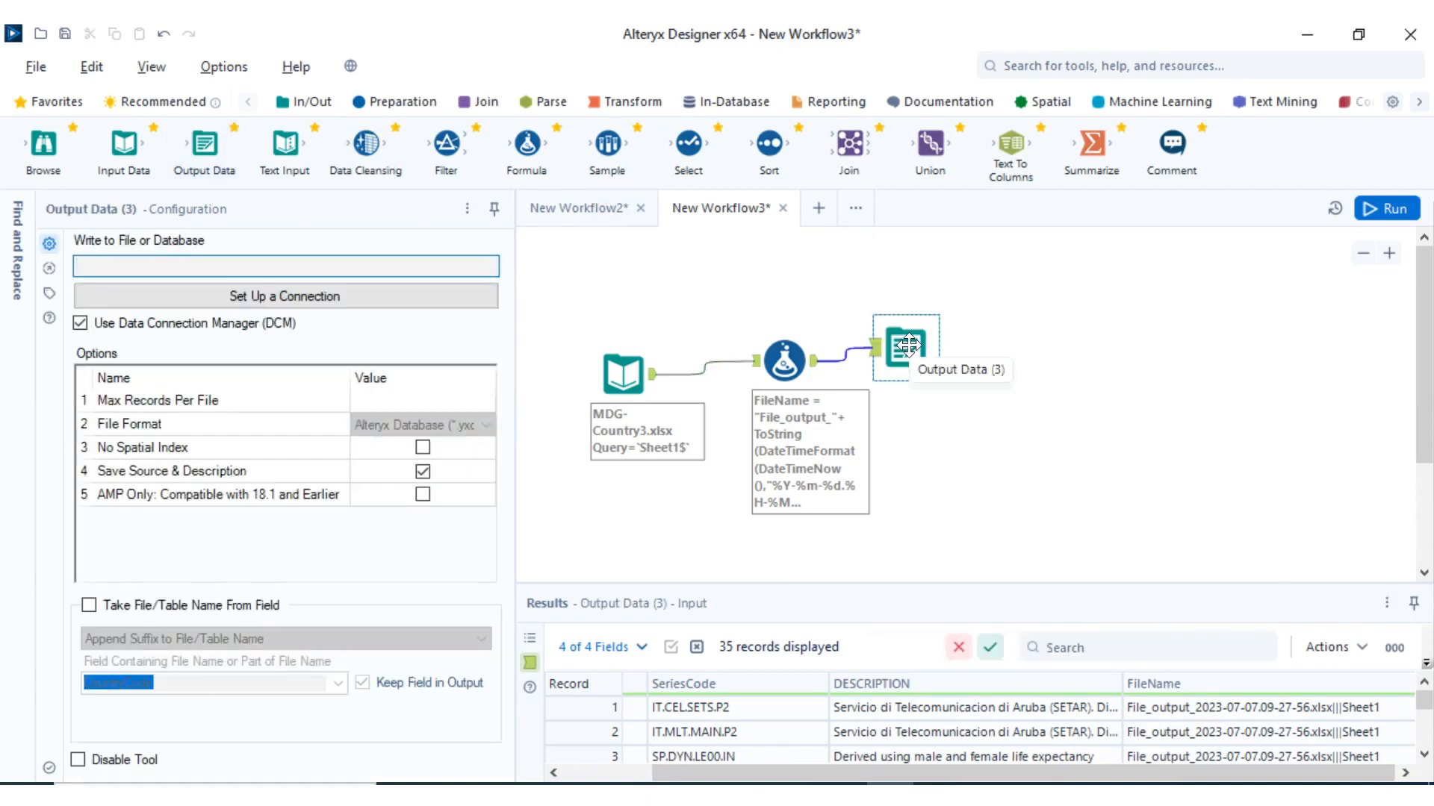
Set the Output Data tool to write Excel to File_output_.xlsx, Sheet1, in the Desktop Data folder
left_click(284, 266)
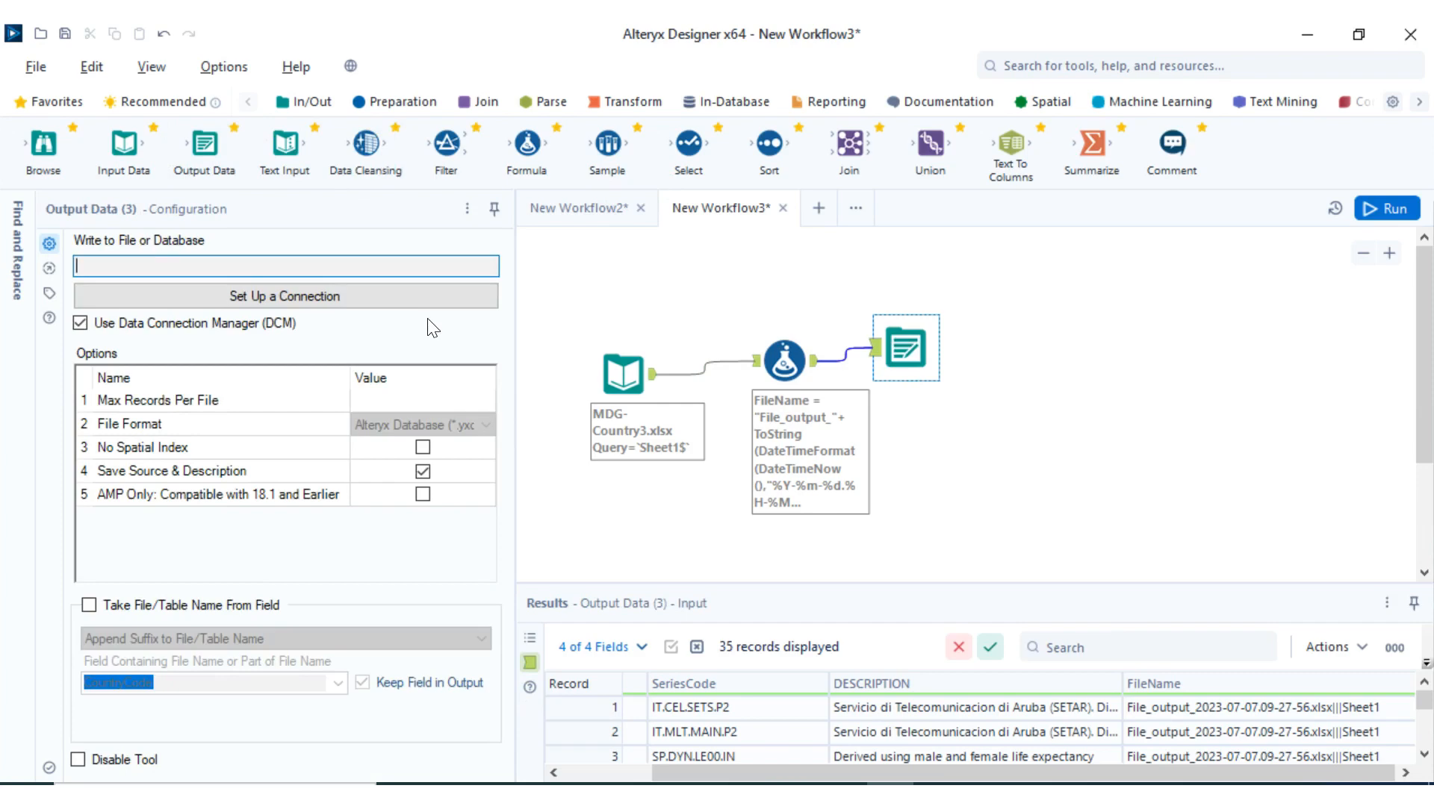
left_click(284, 296)
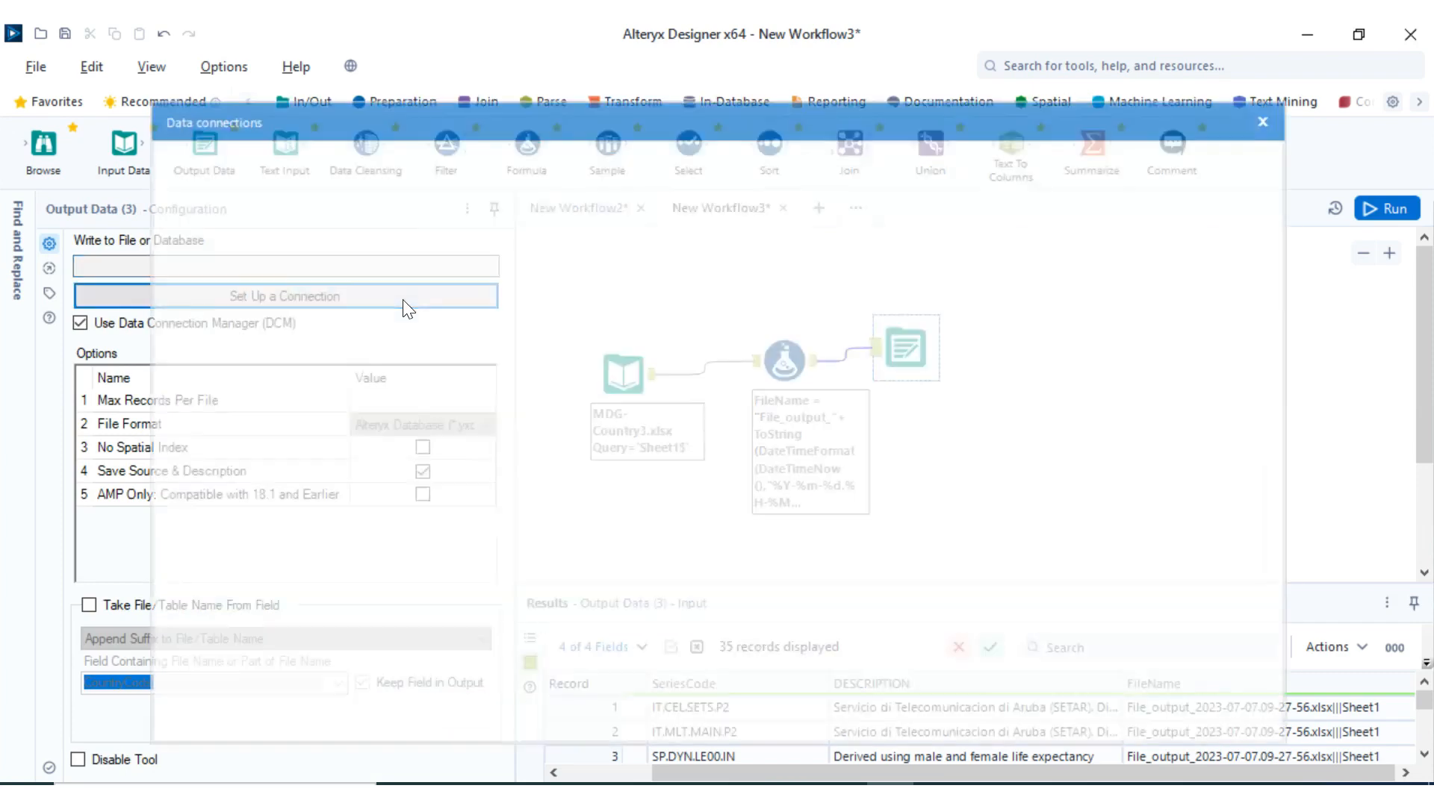
left_click(283, 296)
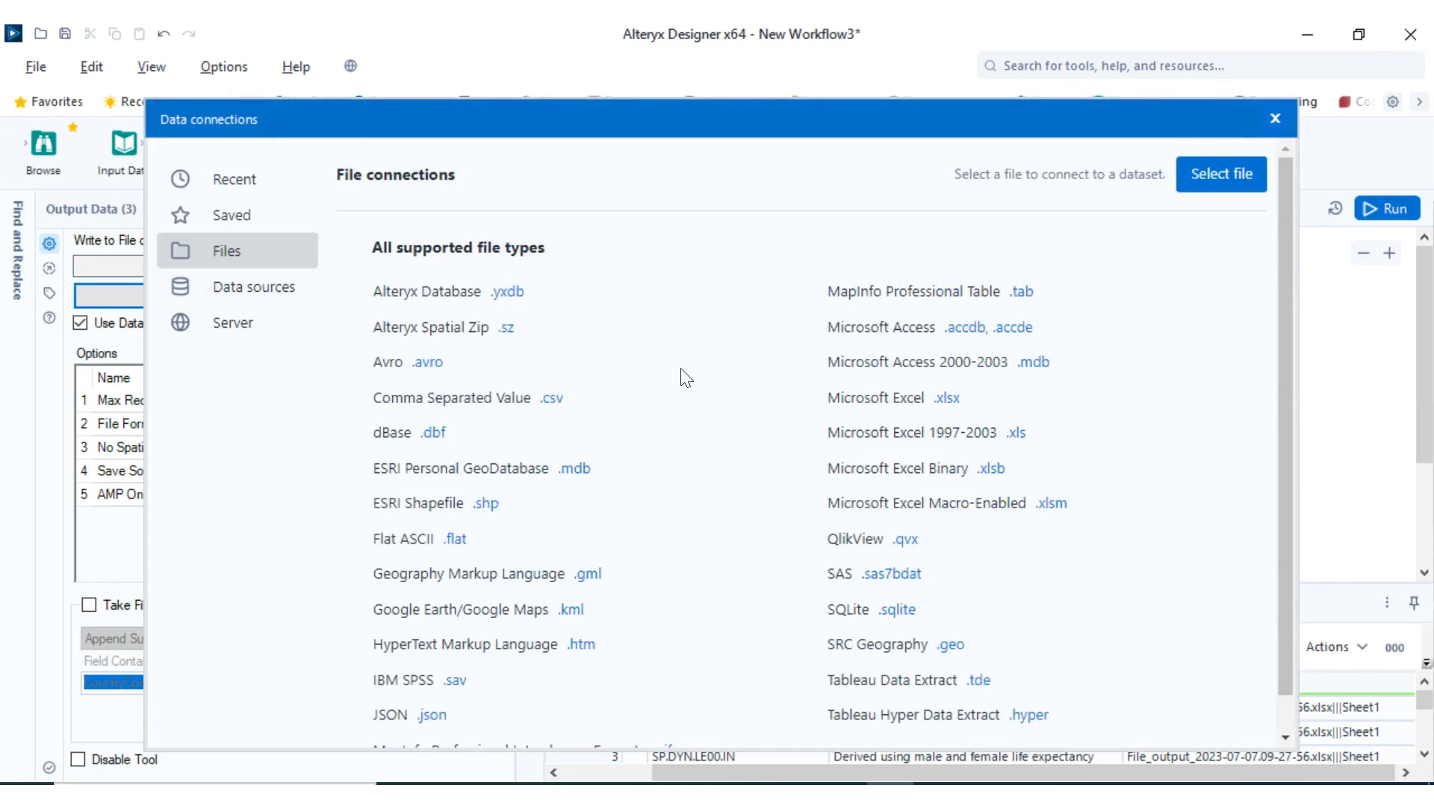
mouse_move(948, 390)
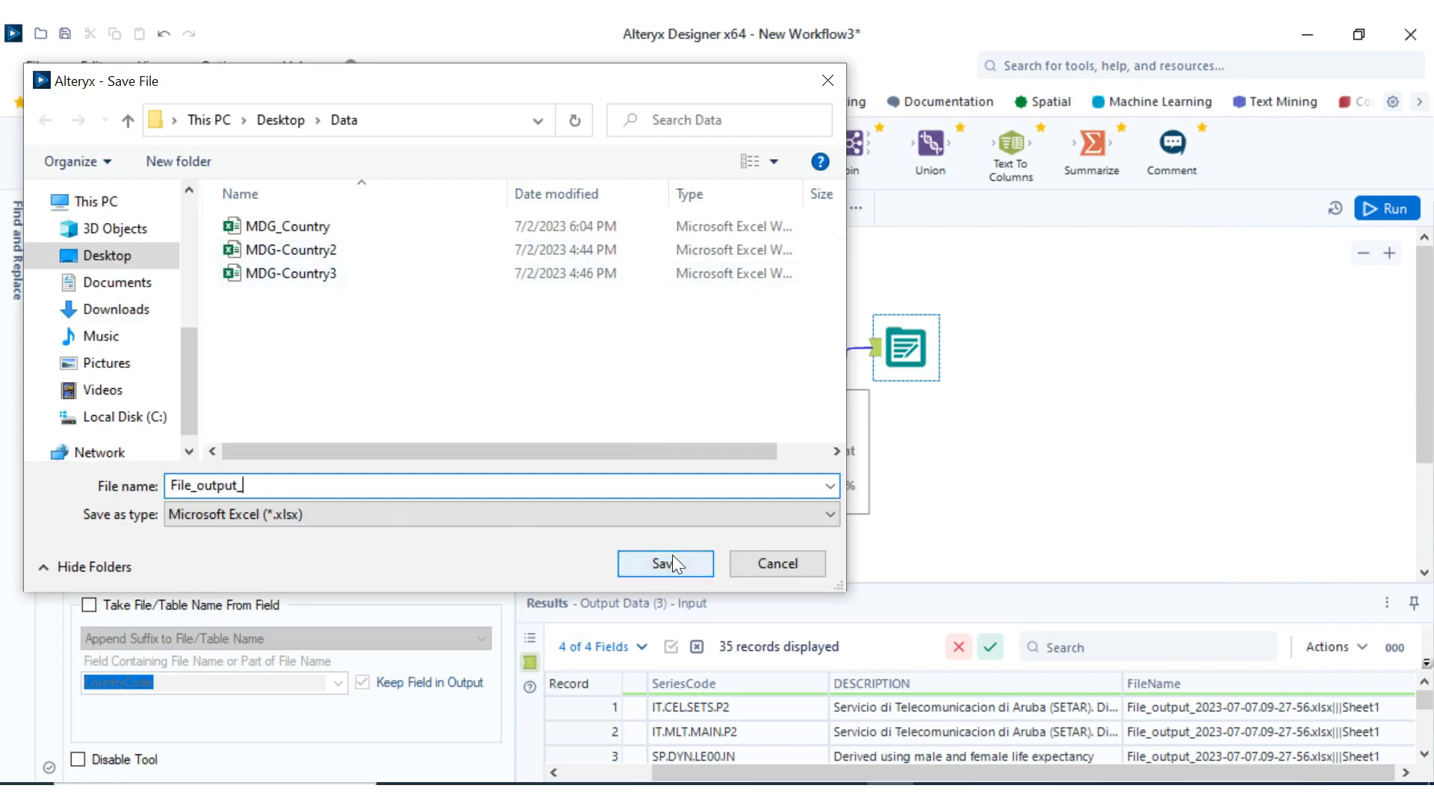
mouse_move(665, 564)
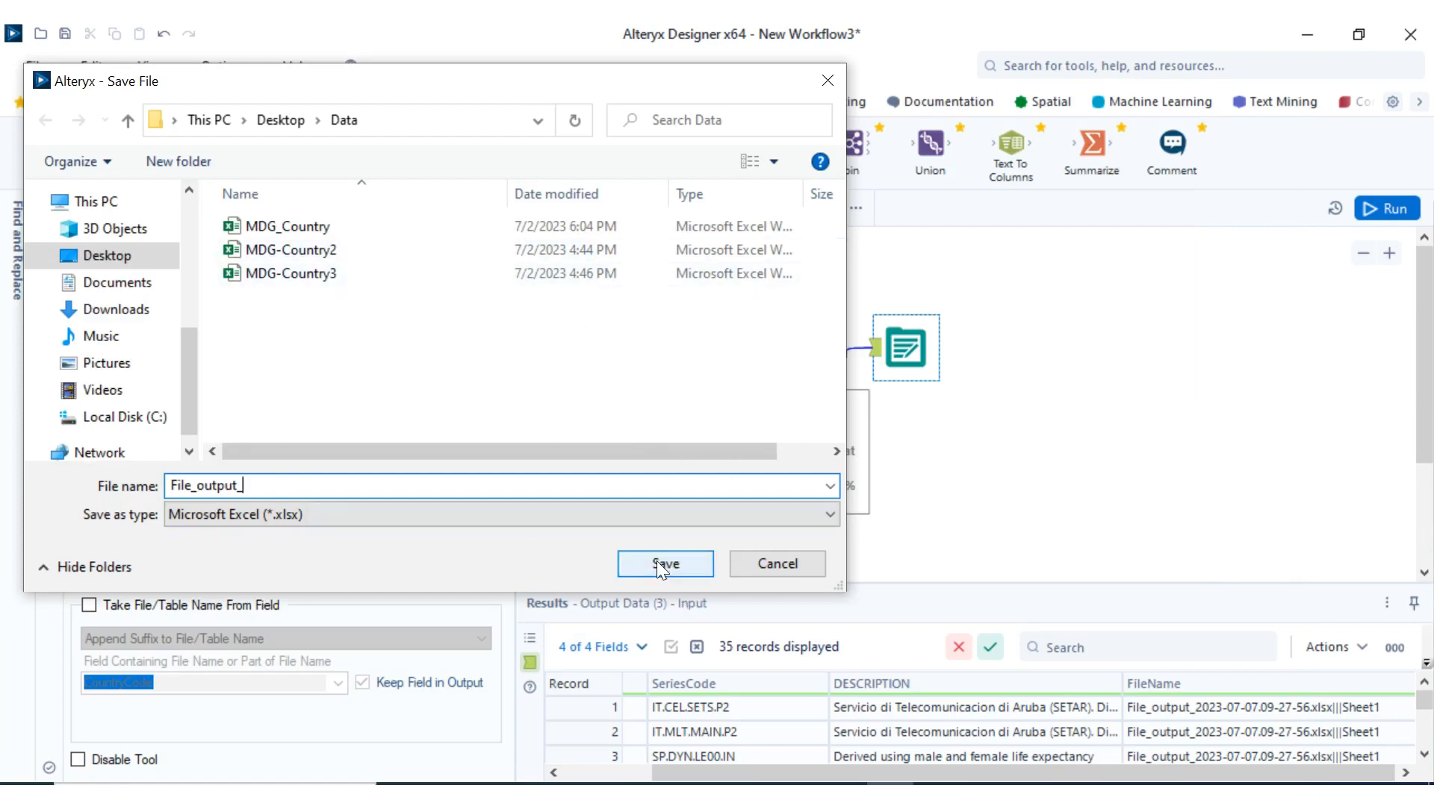
left_click(664, 564)
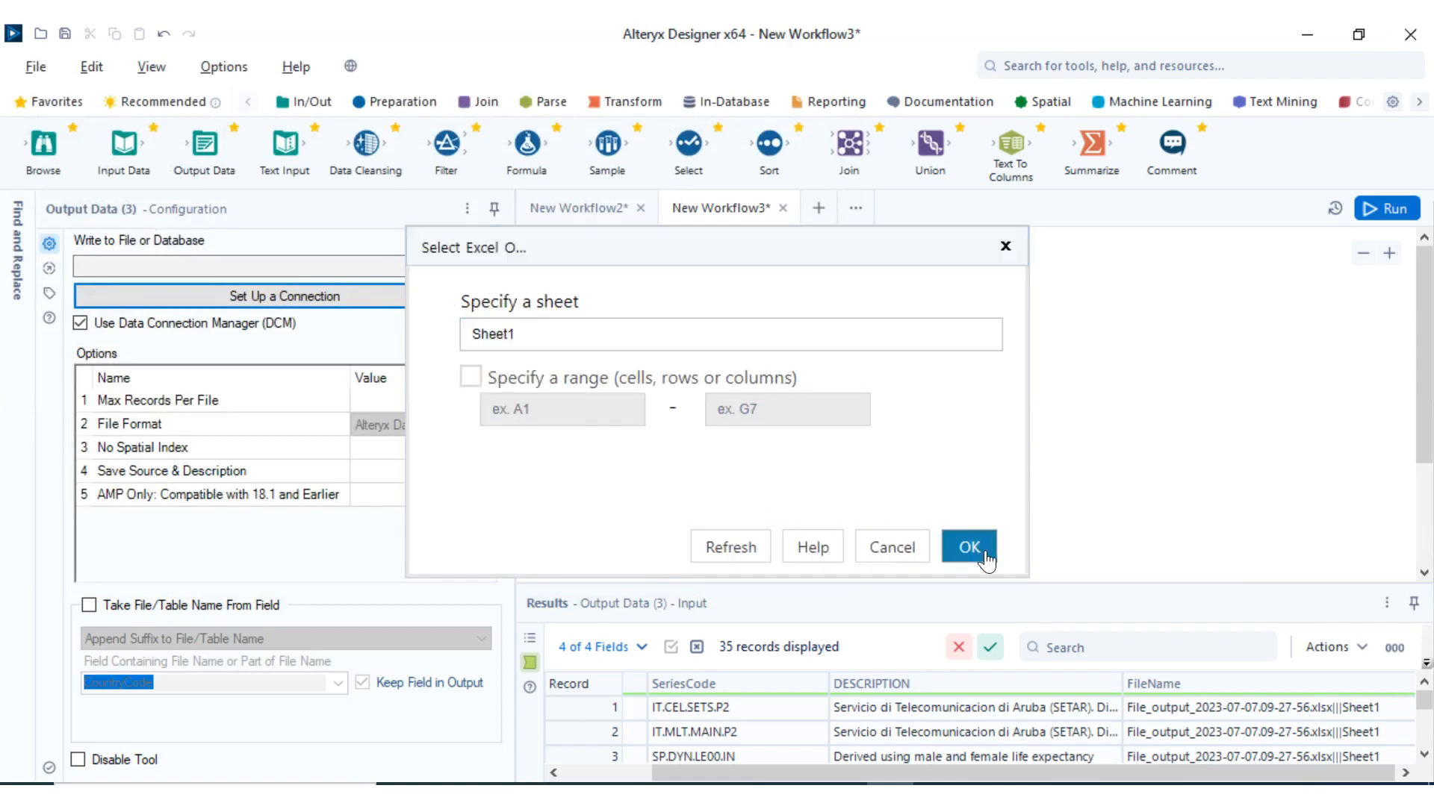
left_click(968, 547)
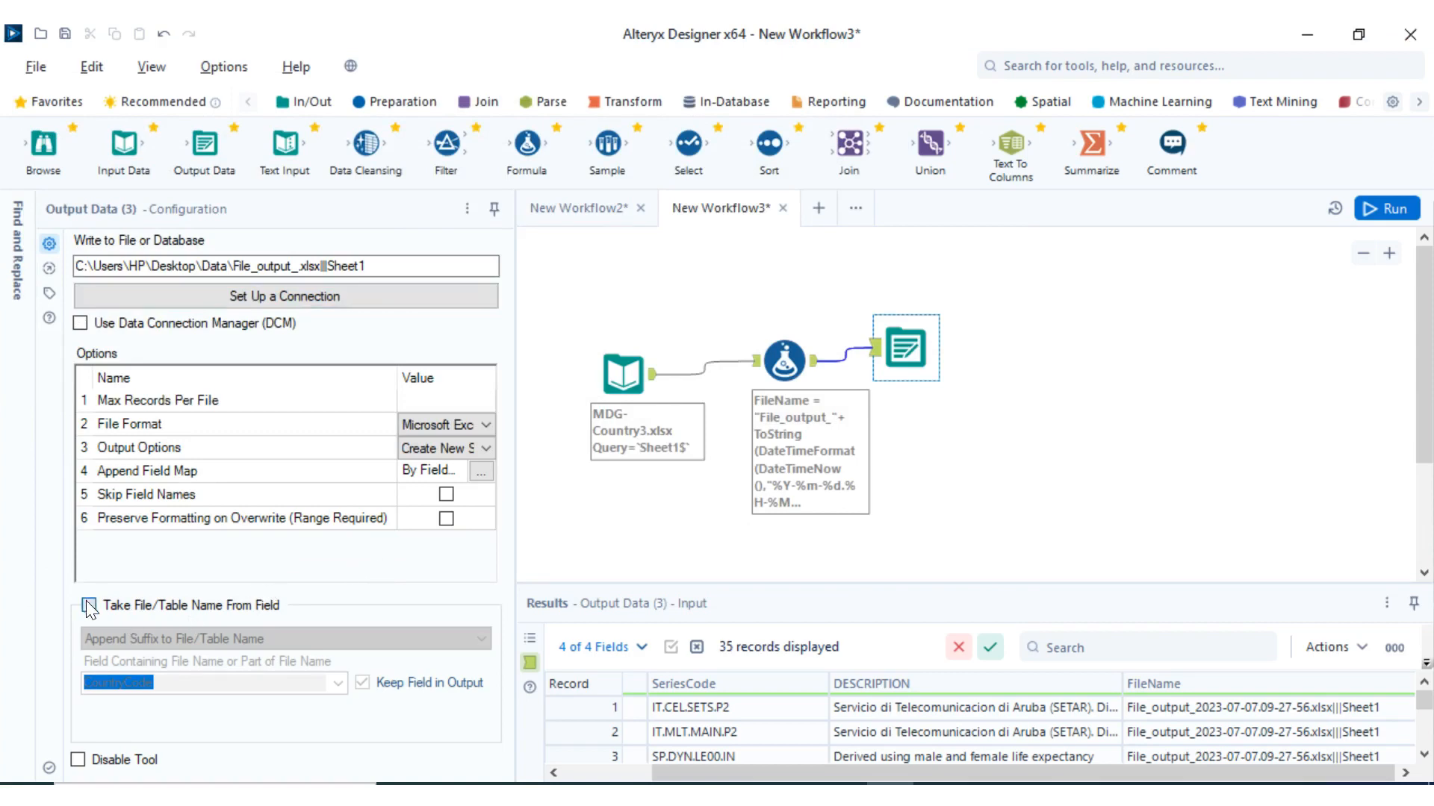
Take the entire output file path from the FileName field and leave that field out of the file
left_click(88, 605)
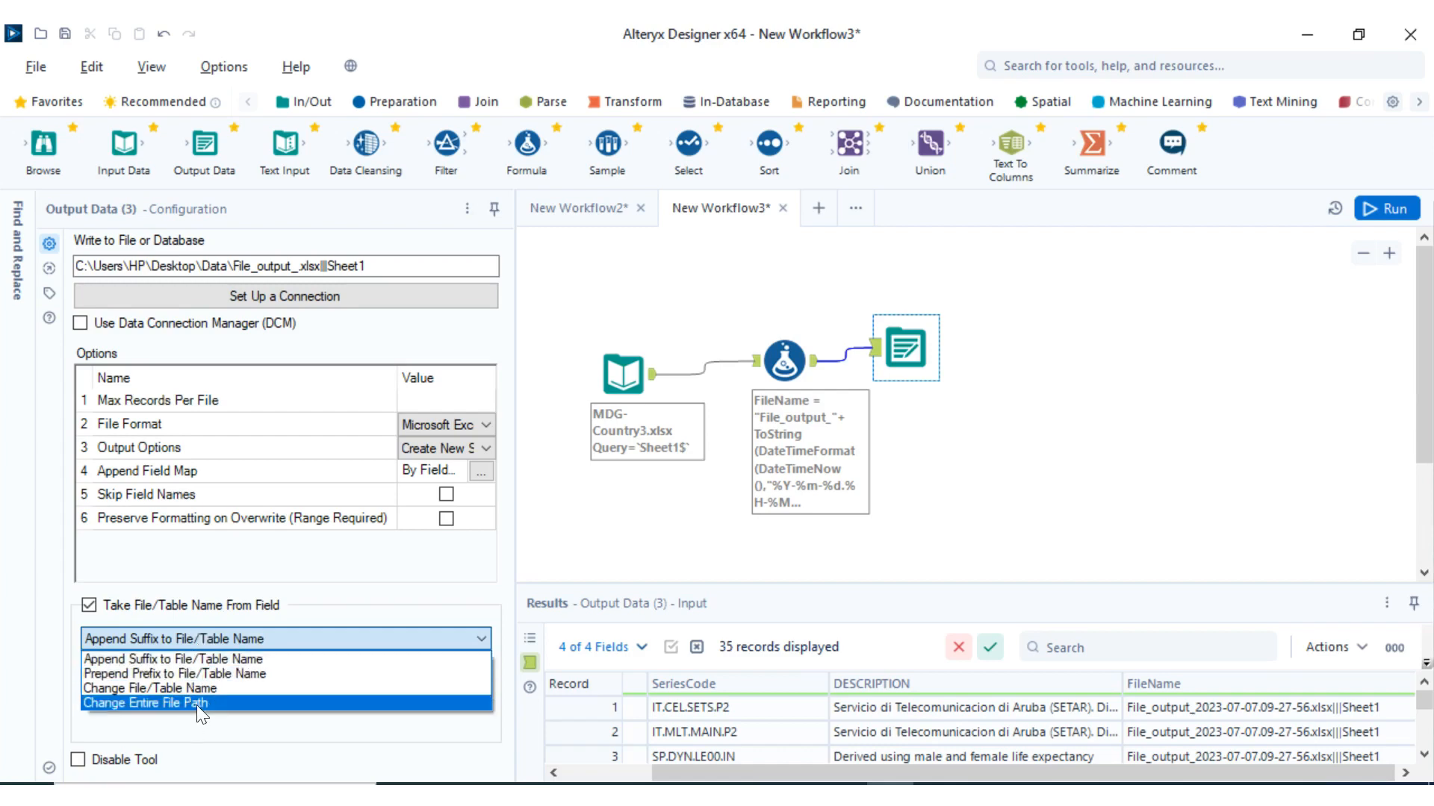
left_click(147, 702)
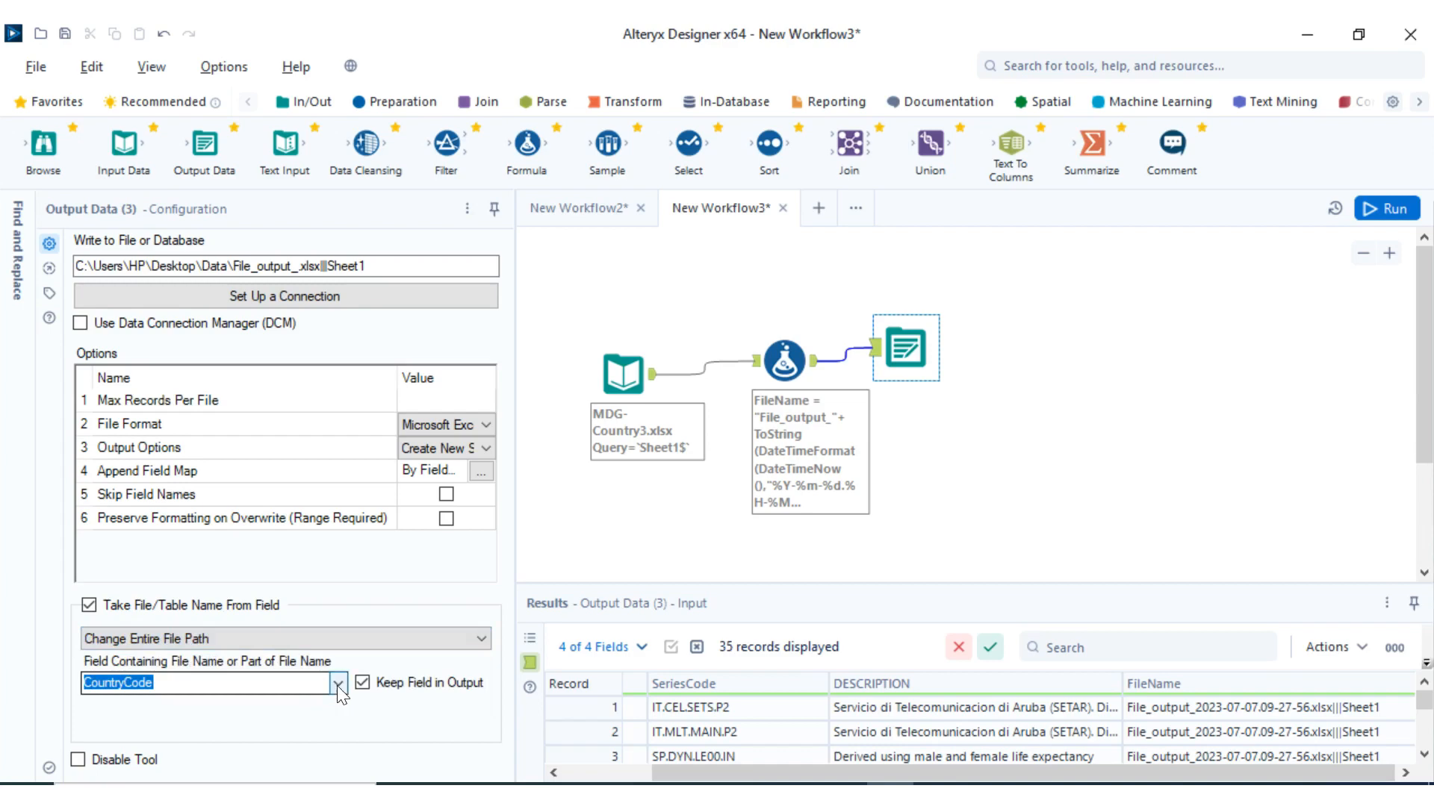
left_click(339, 682)
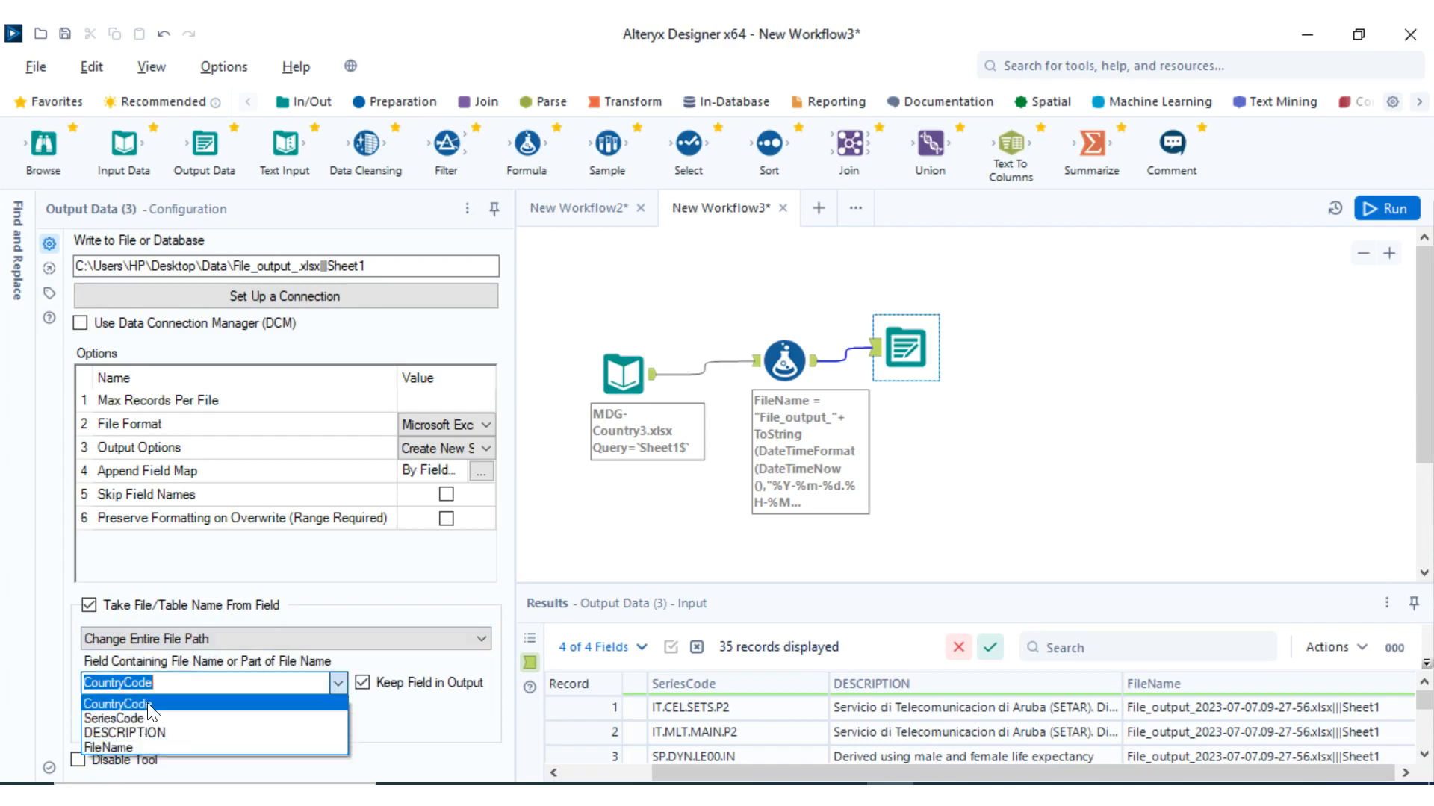
left_click(107, 747)
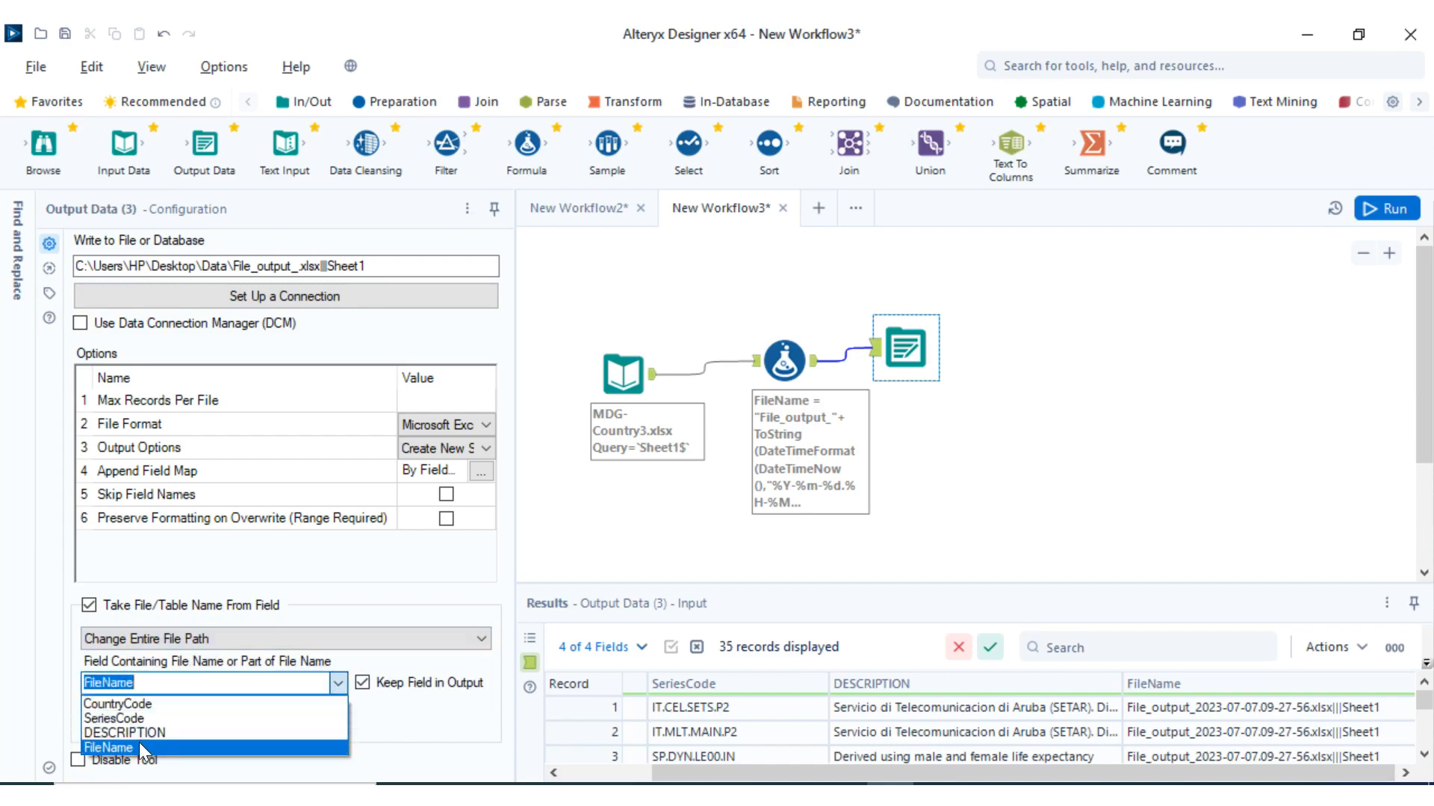
left_click(107, 747)
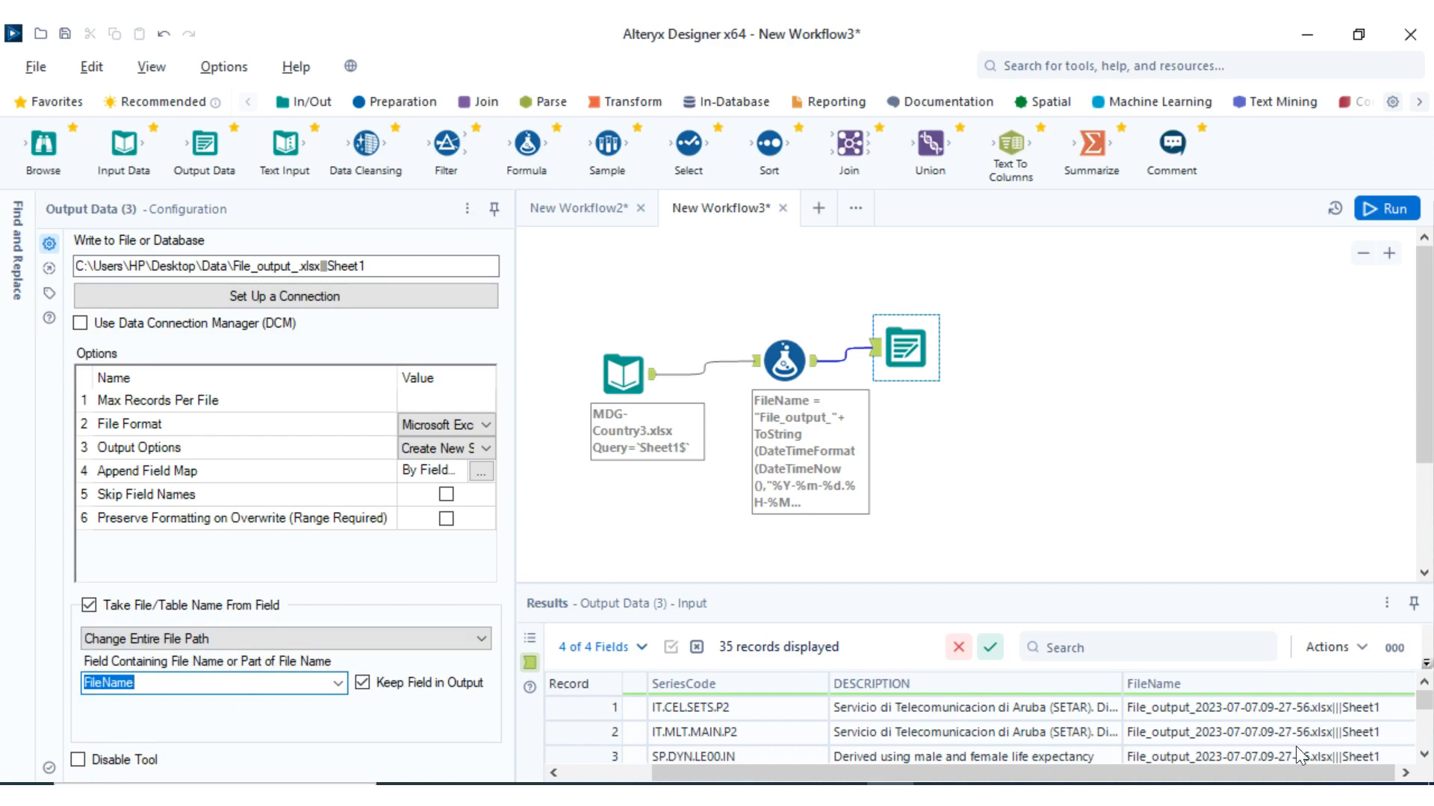
mouse_move(797, 503)
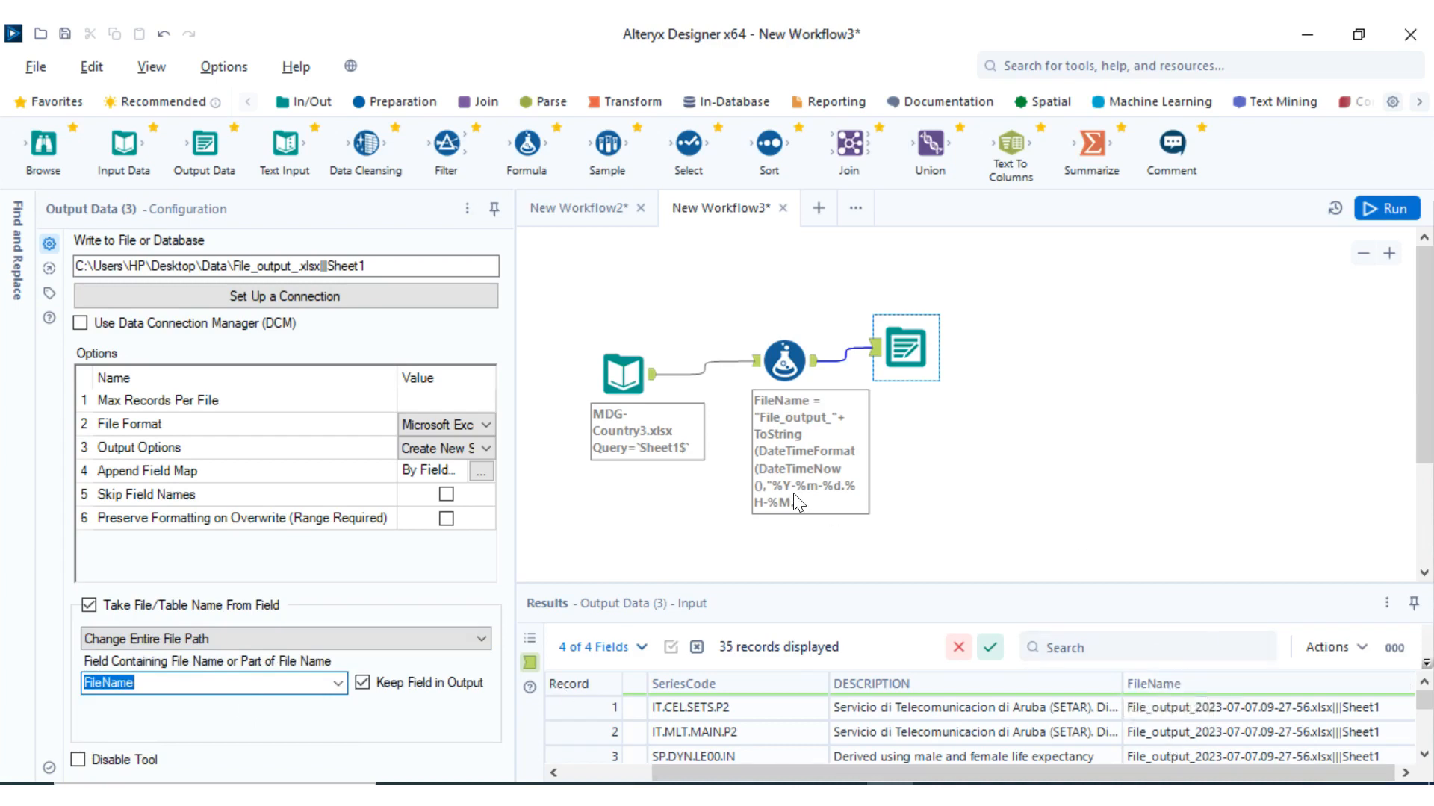
mouse_move(361, 727)
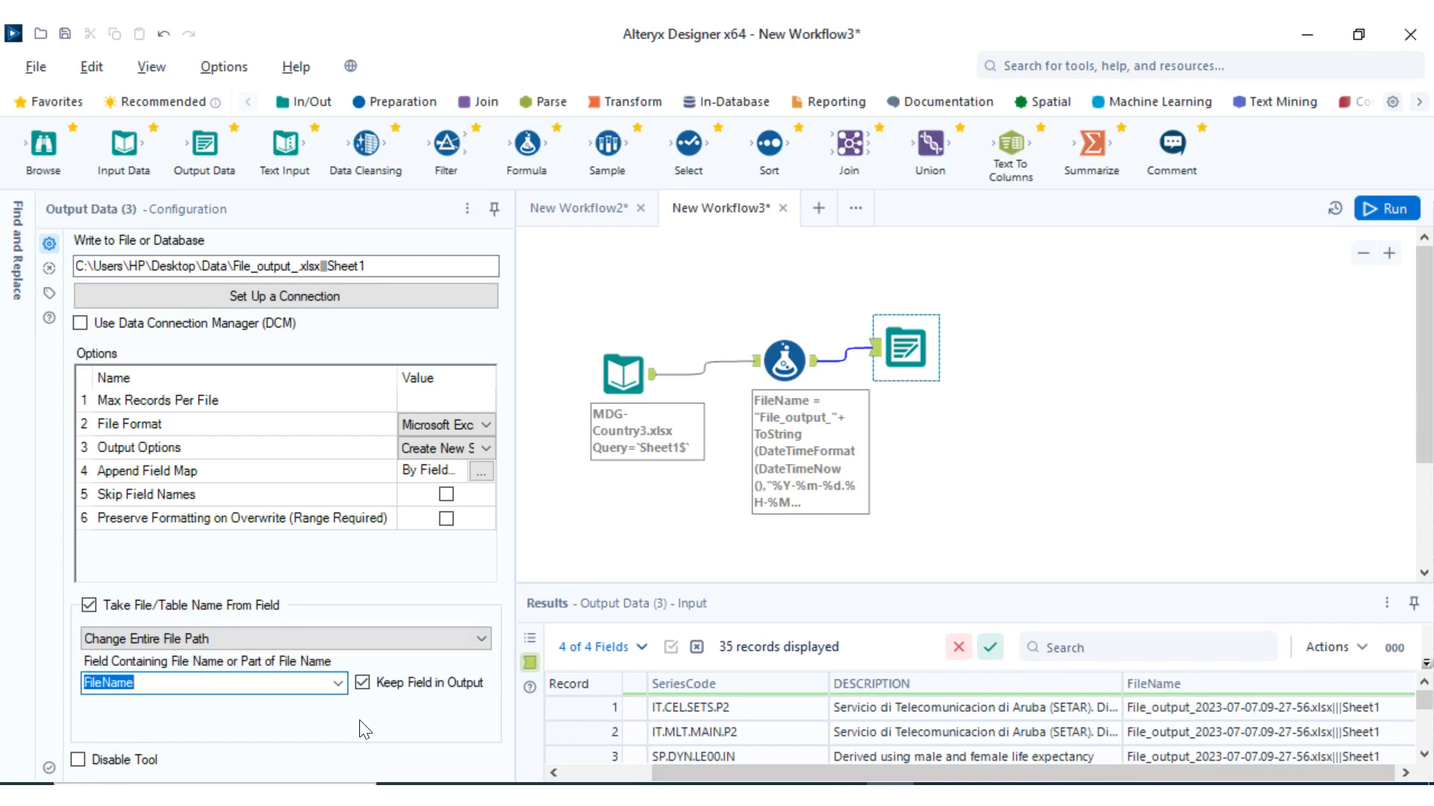
mouse_move(369, 718)
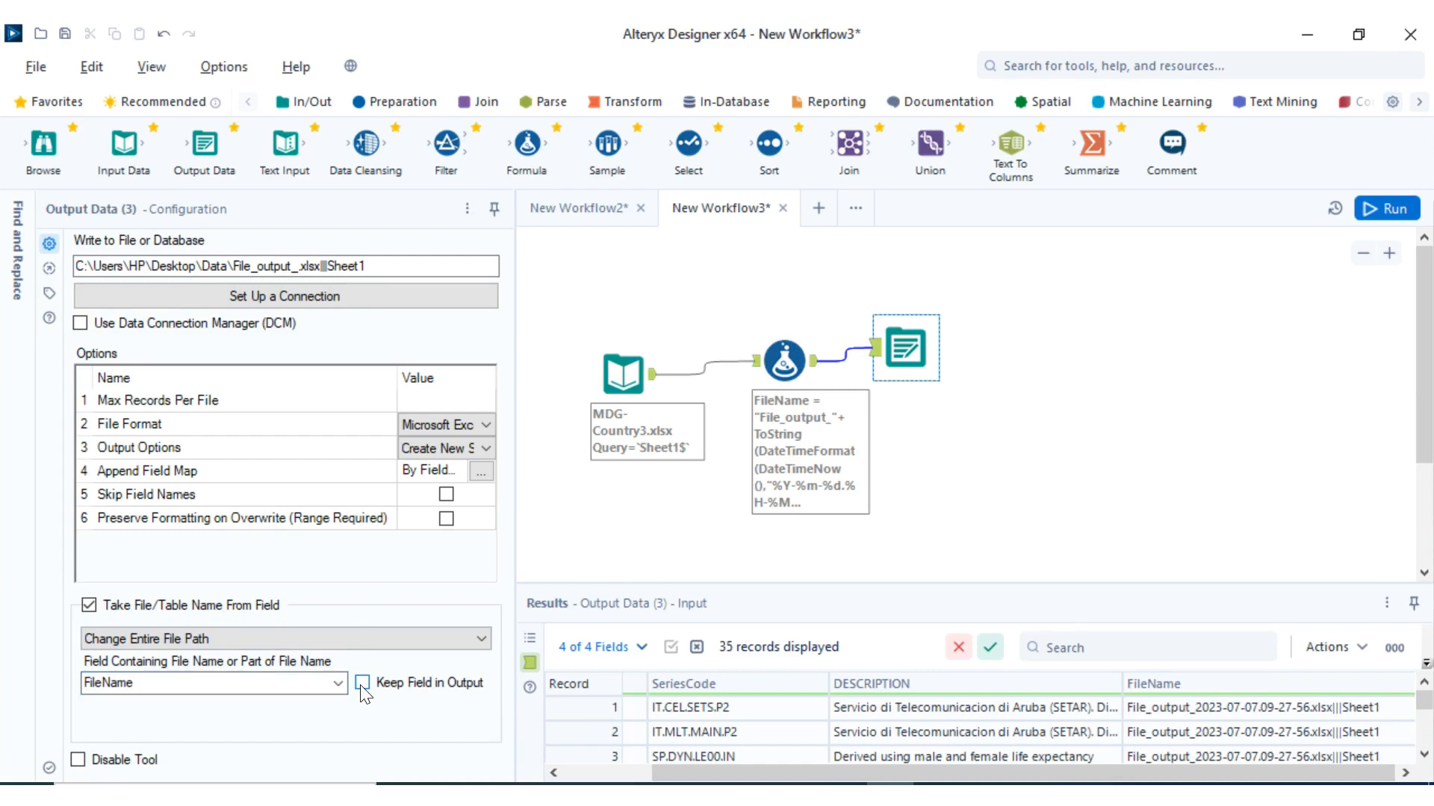
left_click(363, 682)
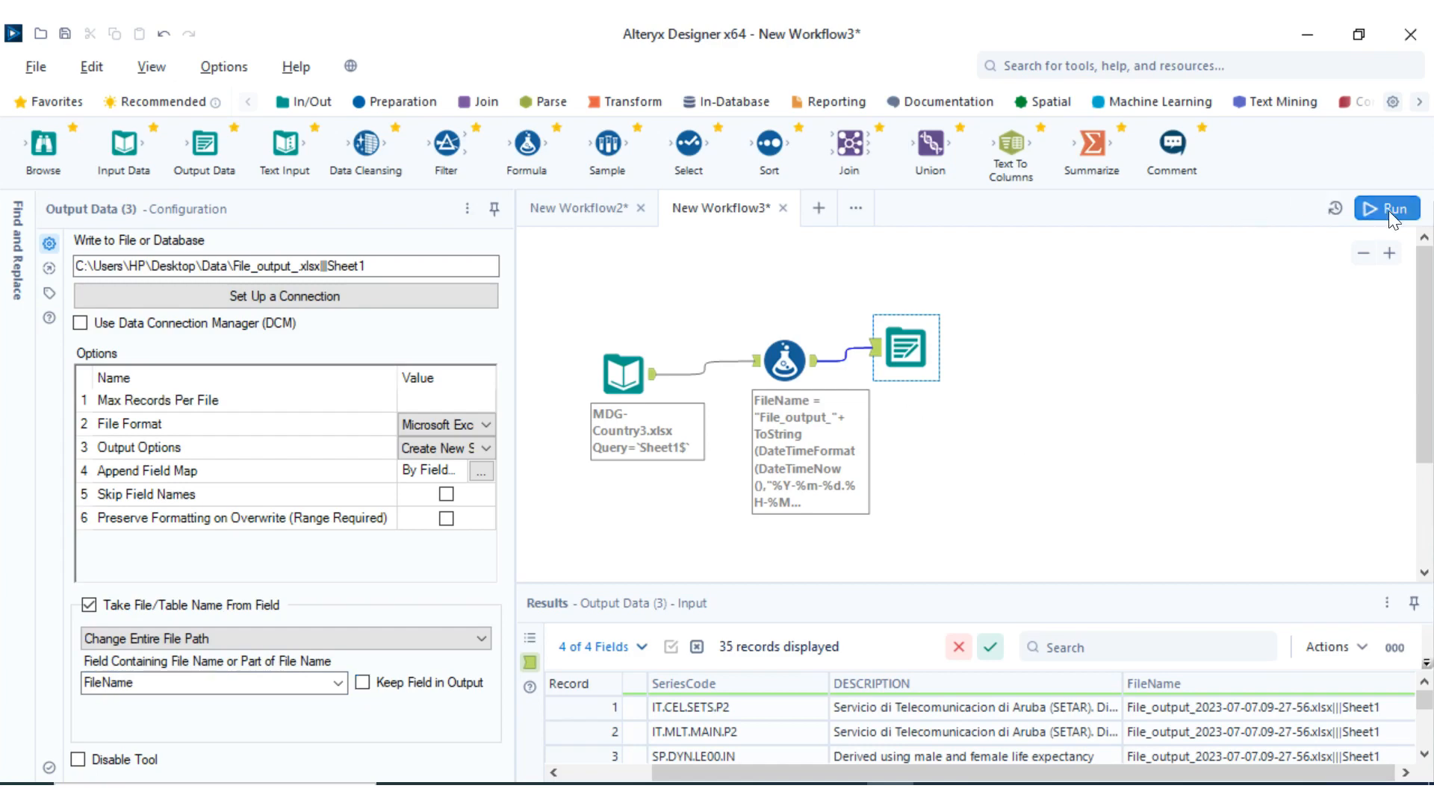
Run the workflow, writing 35 records to a timestamped file, and review the Output Data settings
left_click(1386, 209)
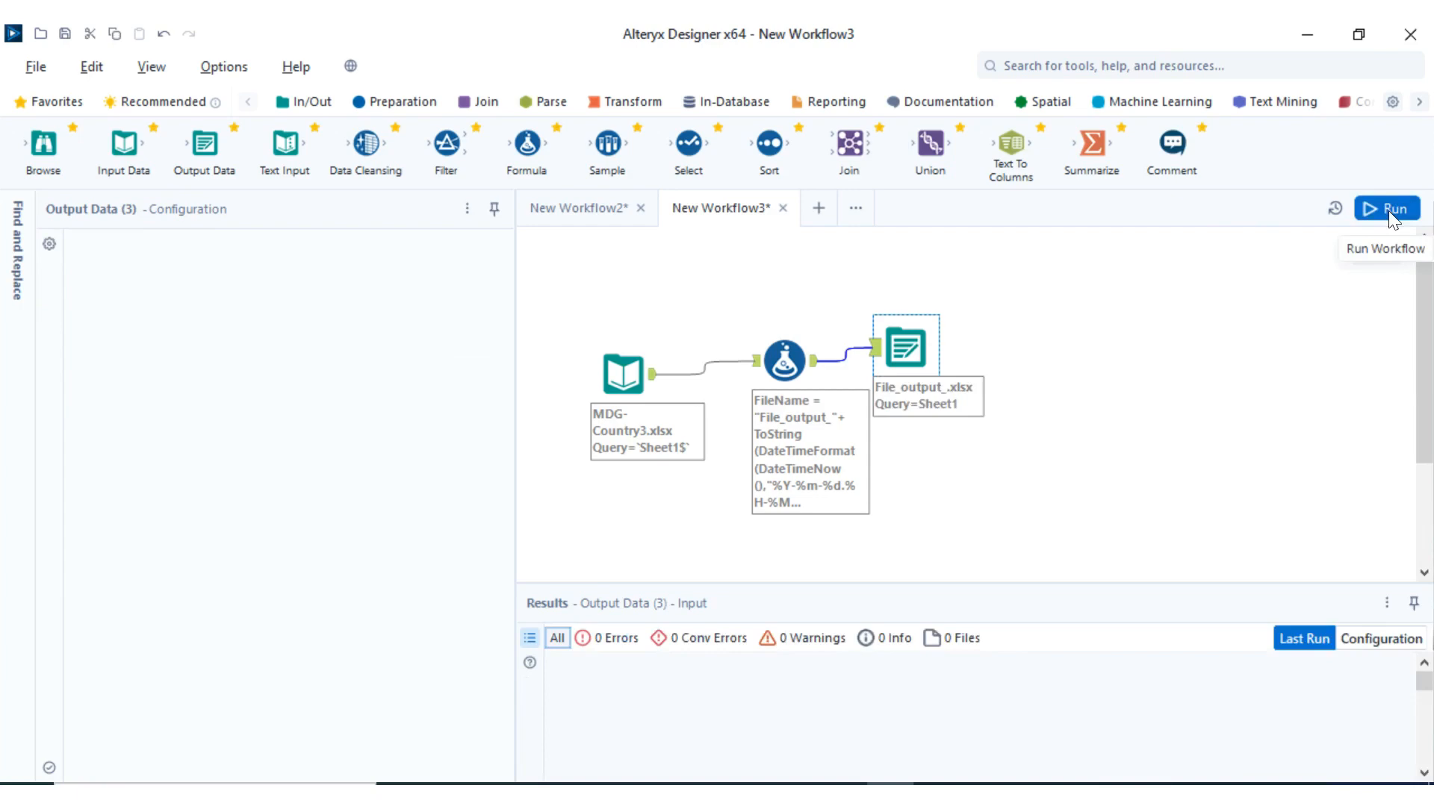
left_click(1386, 209)
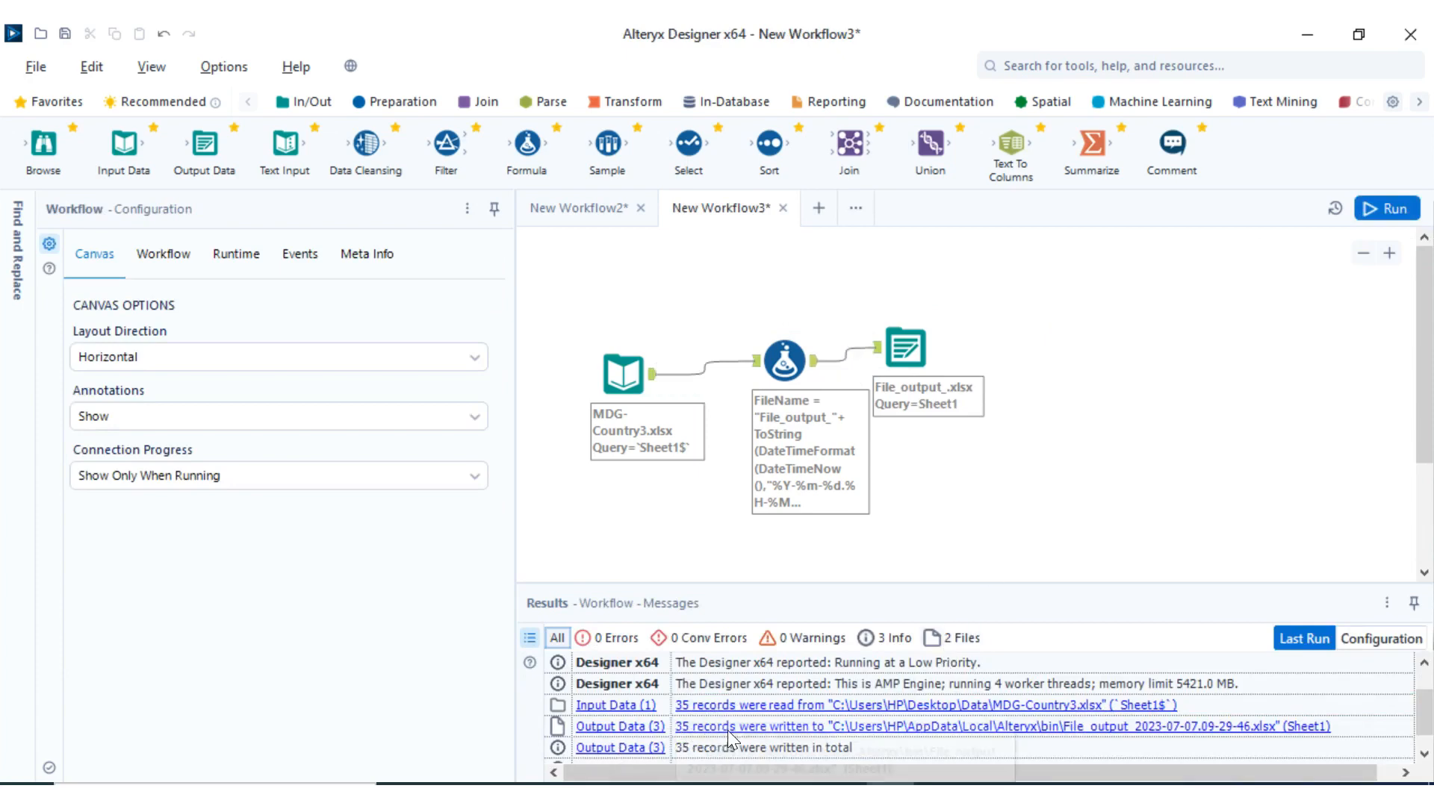
mouse_move(932, 728)
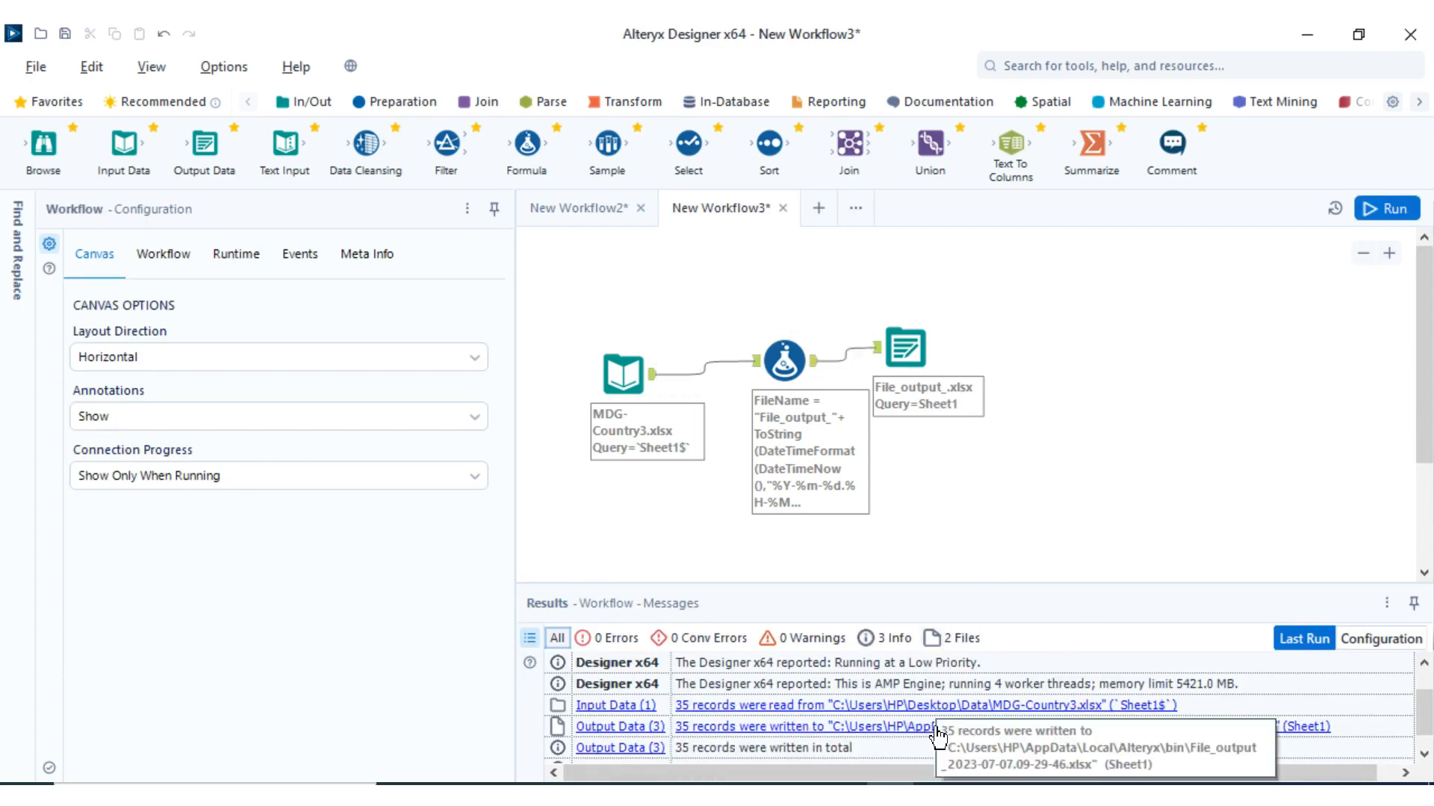
mouse_move(863, 740)
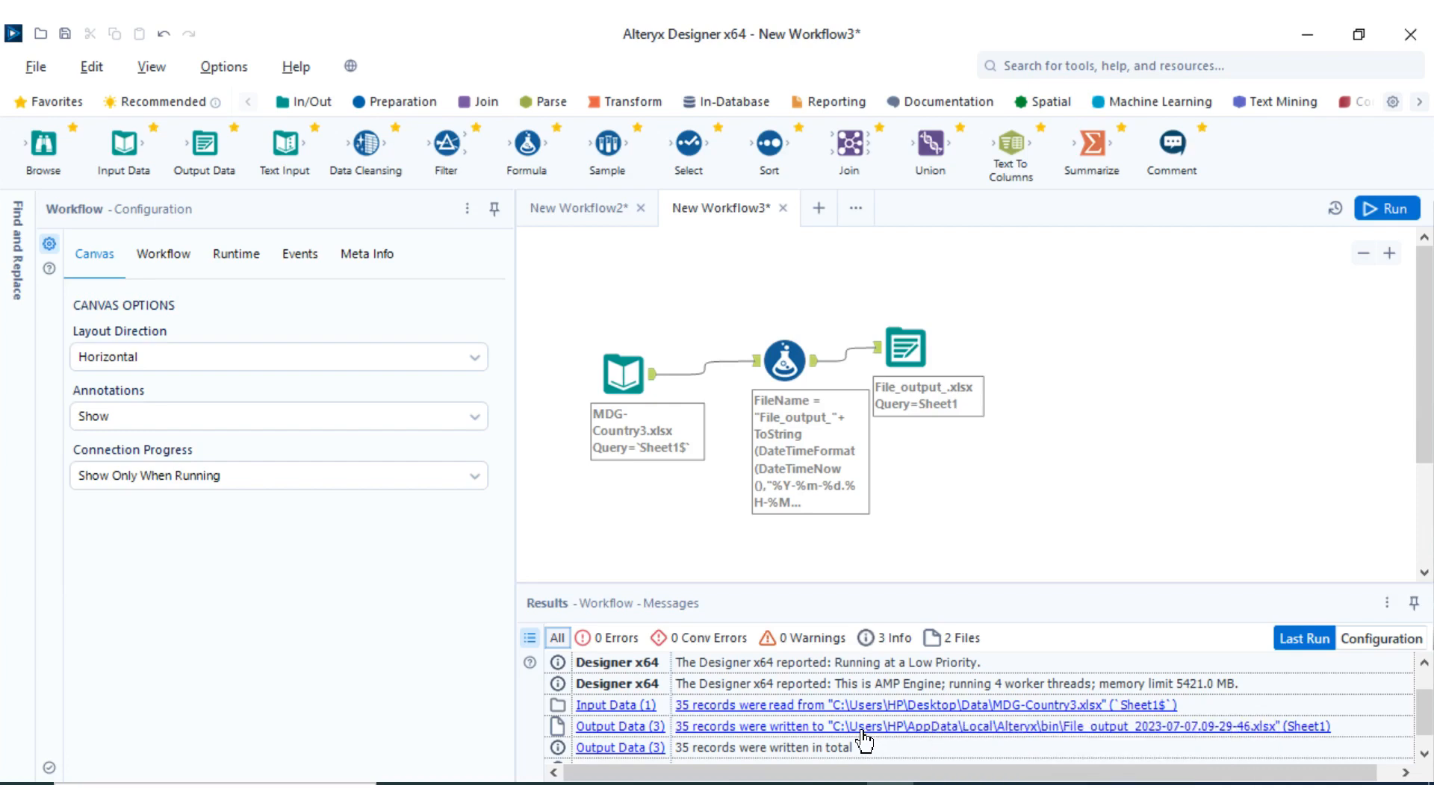
mouse_move(905, 728)
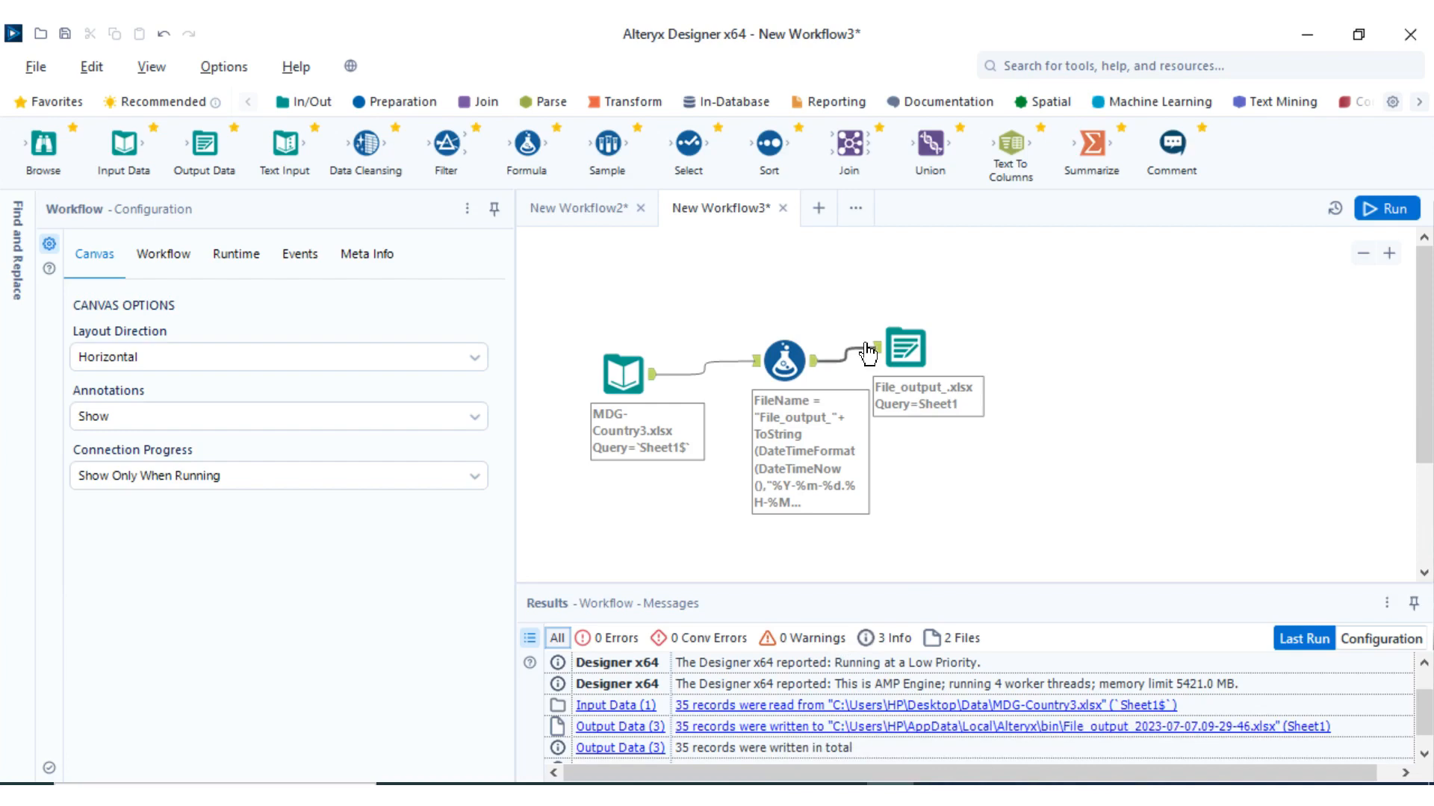
left_click(905, 348)
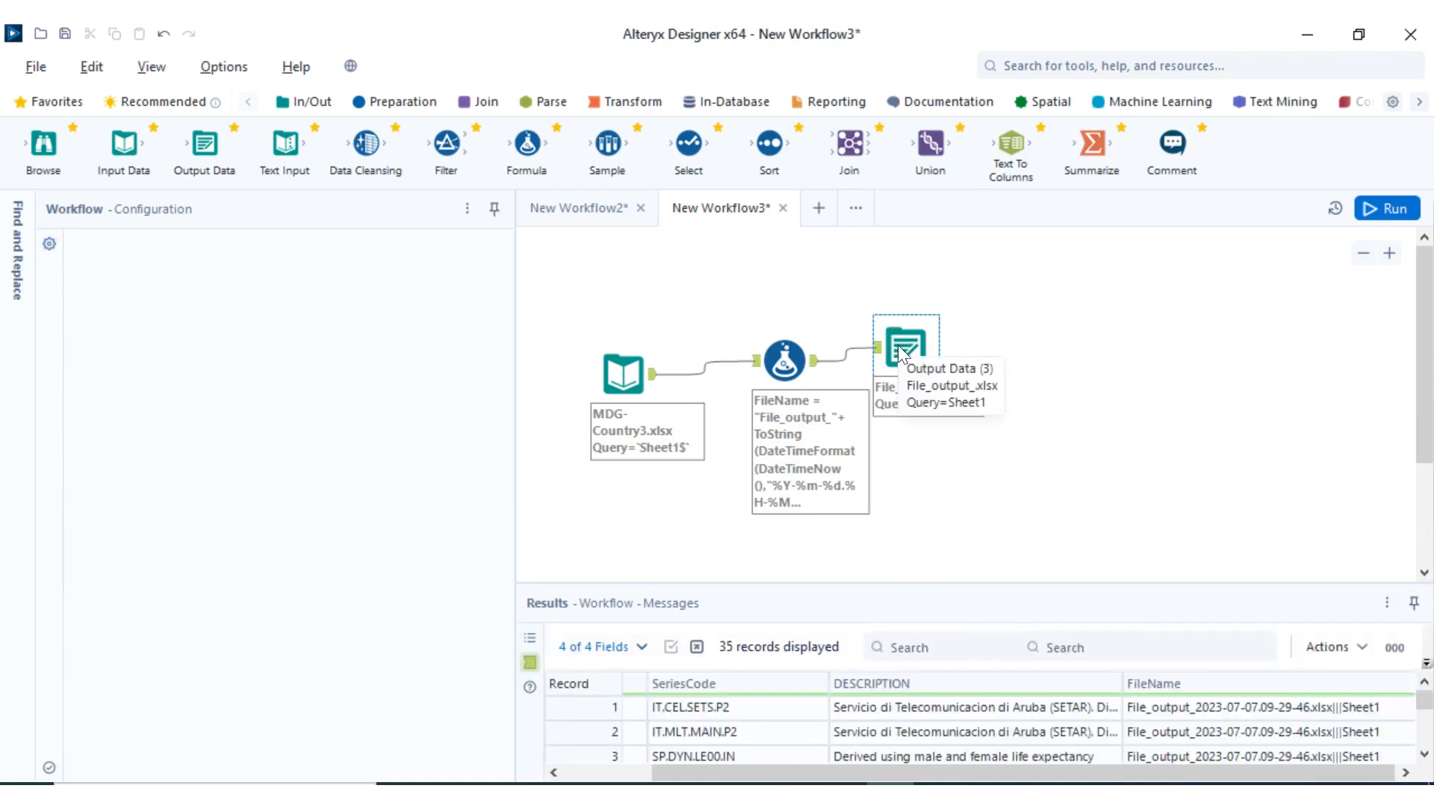
left_click(905, 348)
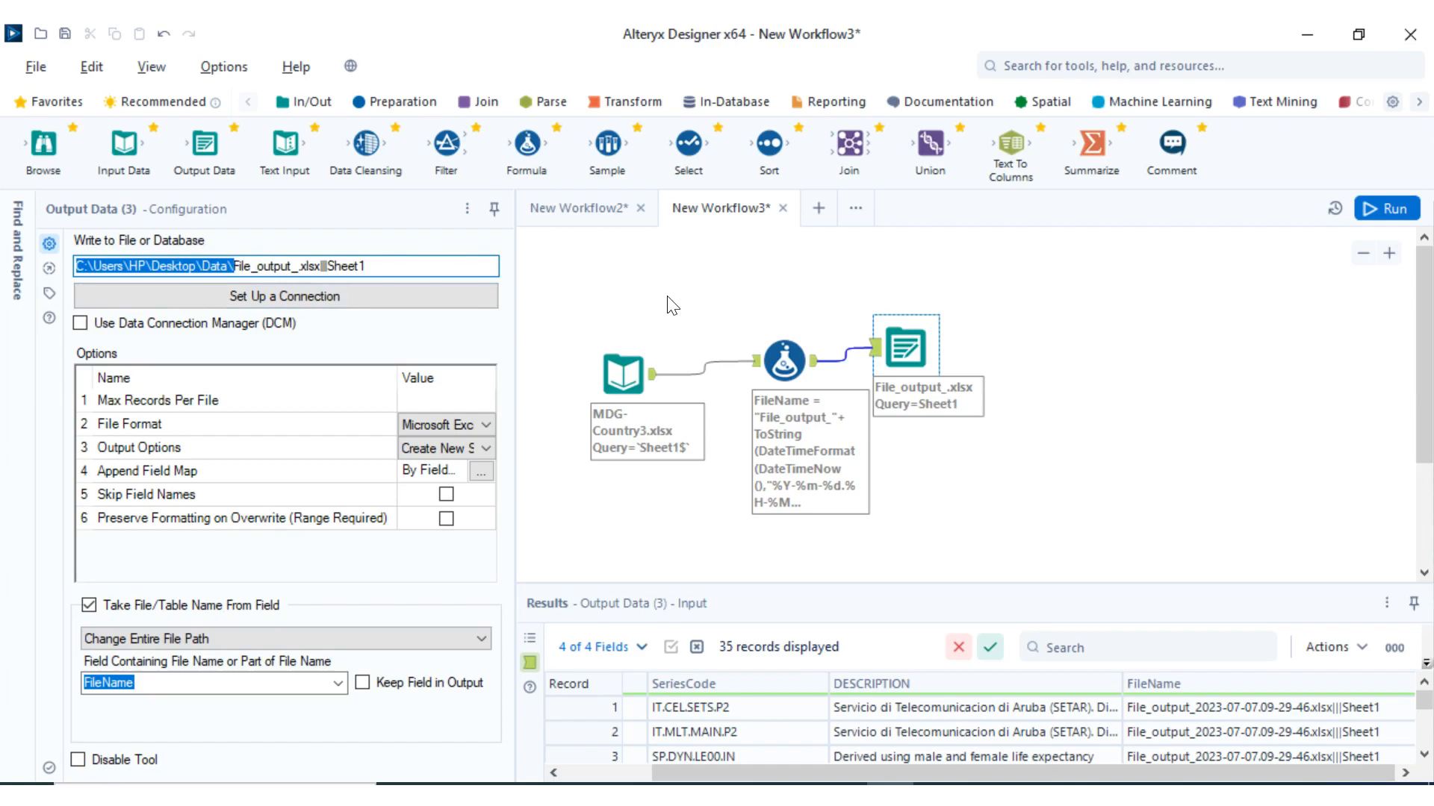
Prefix FileName with C:\Users\HP\Desktop\Data\, rerun, and open the resulting timestamped workbook
left_click(781, 359)
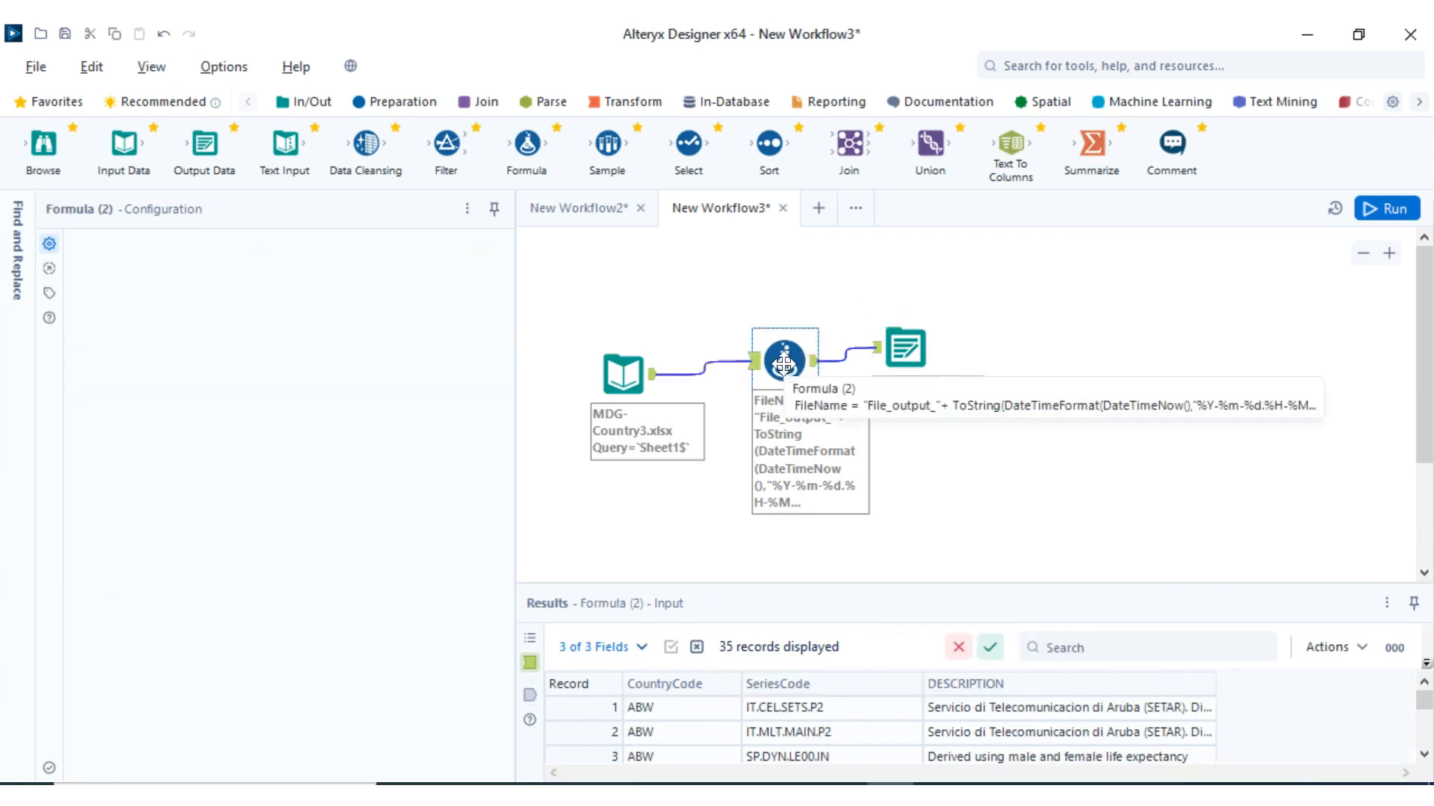
left_click(785, 359)
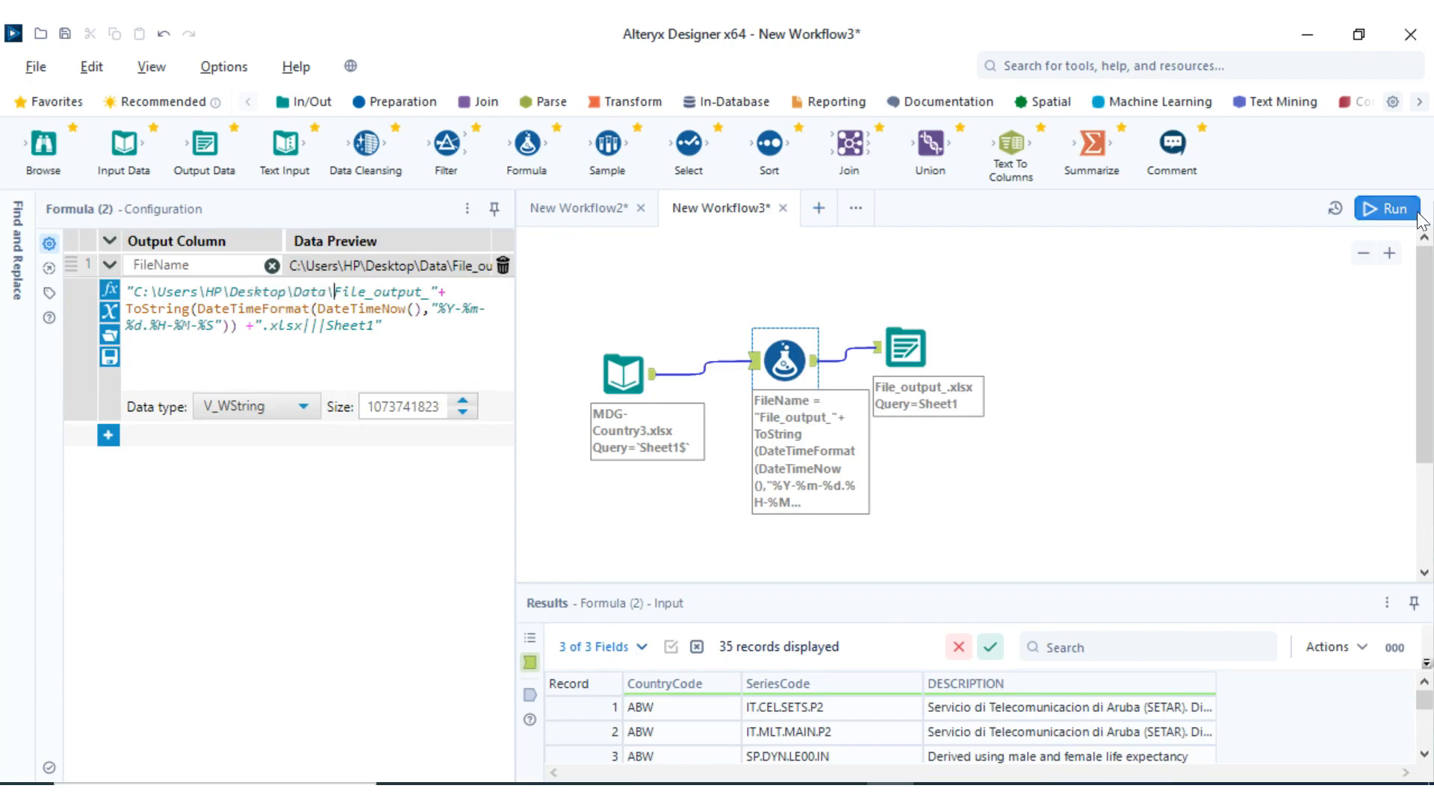
mouse_move(1386, 209)
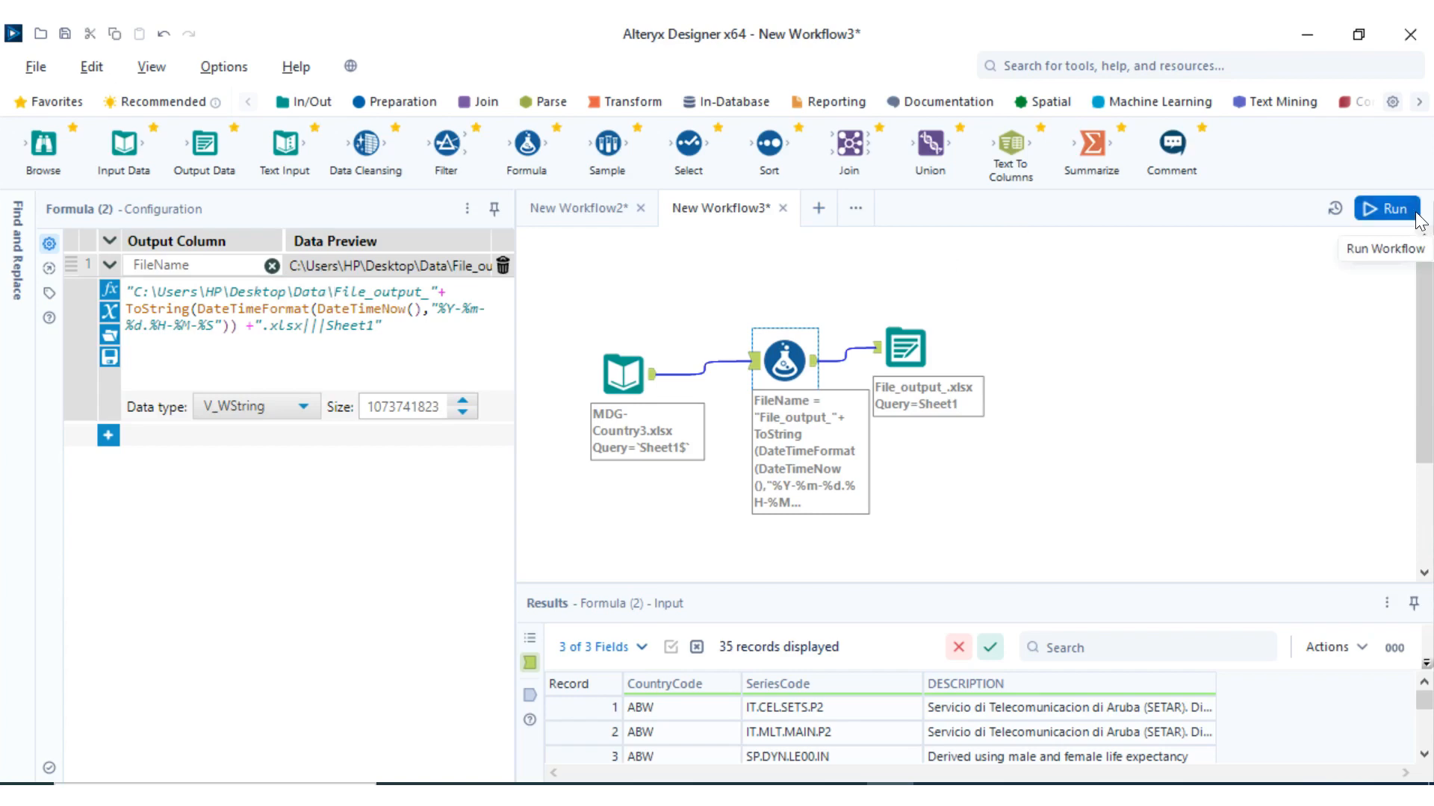
left_click(1386, 209)
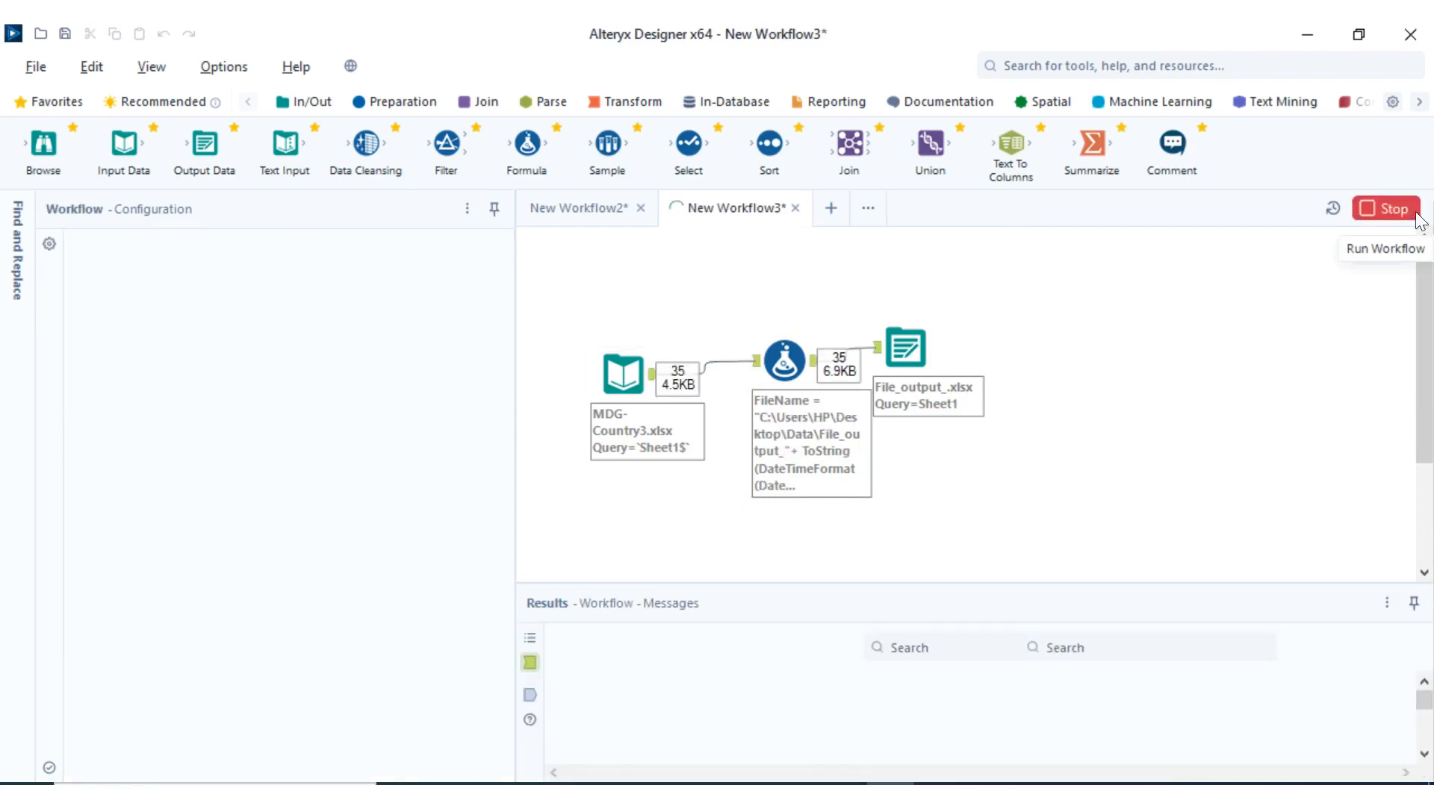
left_click(1384, 209)
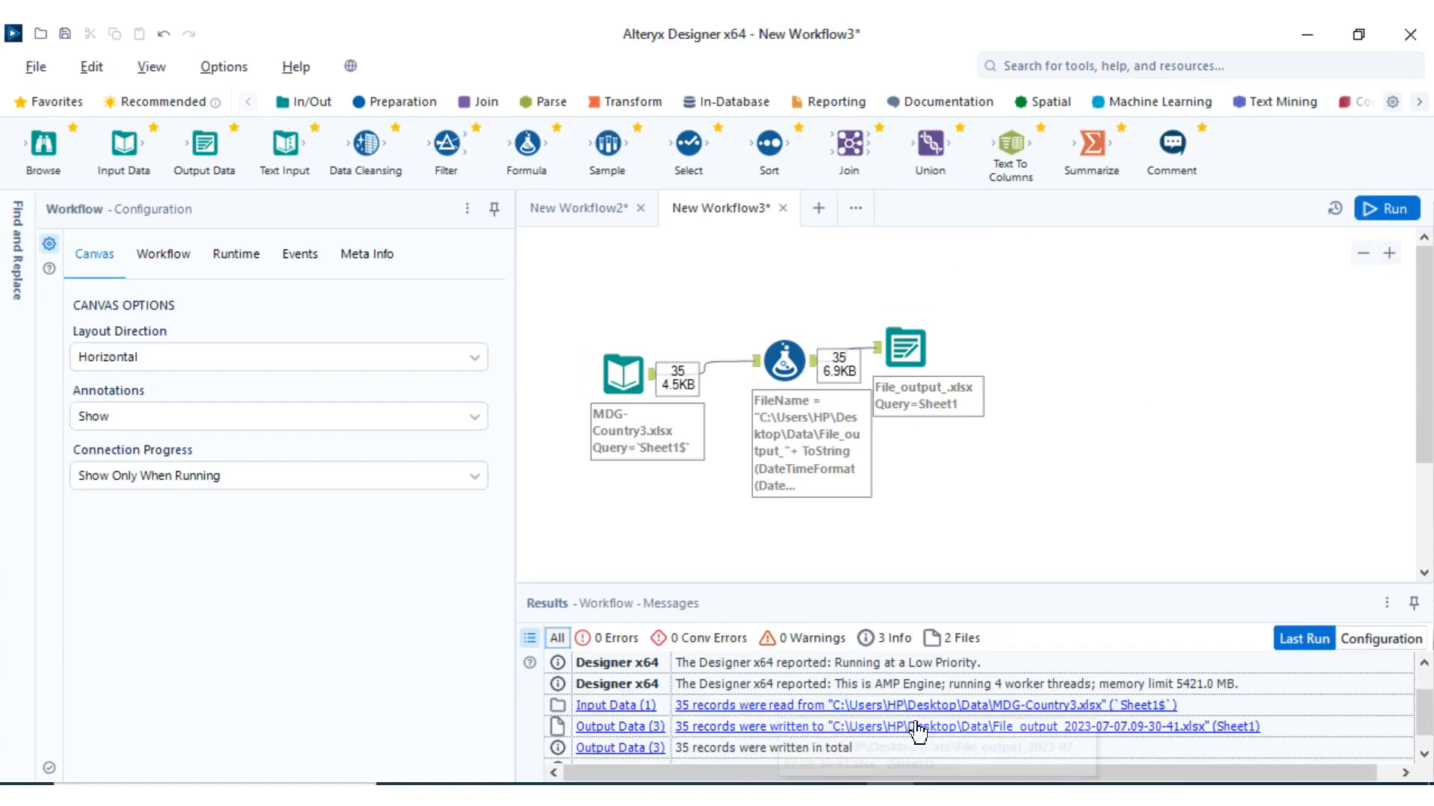
mouse_move(784, 726)
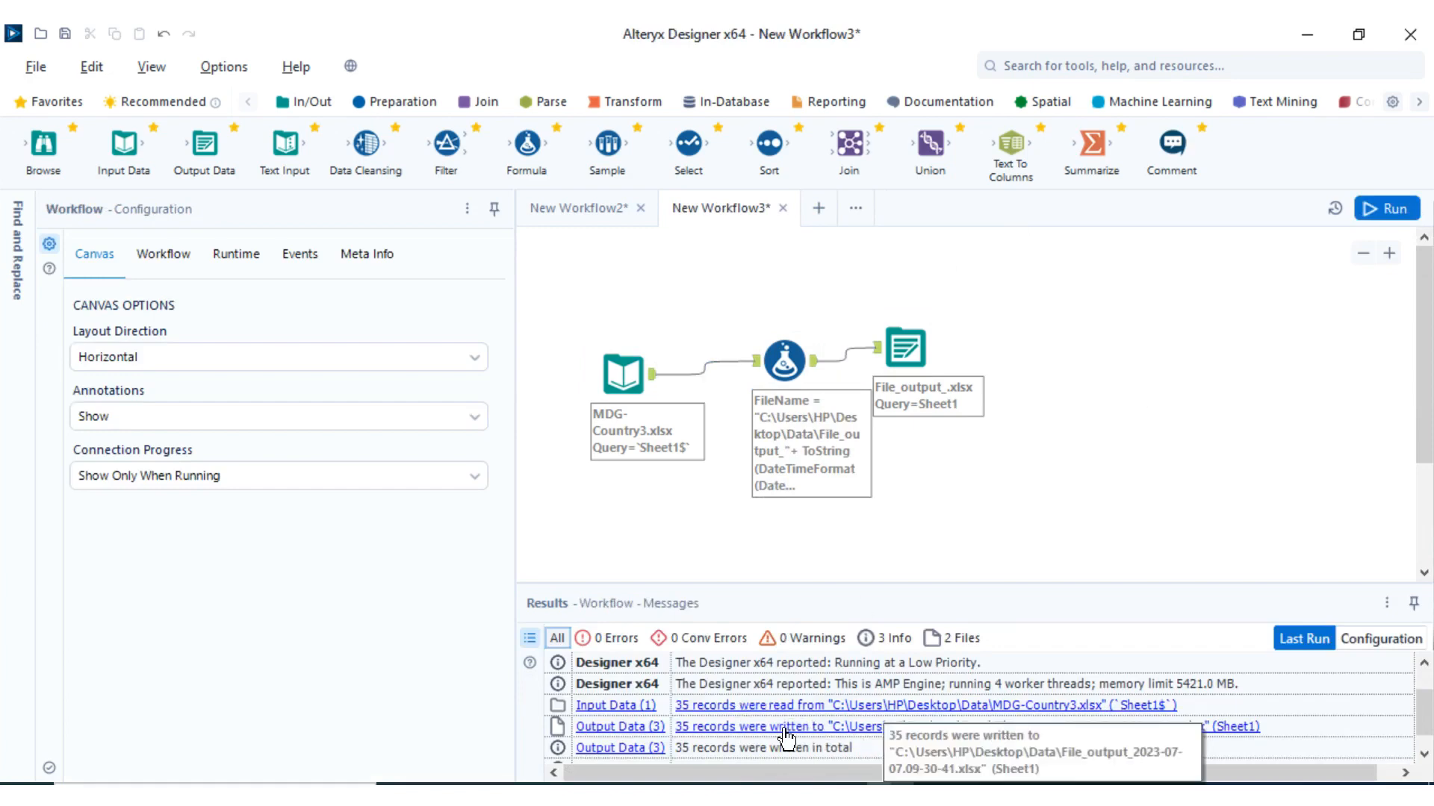
left_click(820, 726)
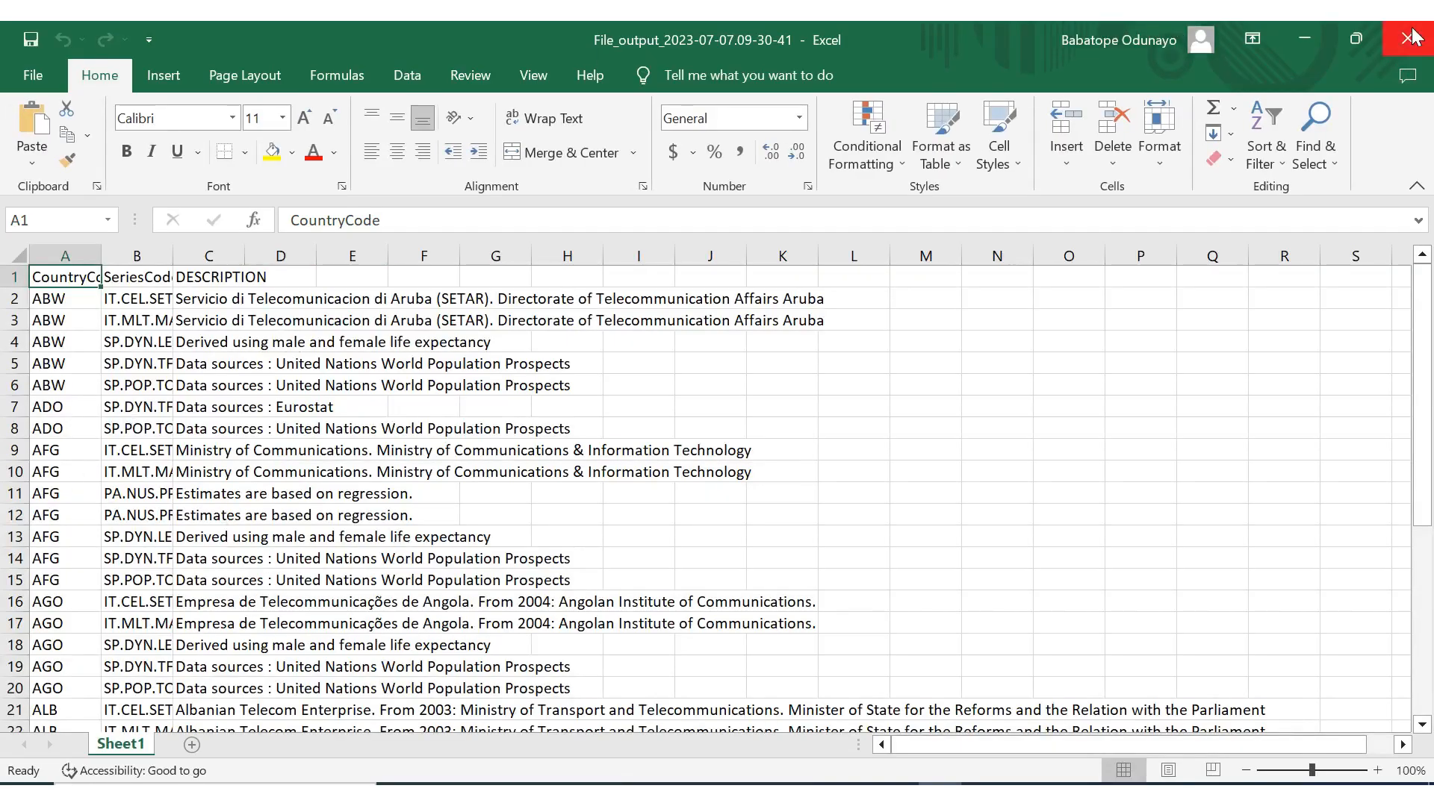
mouse_move(571, 722)
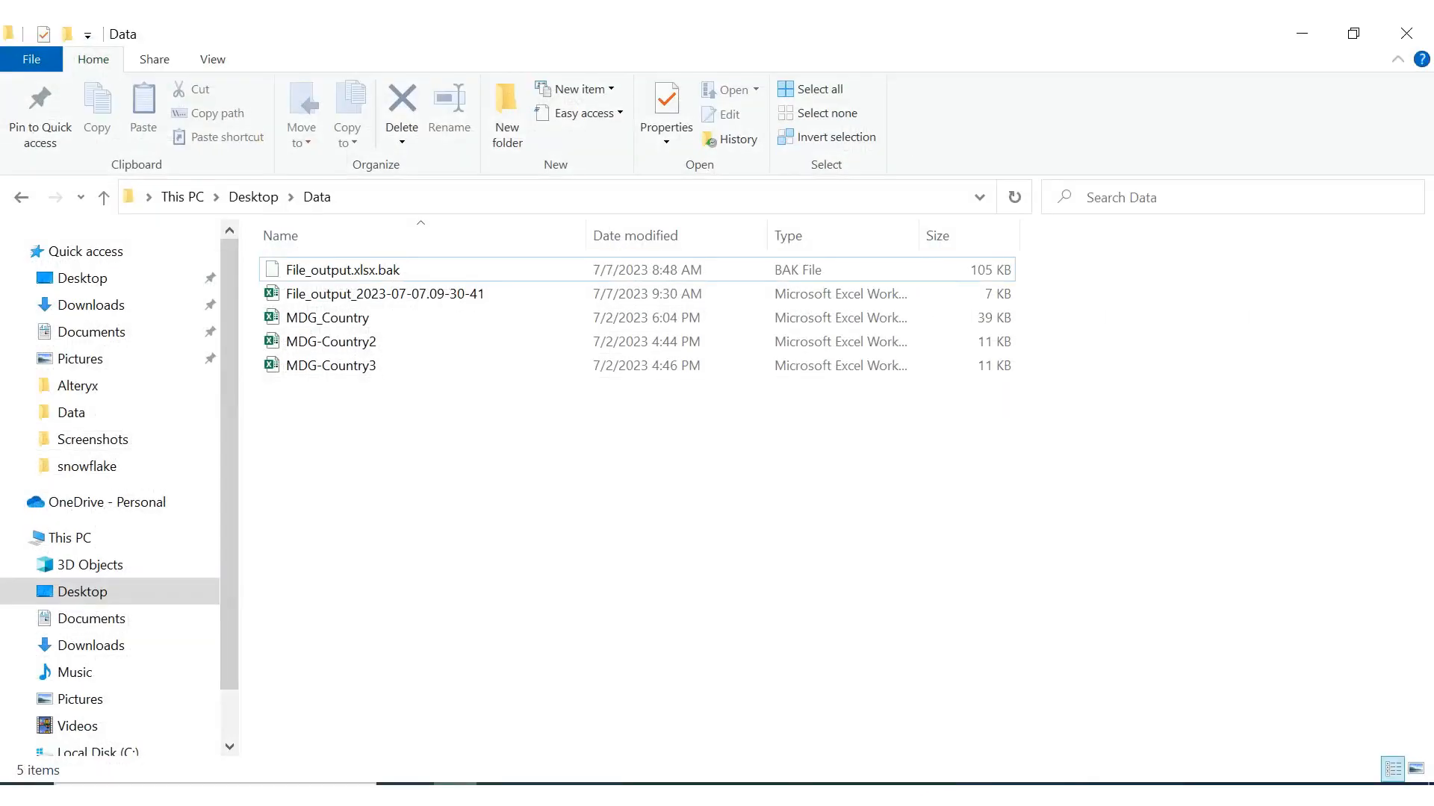
mouse_move(345, 317)
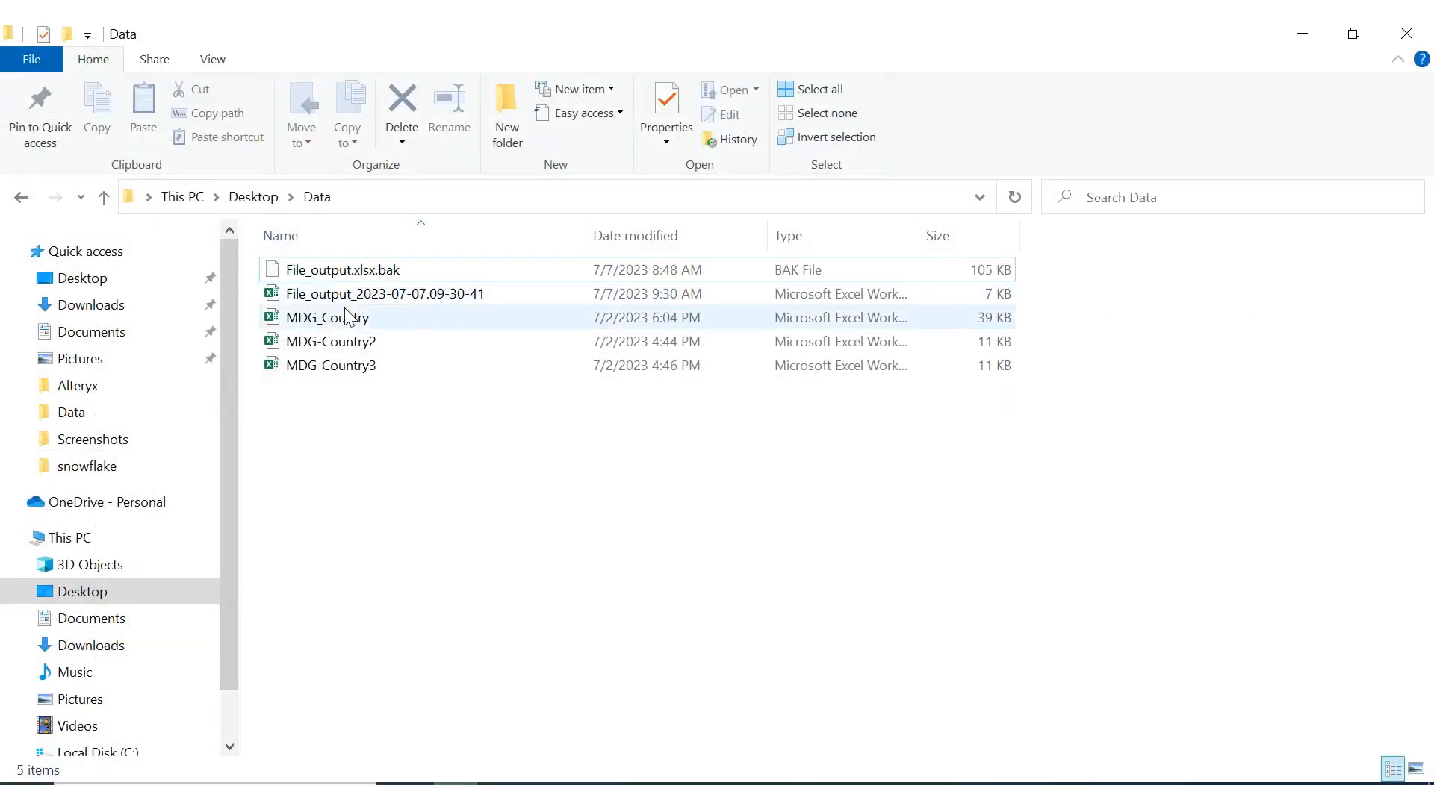
left_click(344, 271)
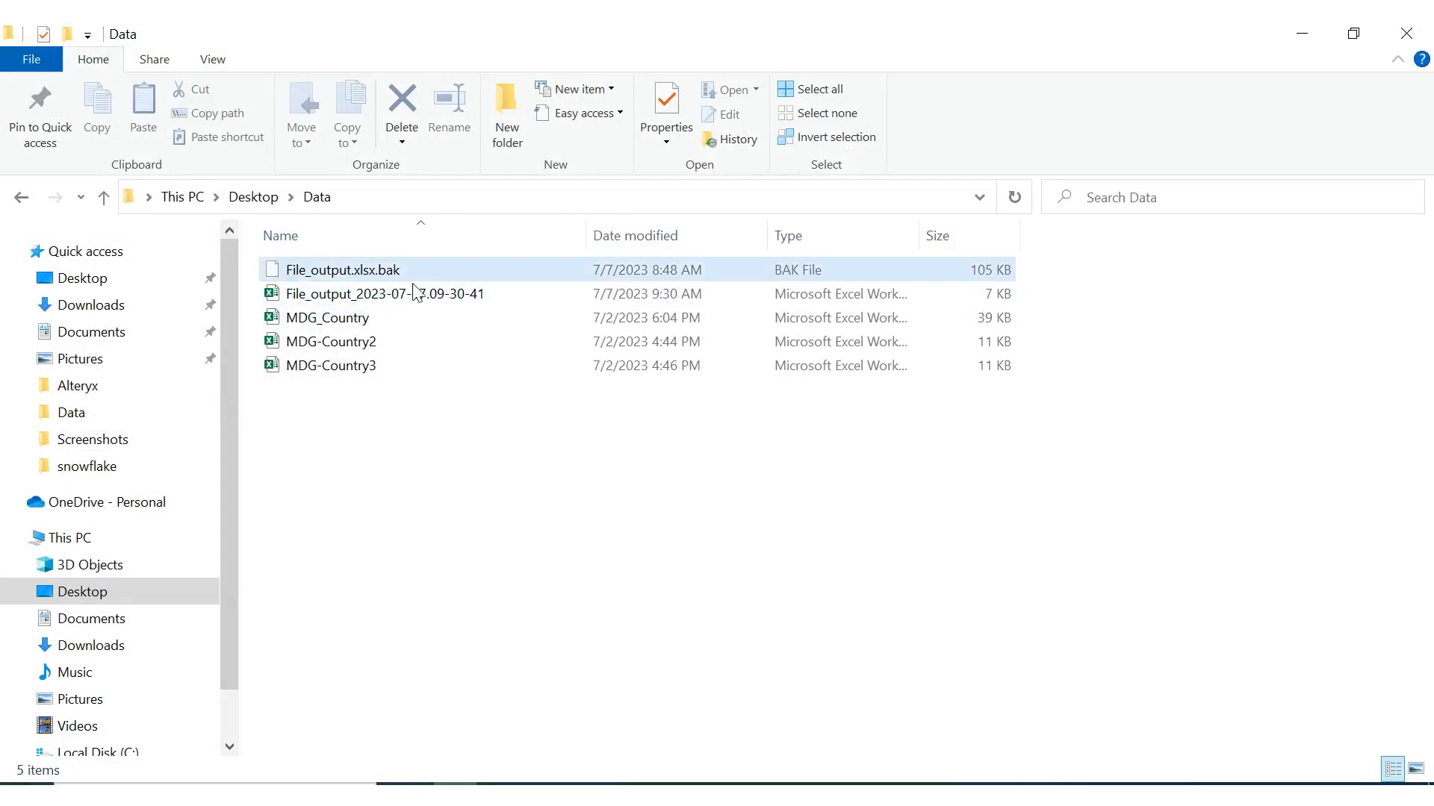
mouse_move(447, 297)
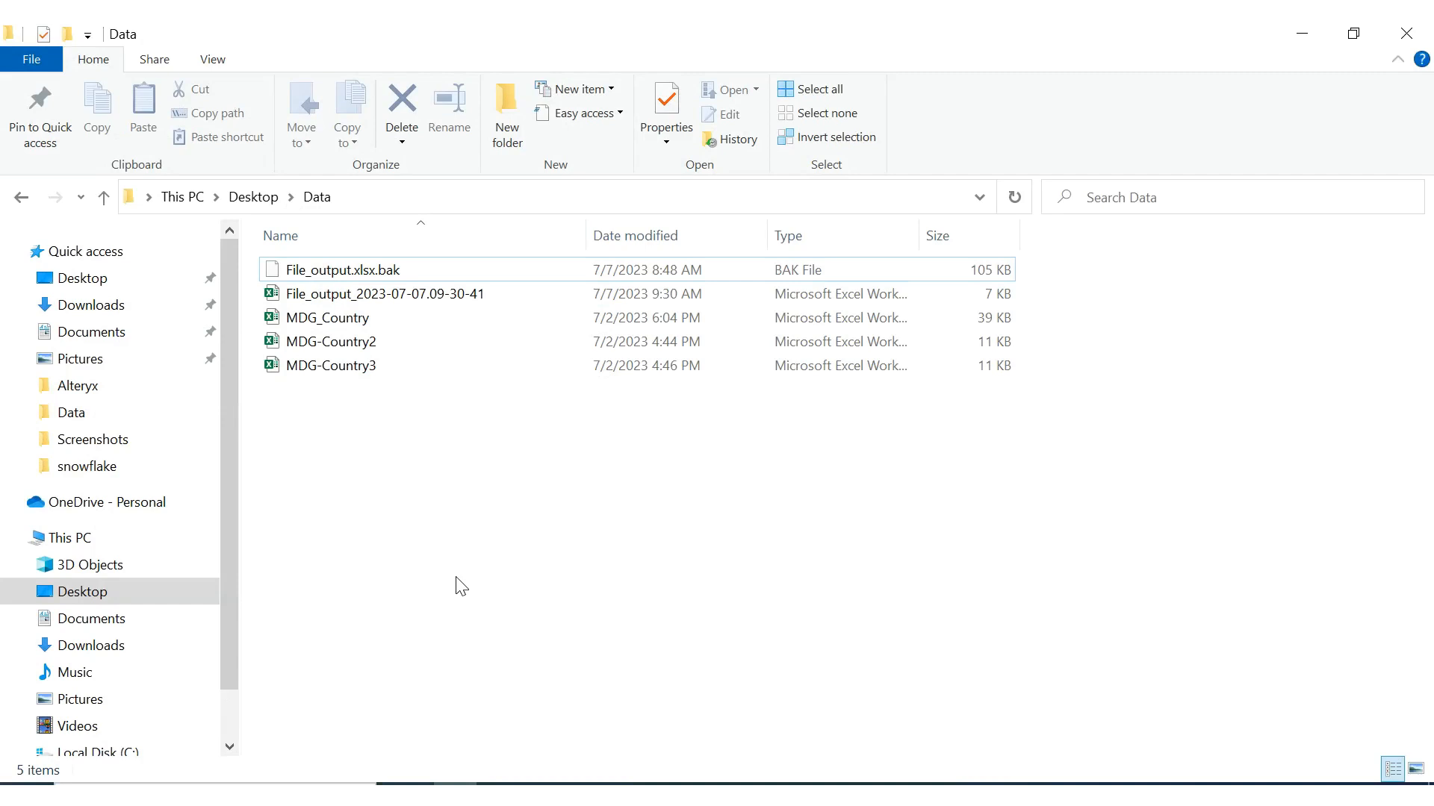
left_click(384, 295)
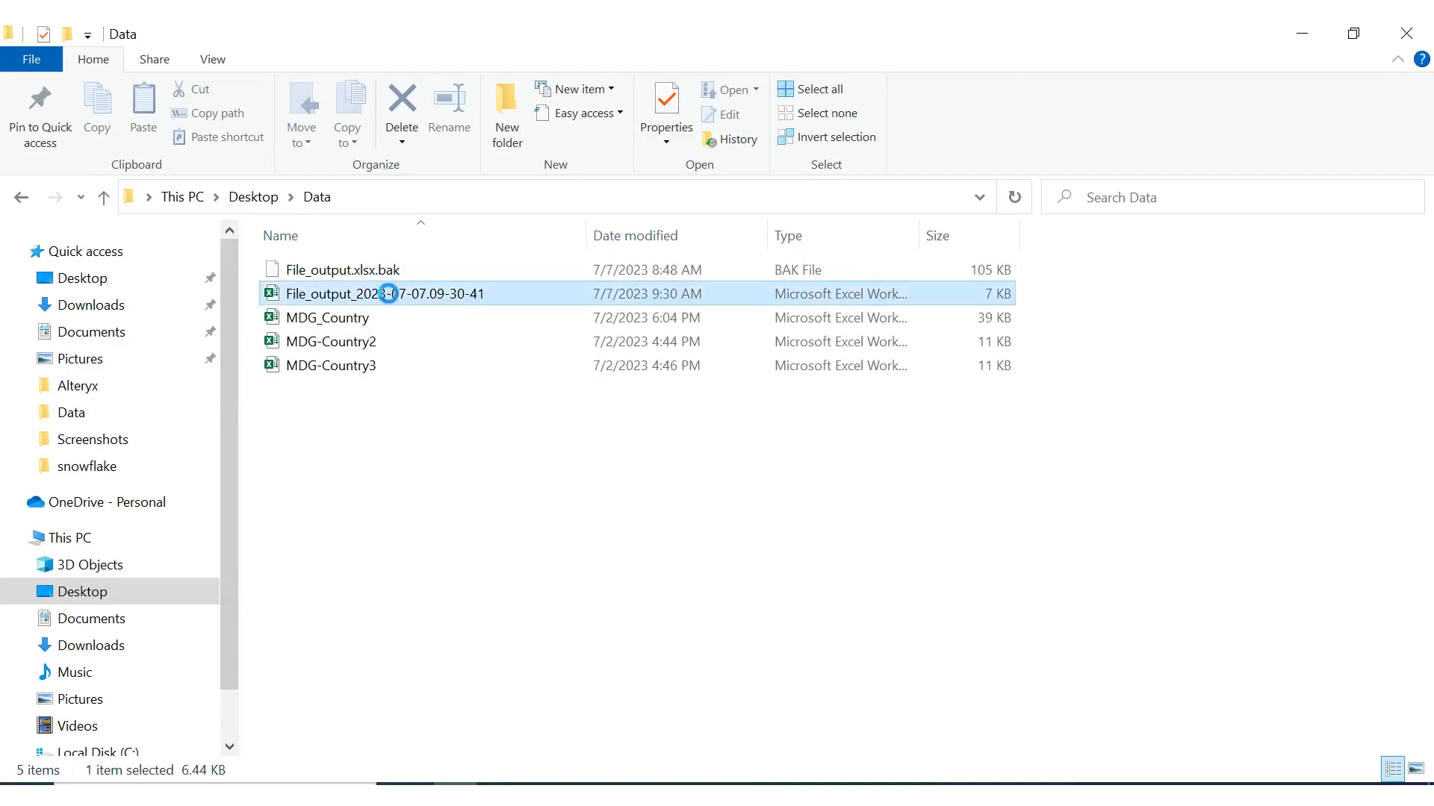
double_click(383, 294)
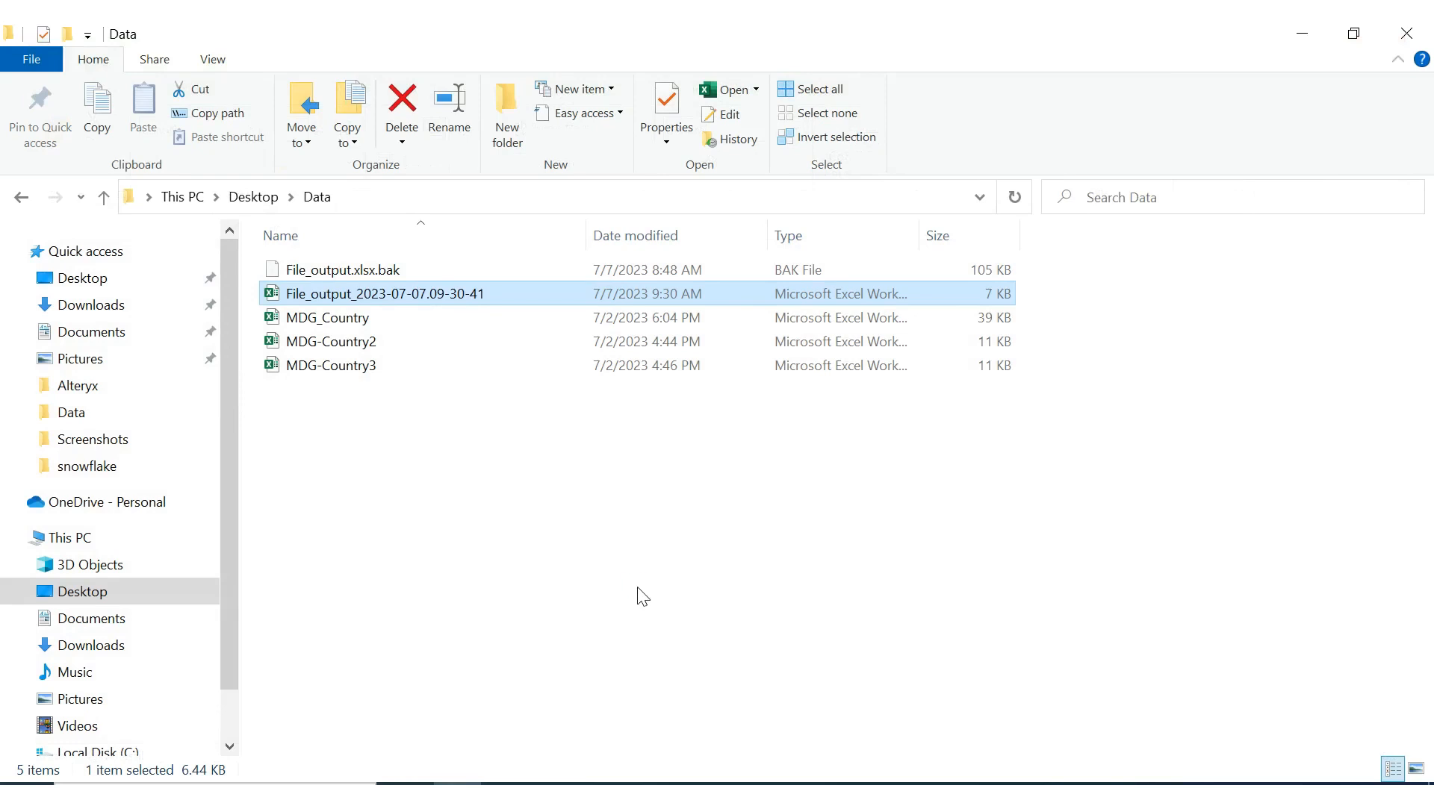
mouse_move(895, 750)
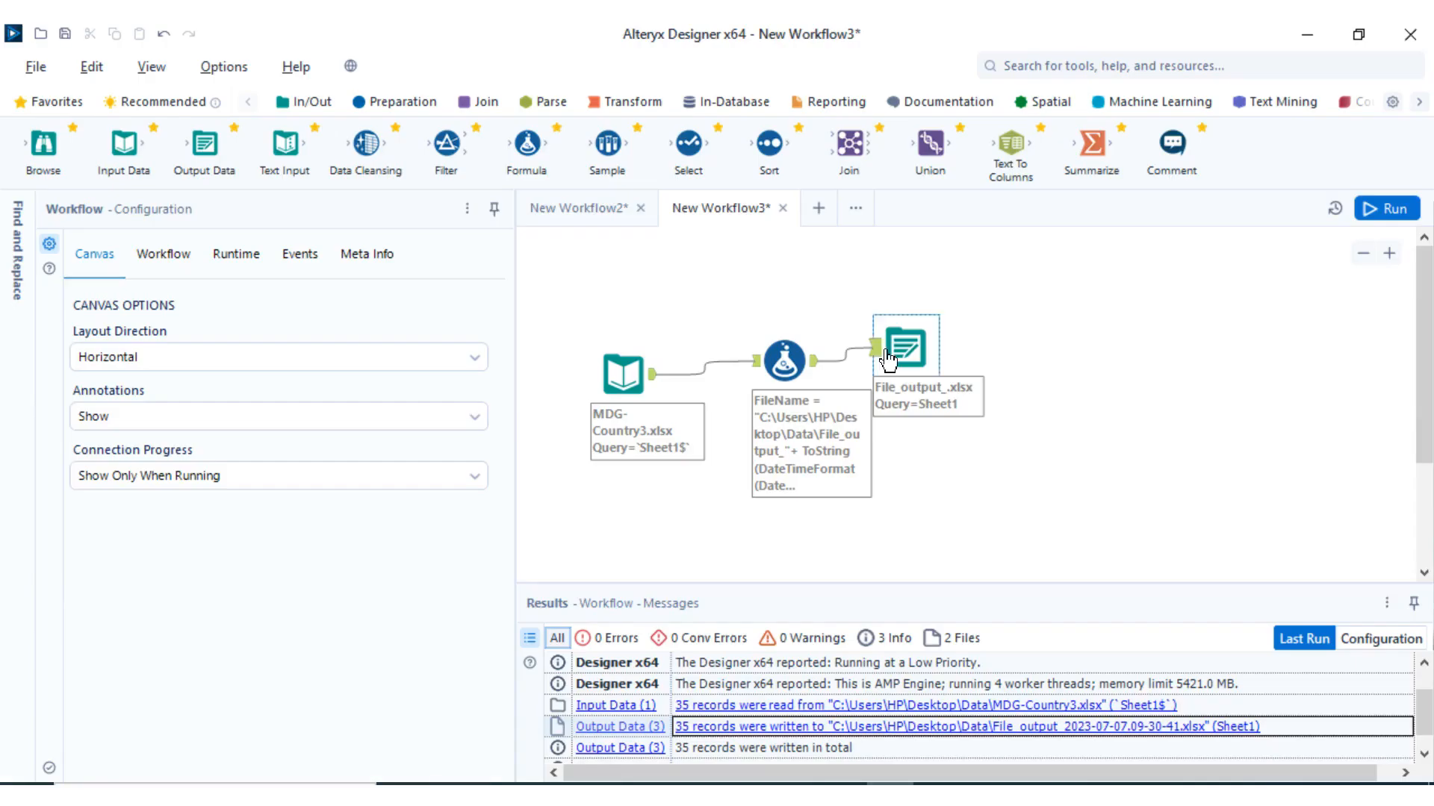
left_click(905, 348)
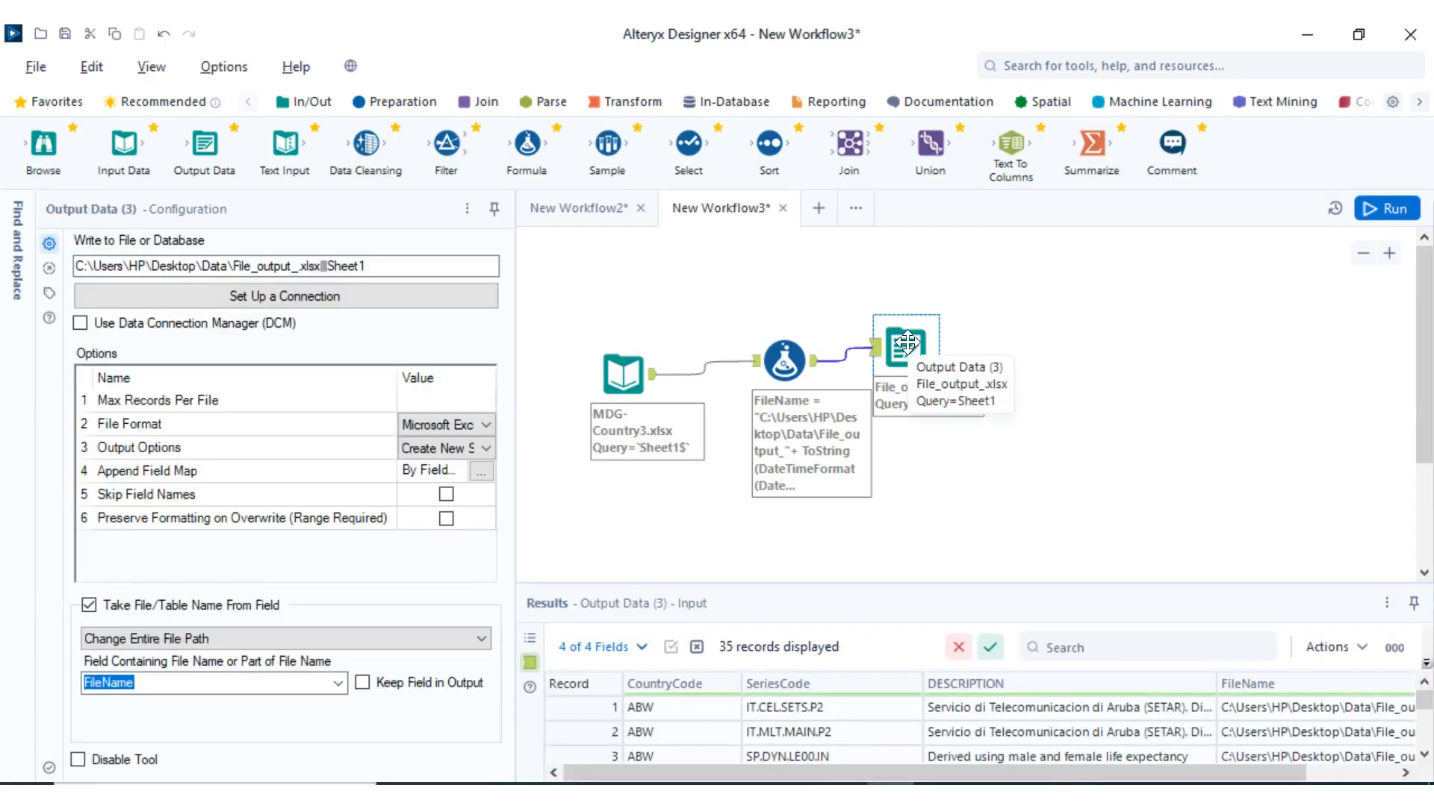
mouse_move(339, 519)
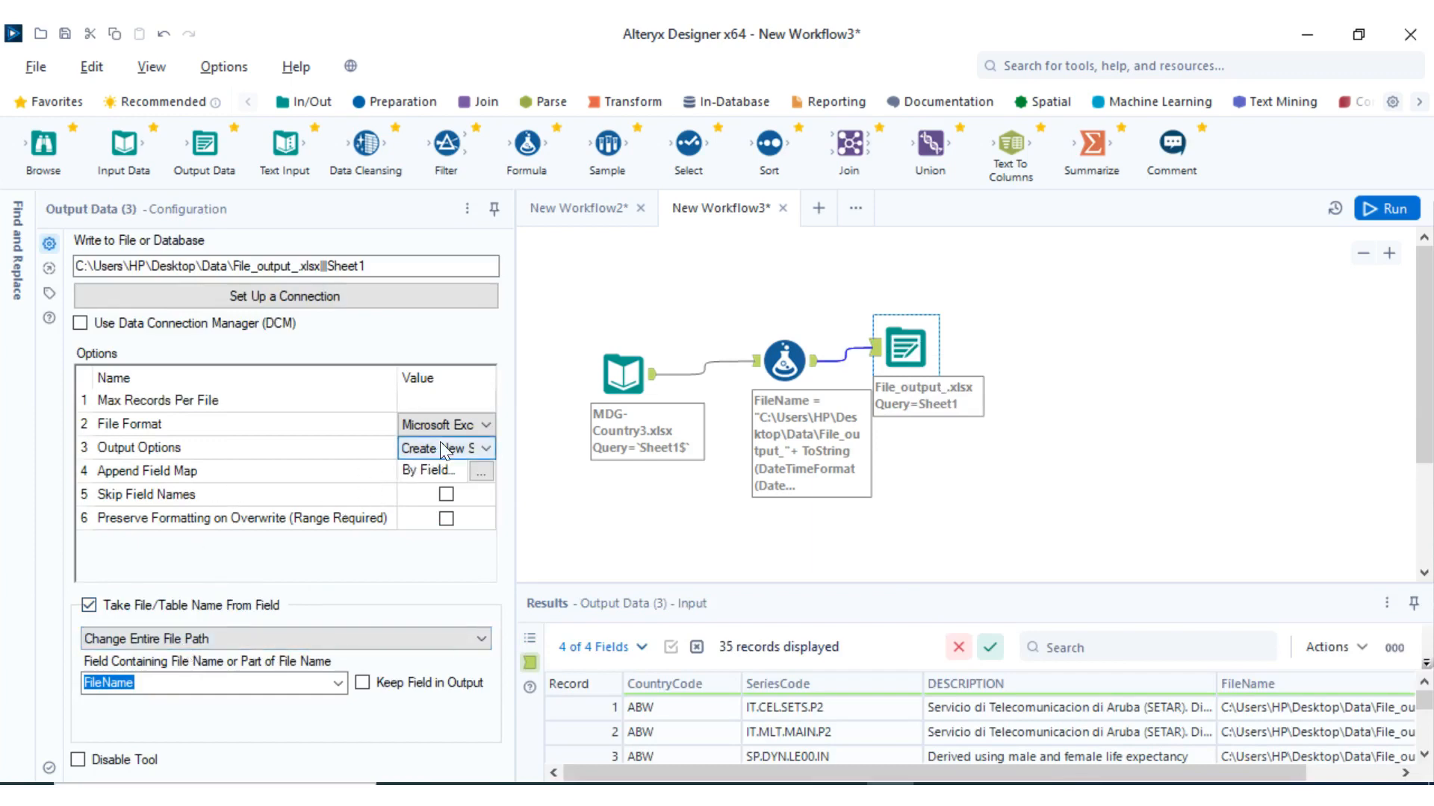
left_click(447, 448)
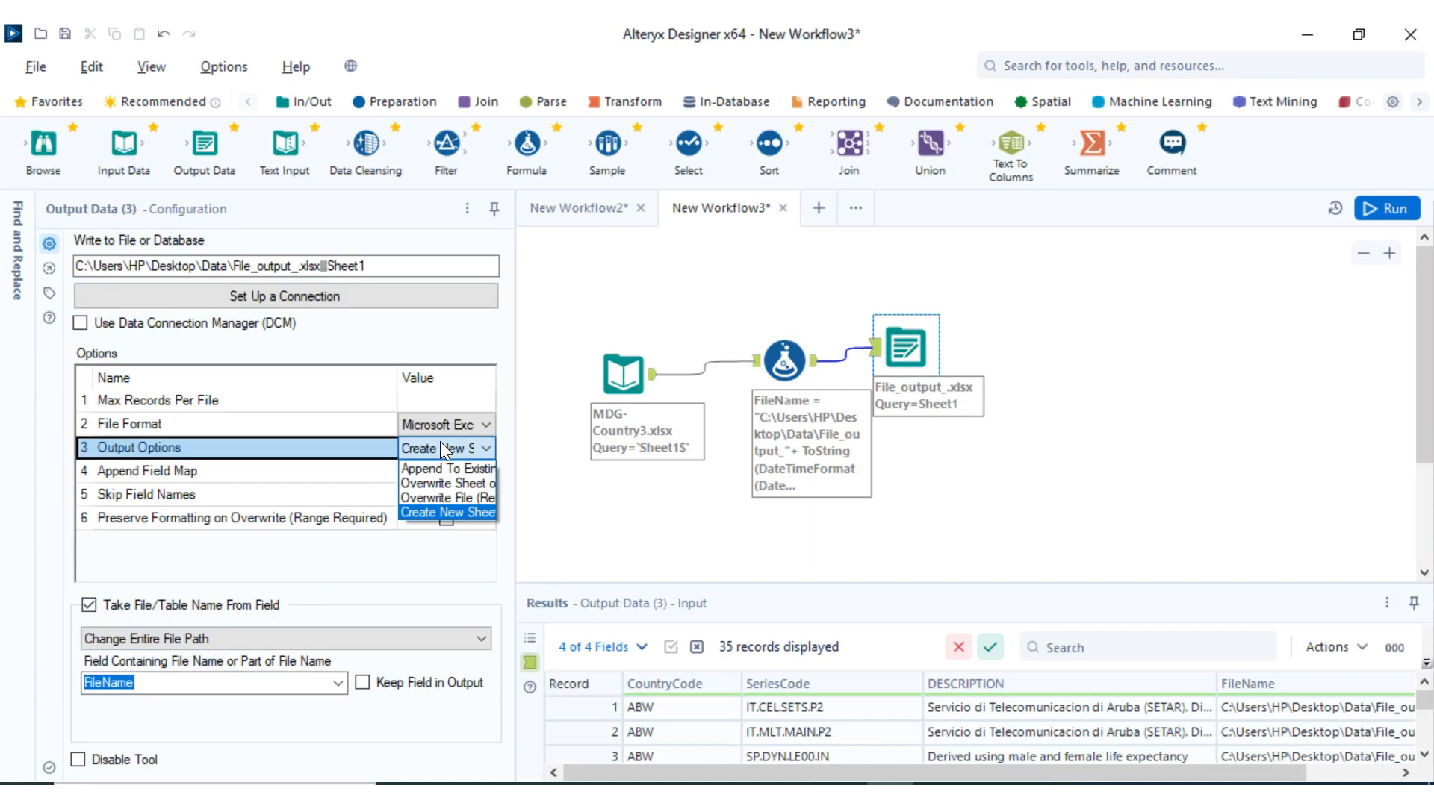
mouse_move(434, 462)
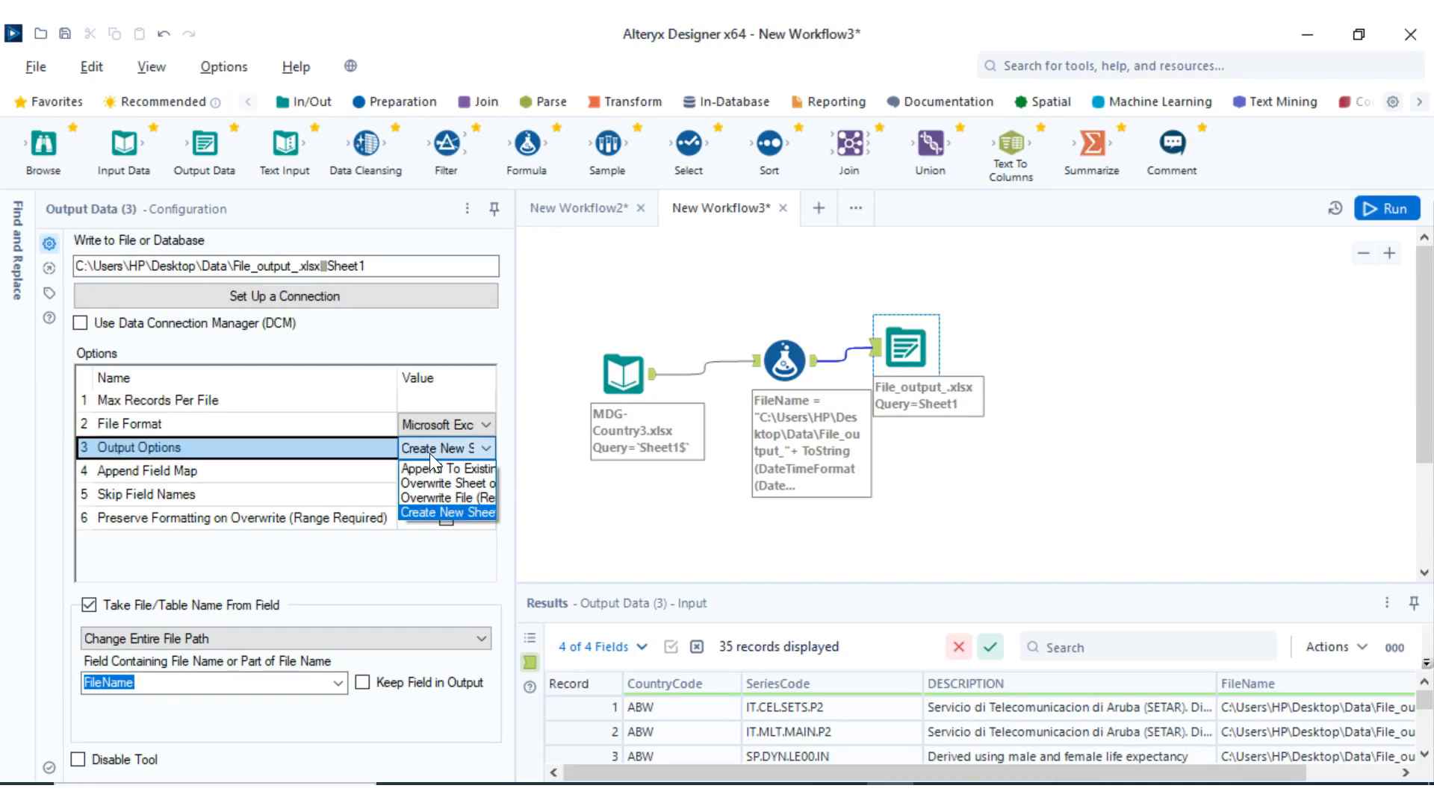
mouse_move(433, 518)
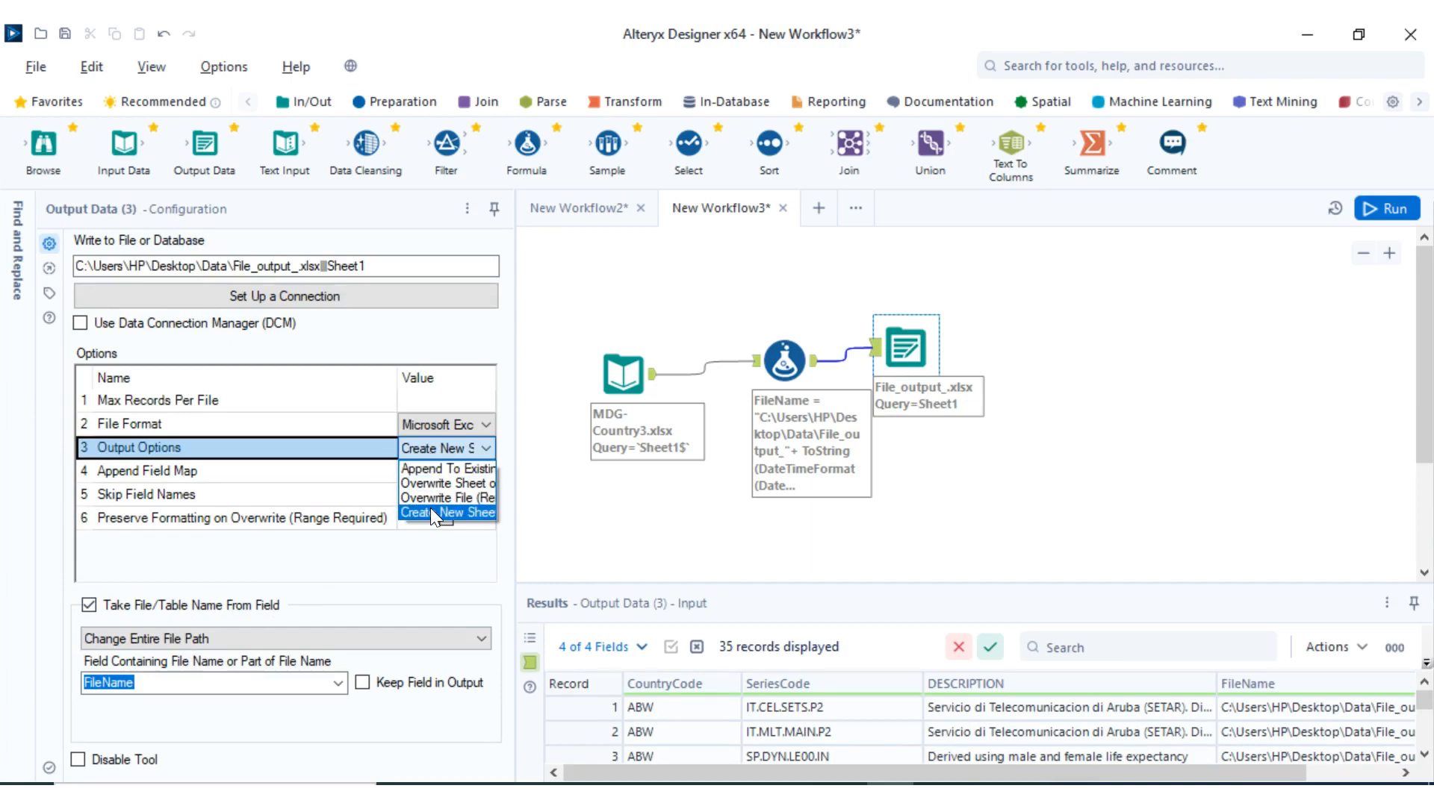
left_click(447, 513)
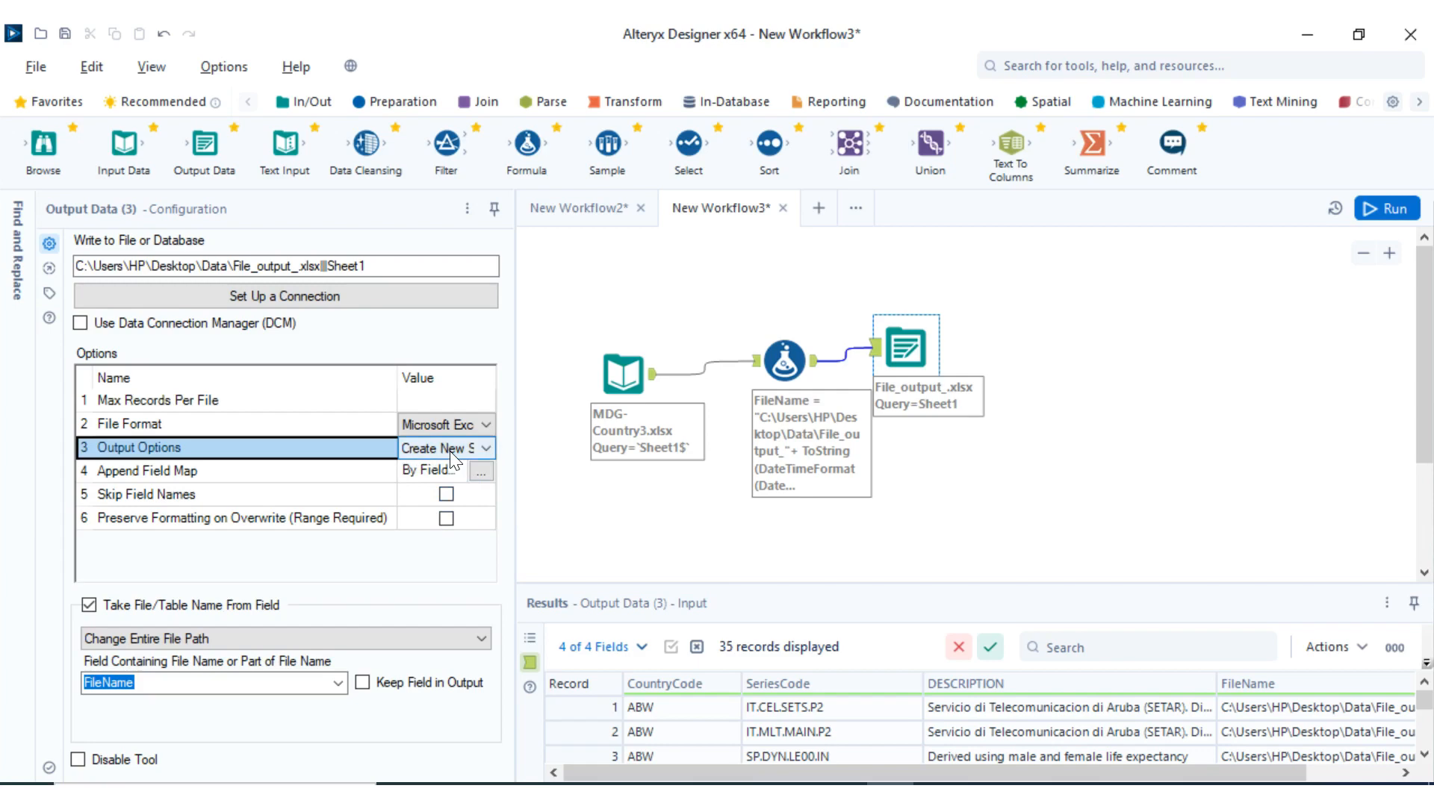
left_click(1385, 207)
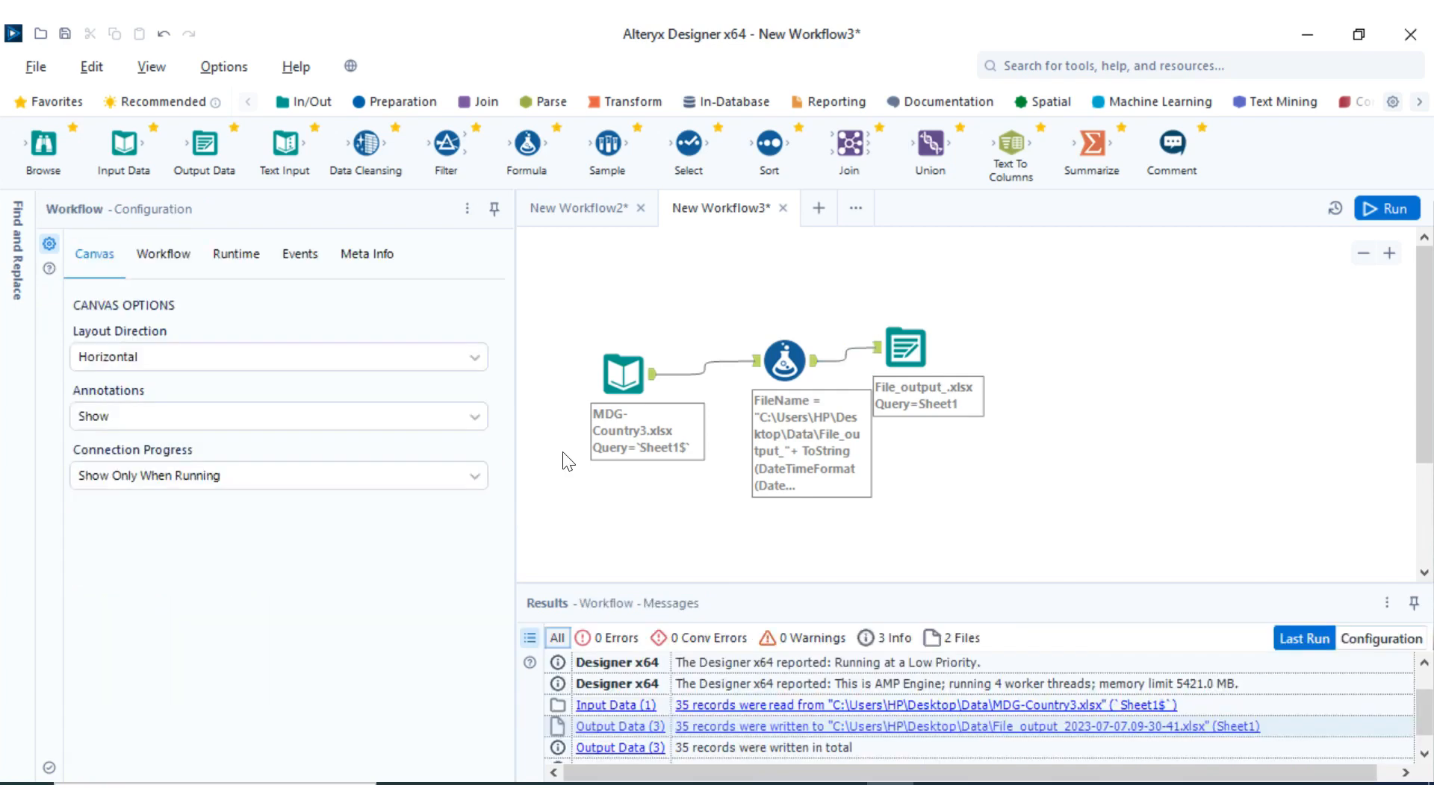